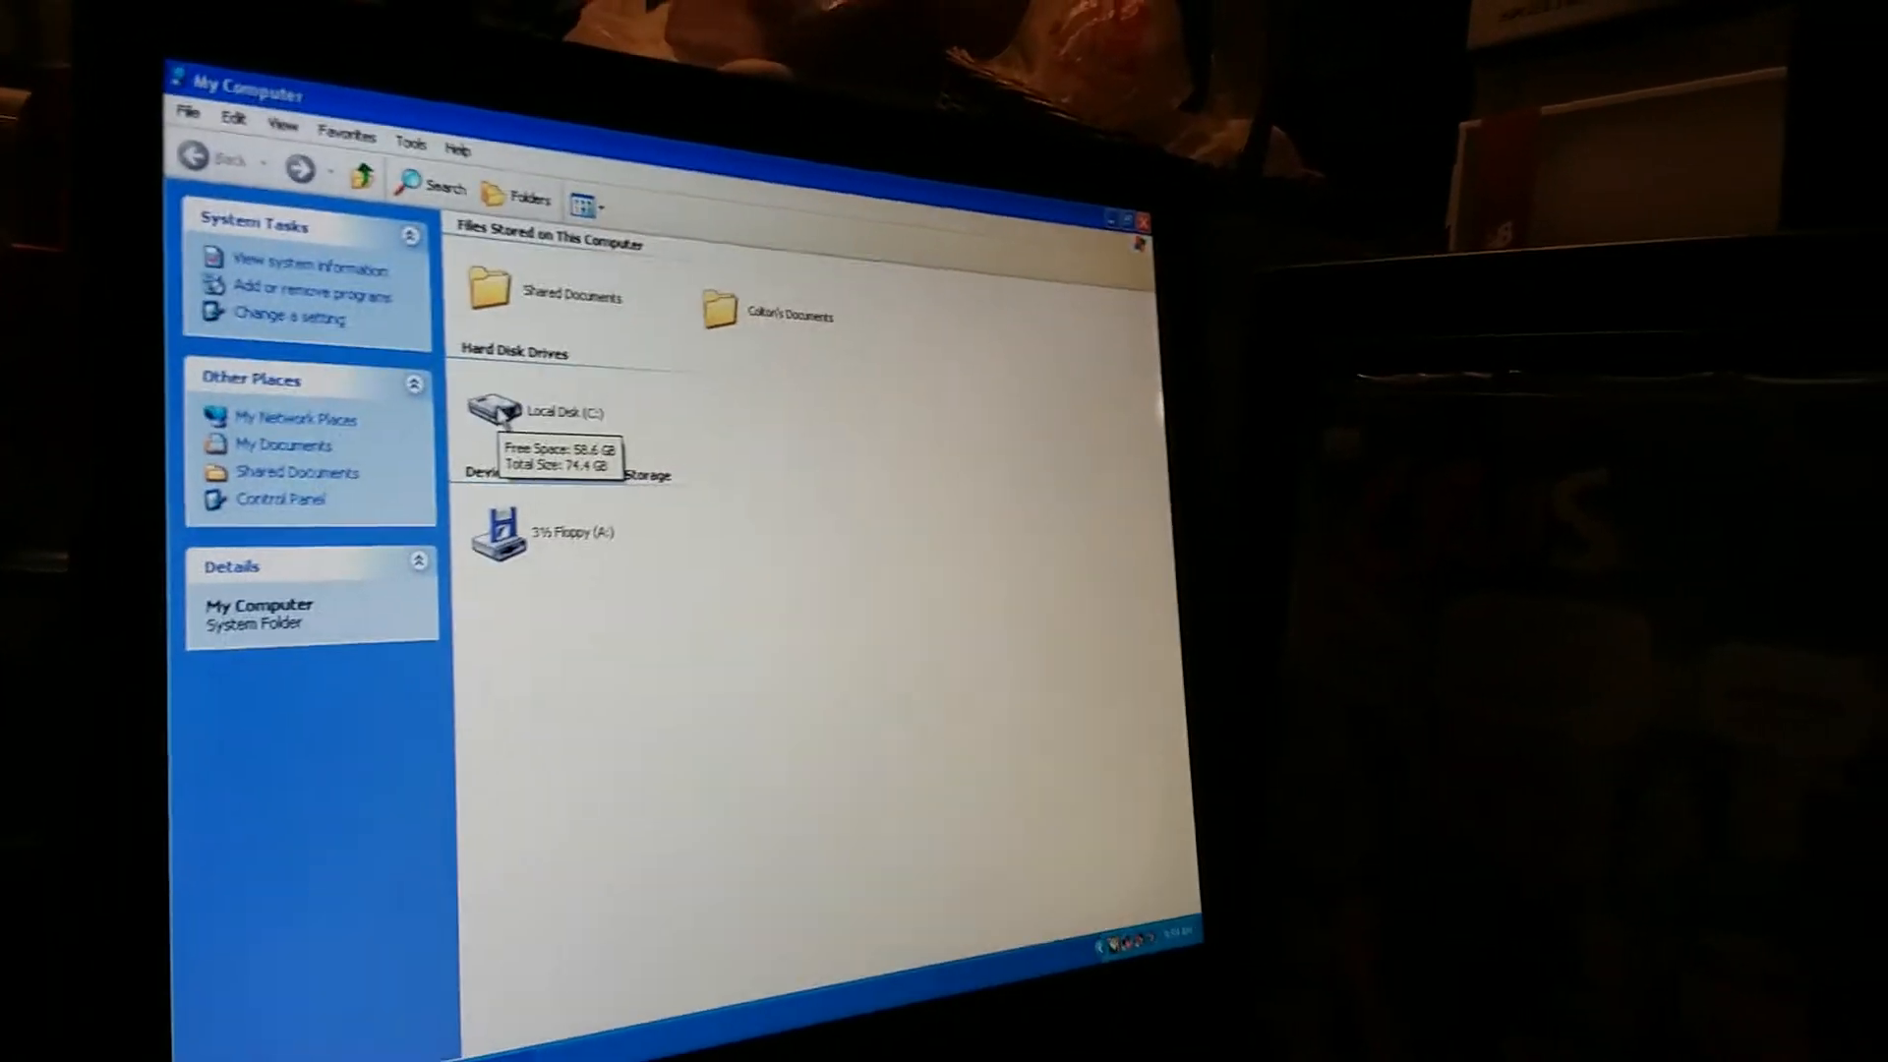
# Open Local Disk (C:) from My Computer to reach the AvHelp folder
pyautogui.doubleClick(499, 407)
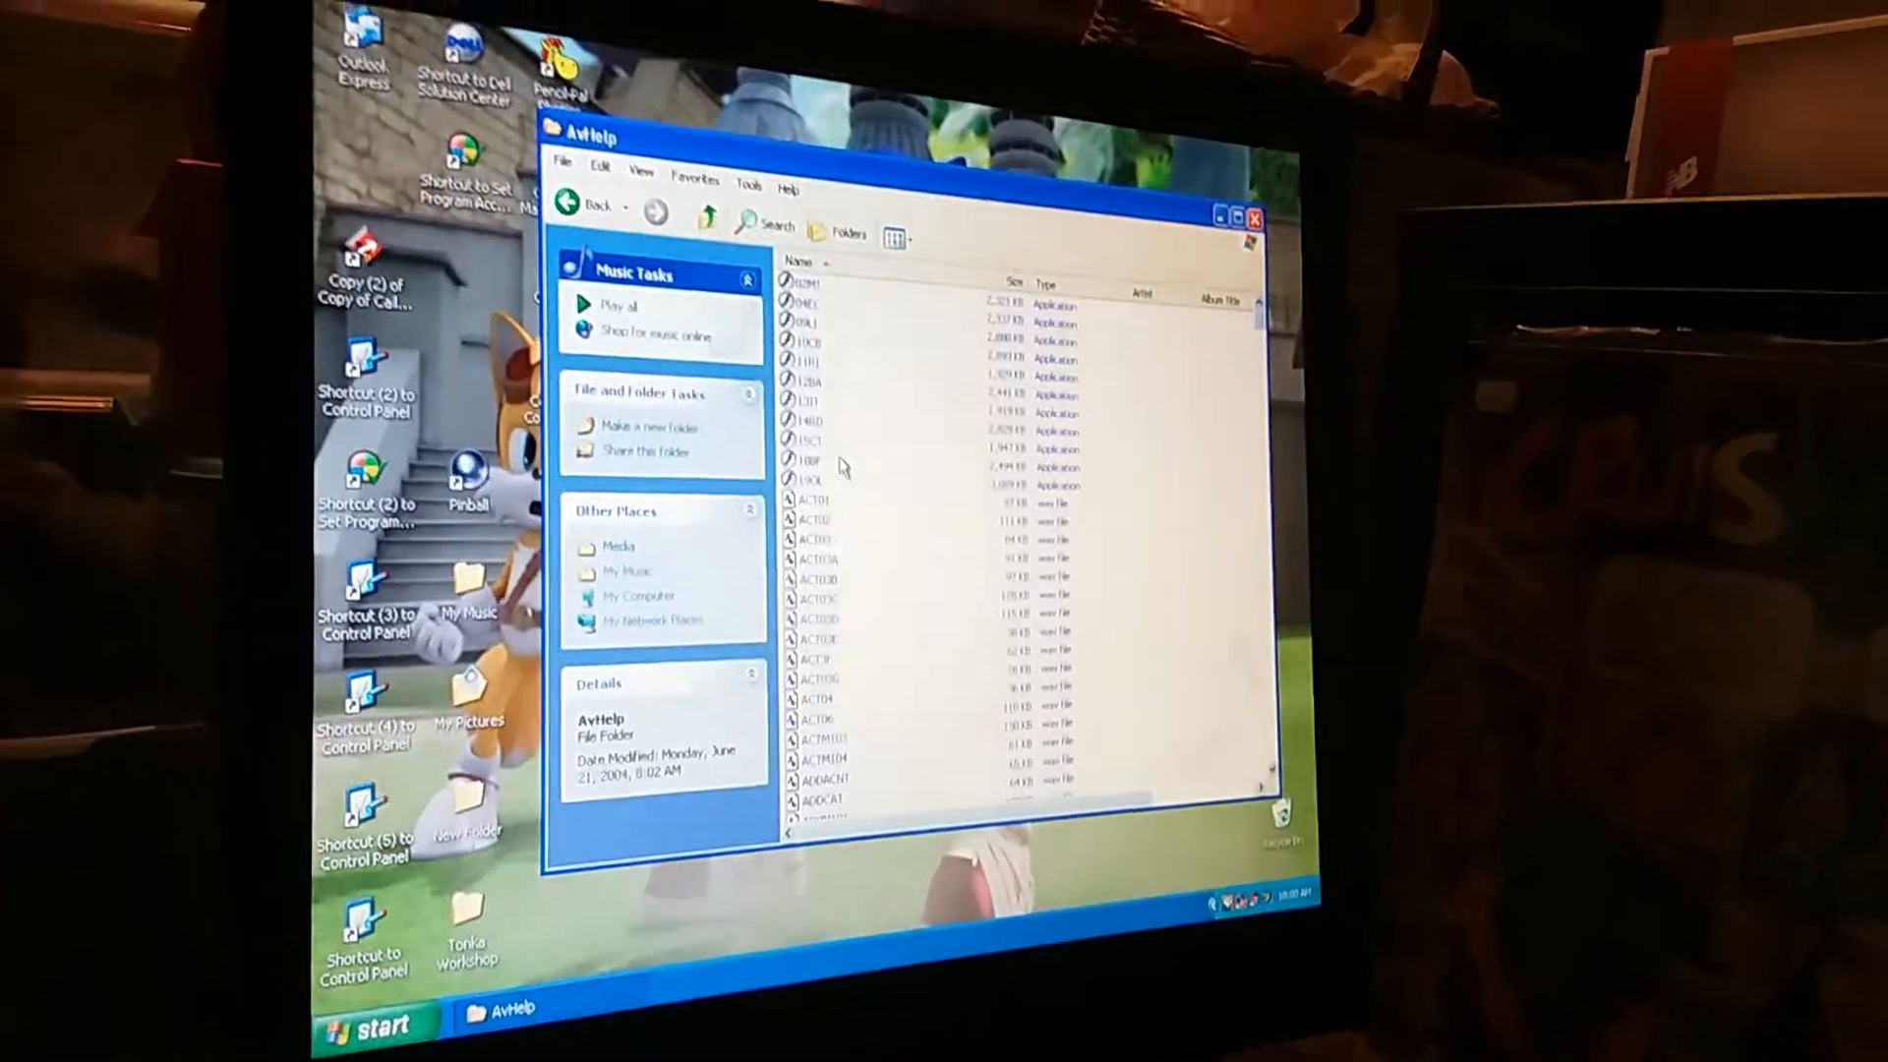
# Launch a Microsoft Money tutorial animation from the AvHelp folder in Flash Player
pyautogui.click(819, 445)
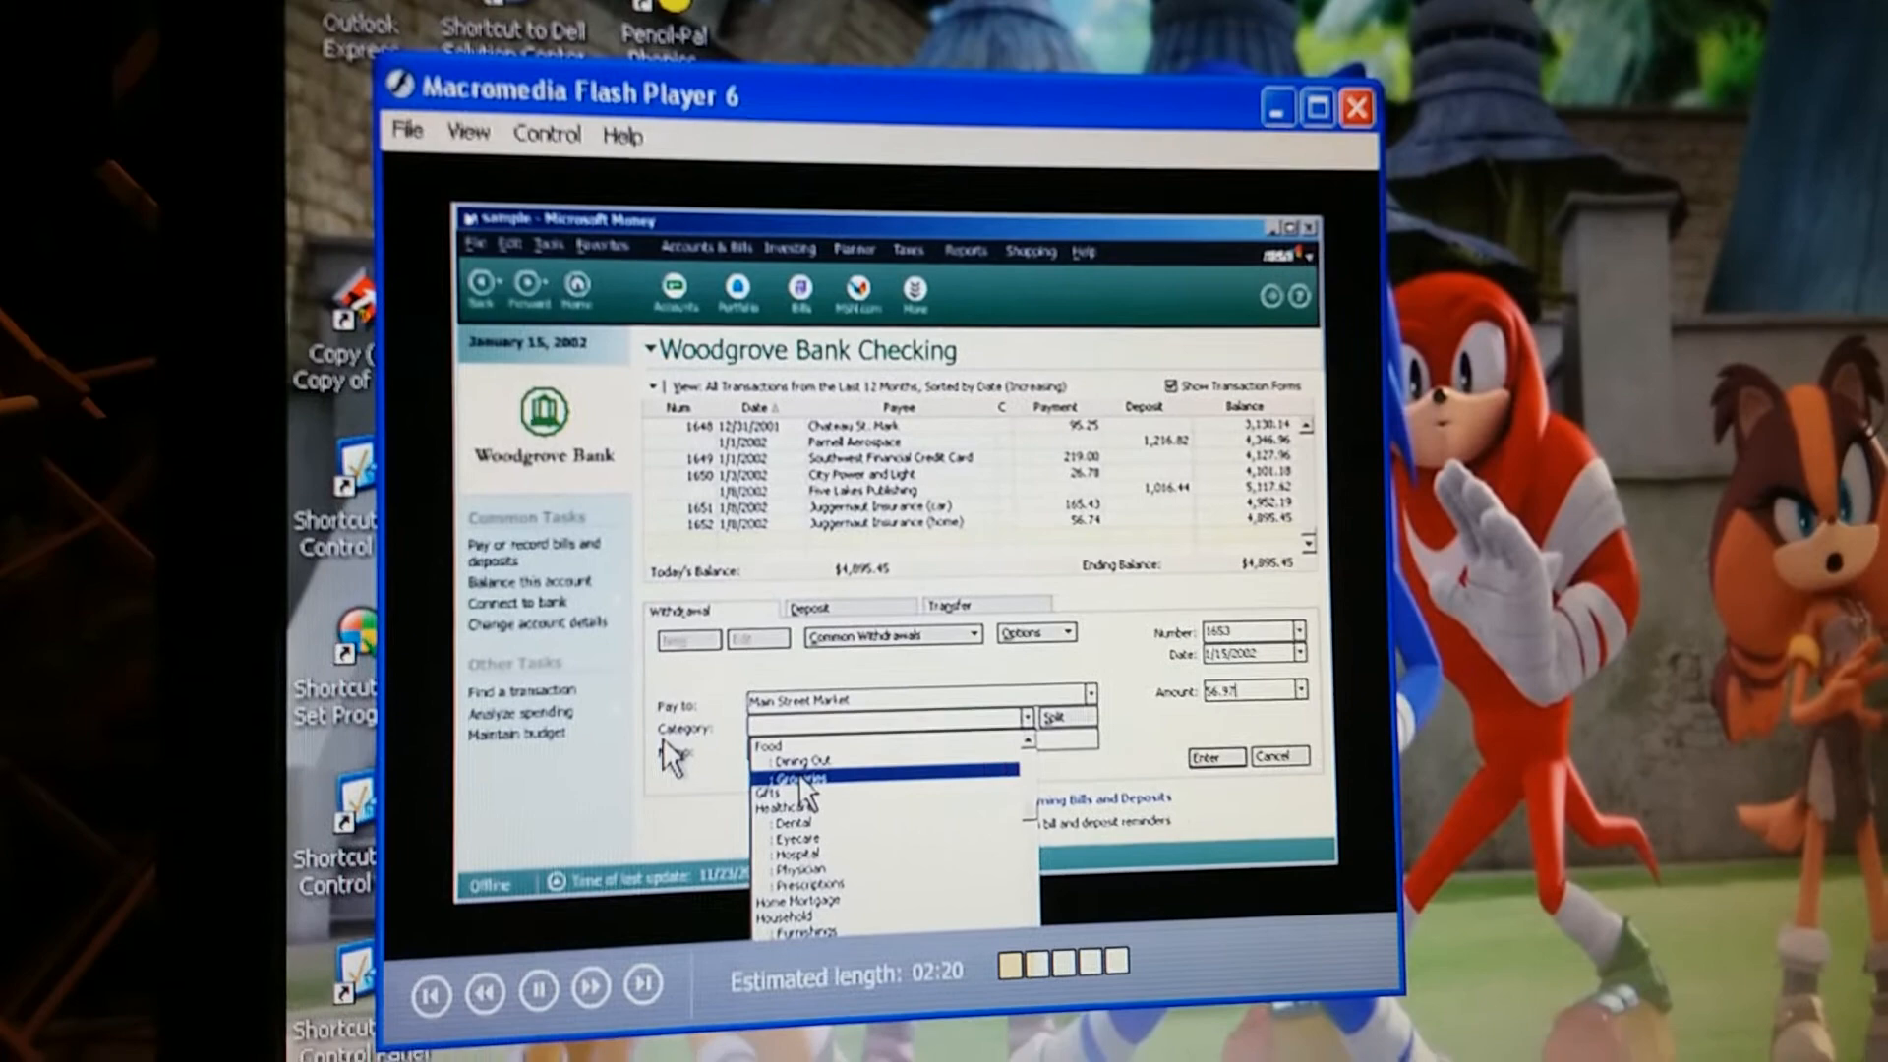
# Watch the tutorial record Main Street Market under Food: Groceries and begin another withdrawal
pyautogui.click(795, 778)
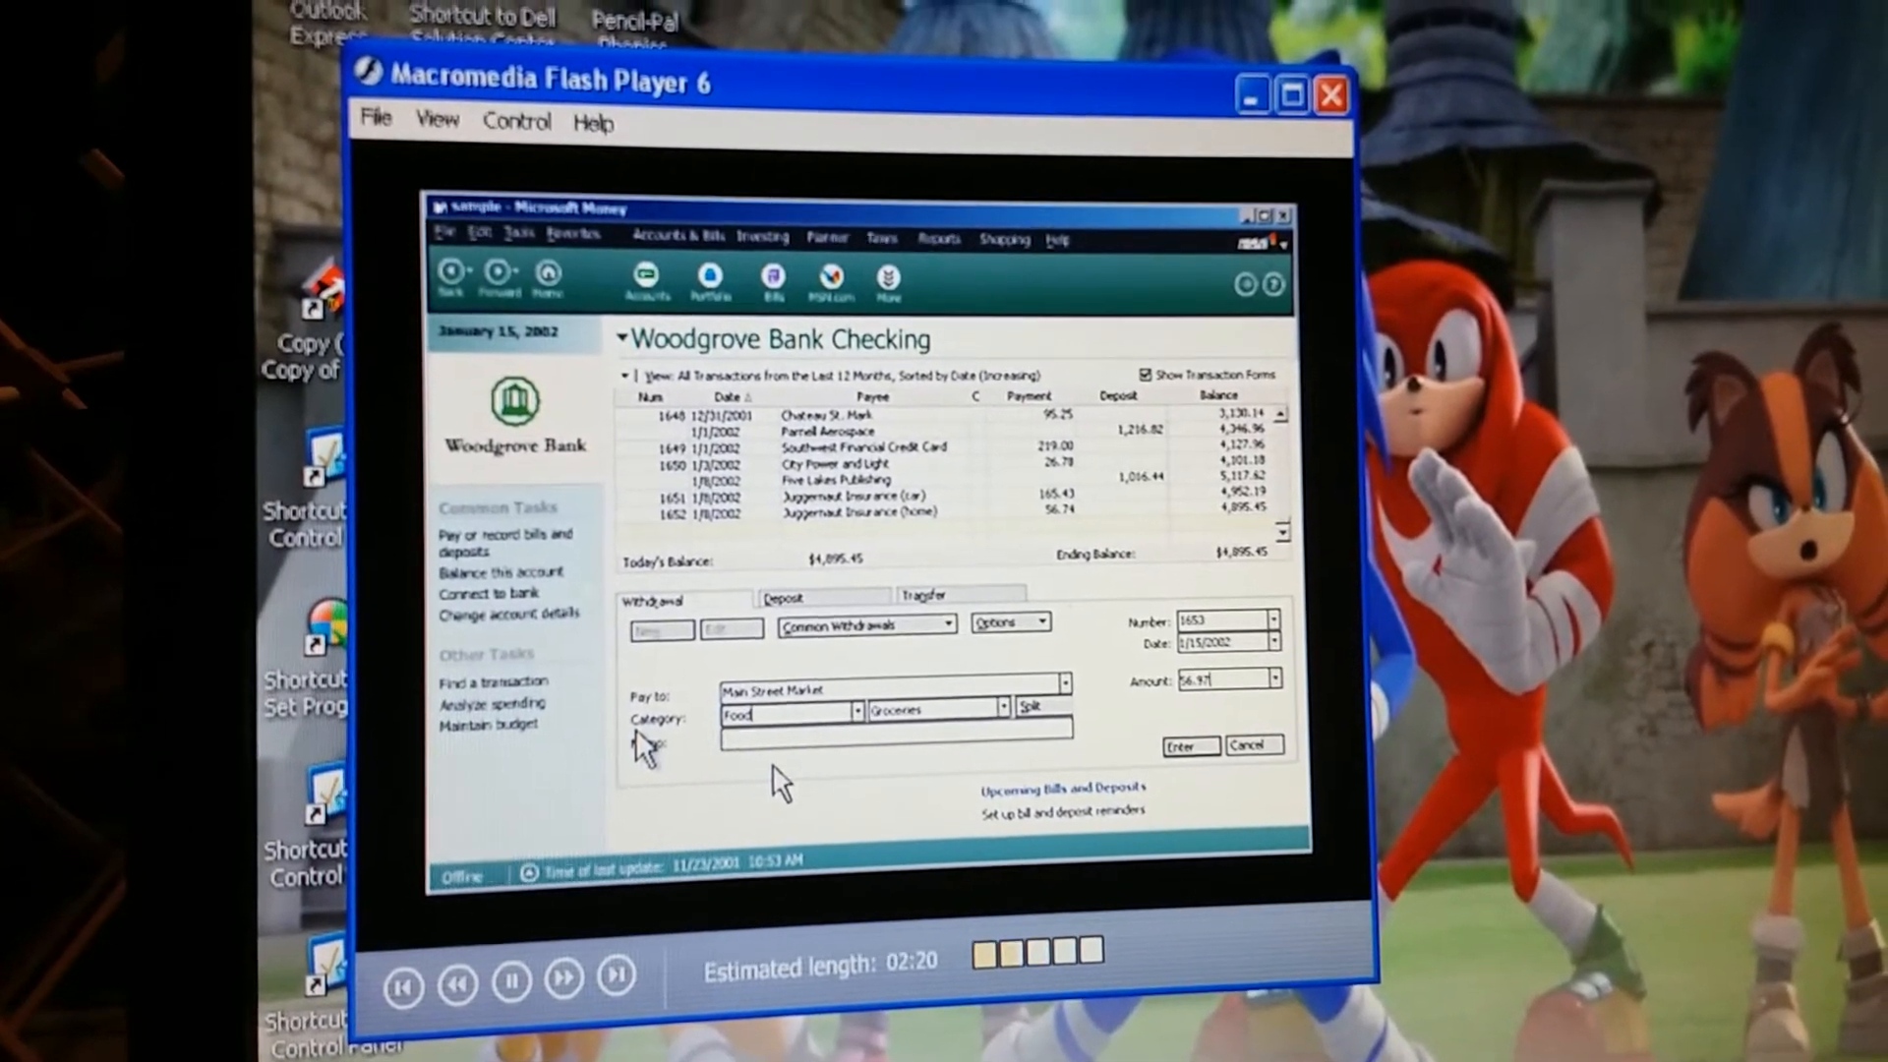
pyautogui.click(518, 246)
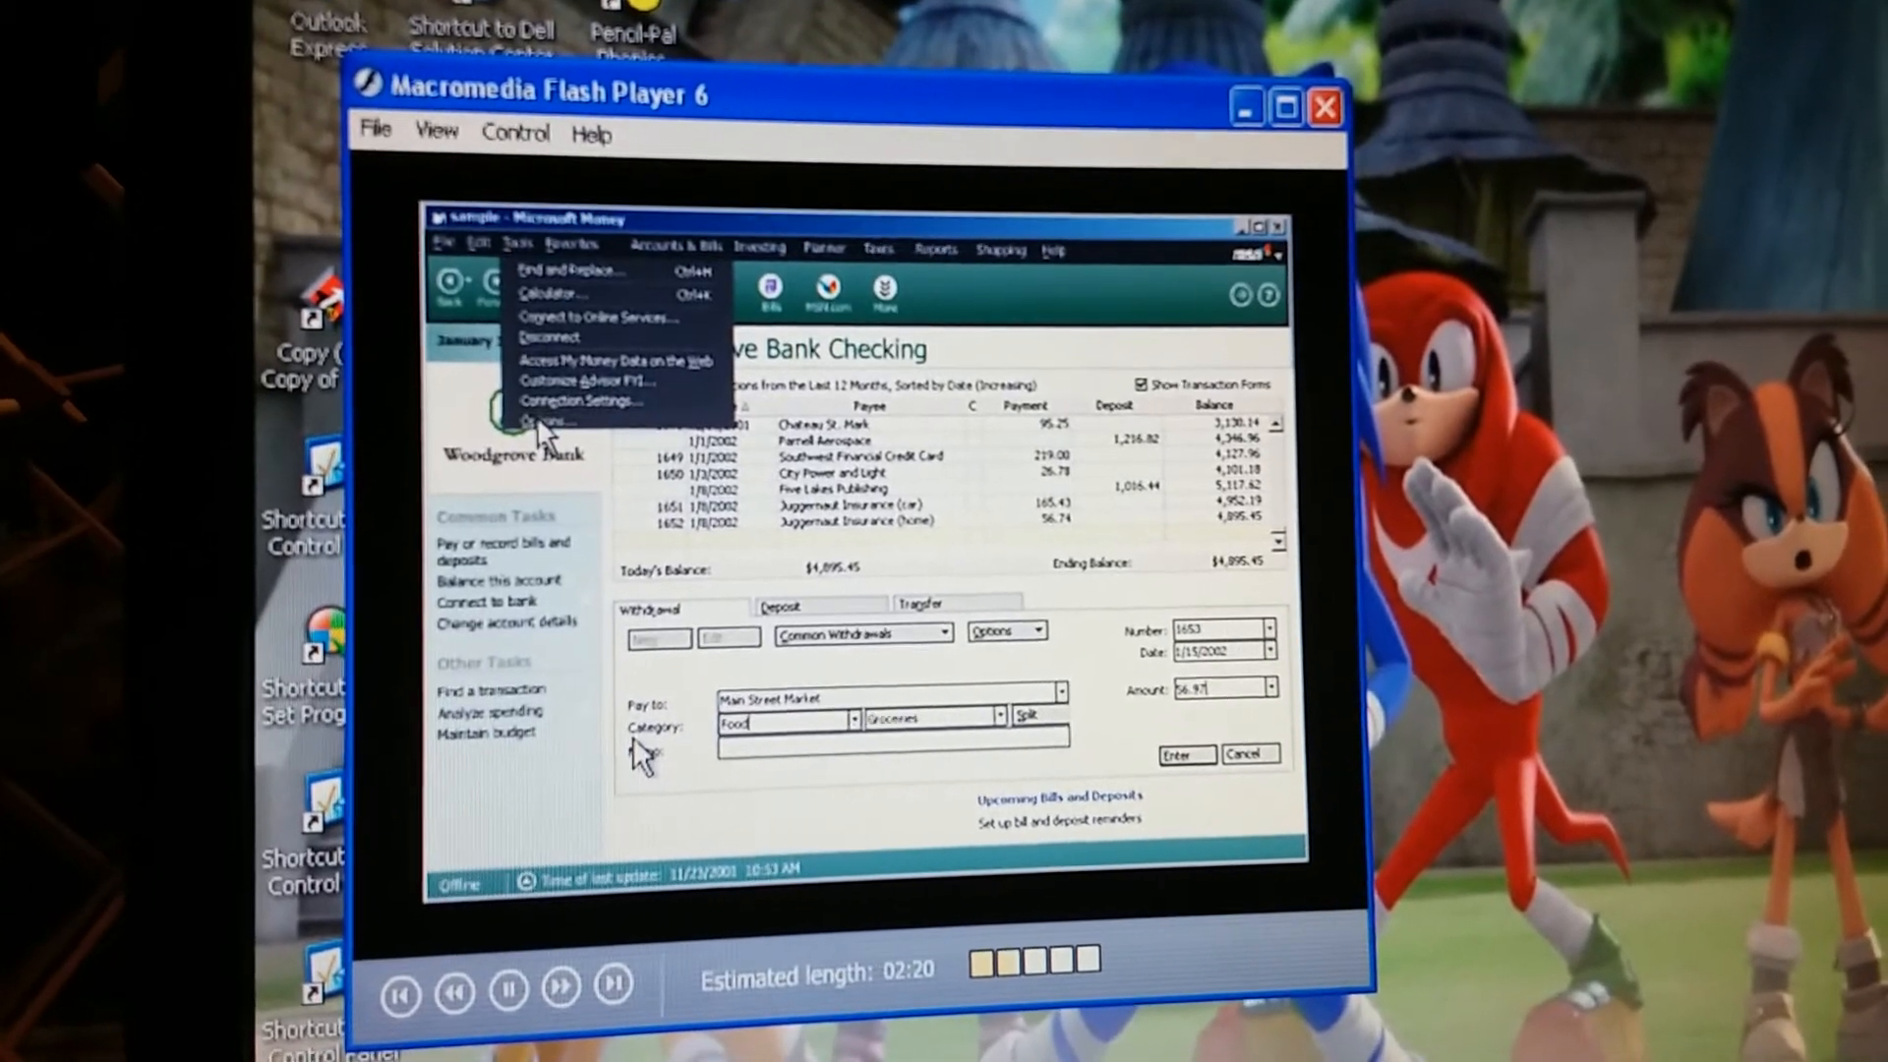
pyautogui.click(548, 420)
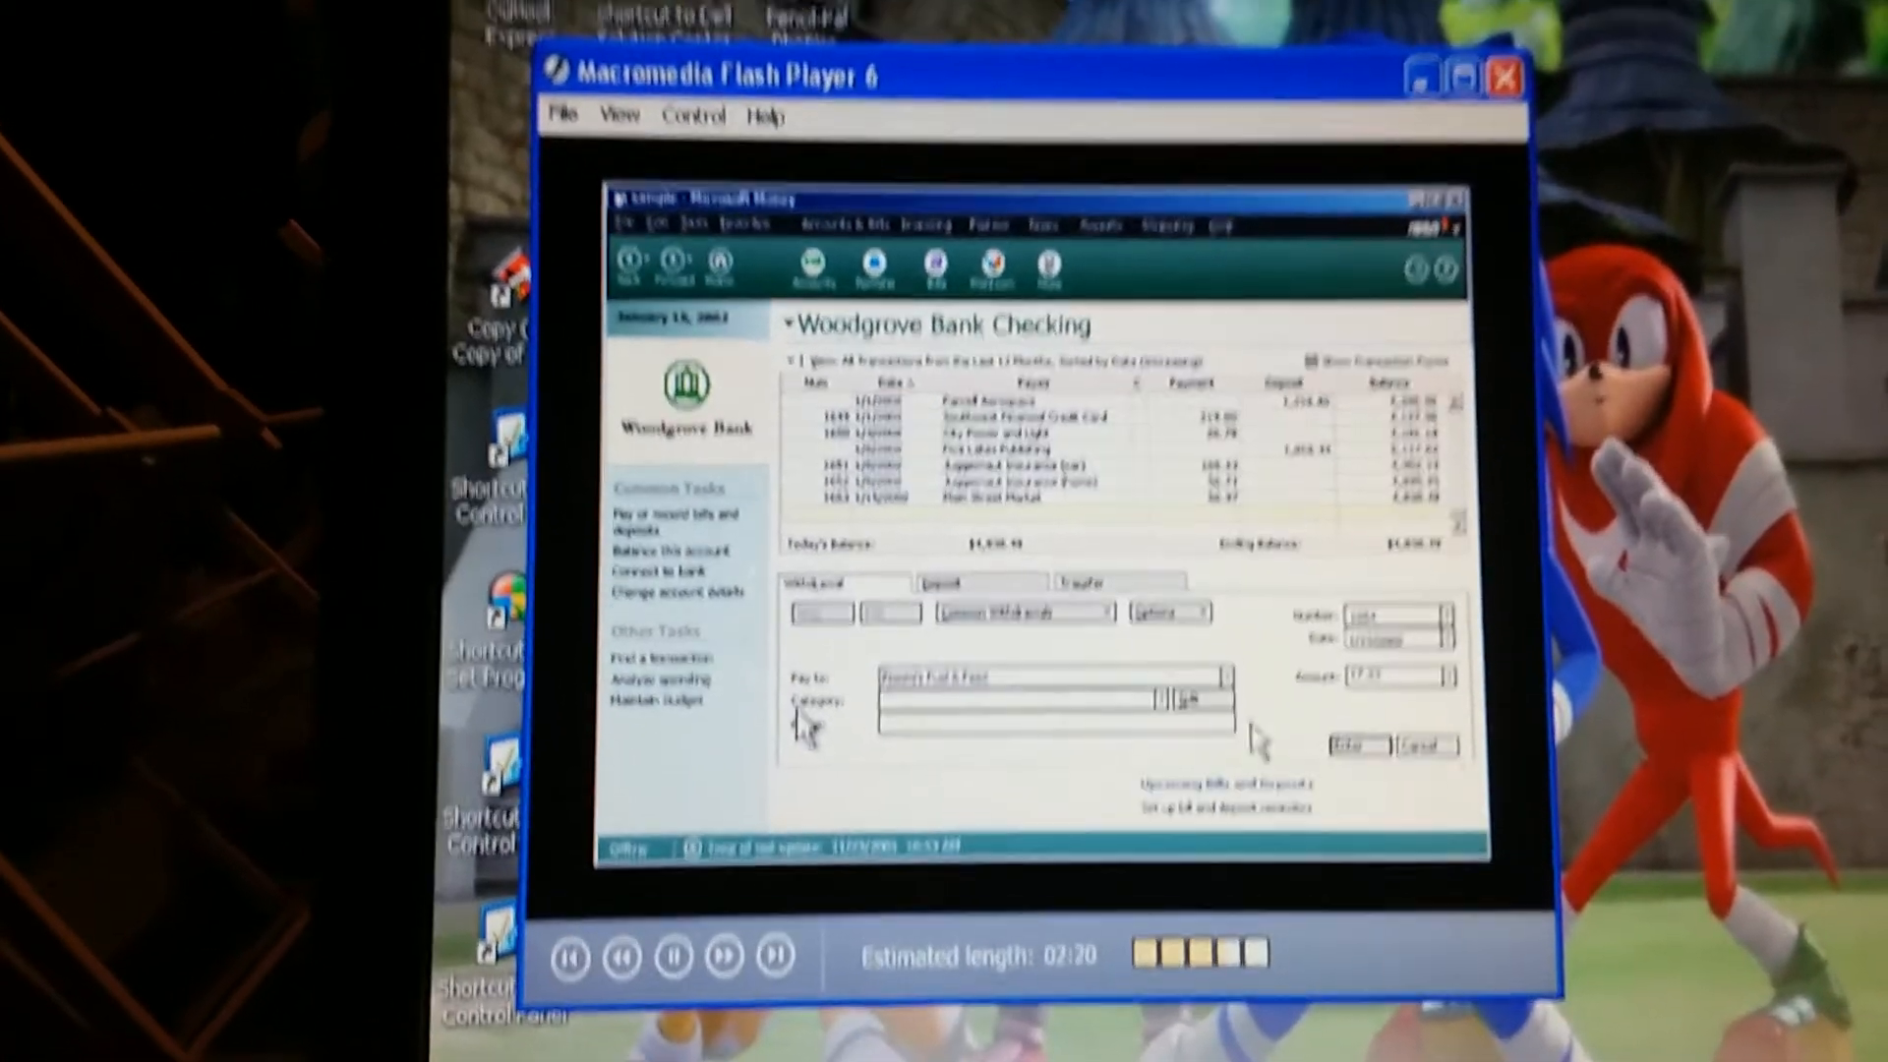
# Watch the tutorial define the Housecleaning subcategory under Bills
pyautogui.click(1164, 695)
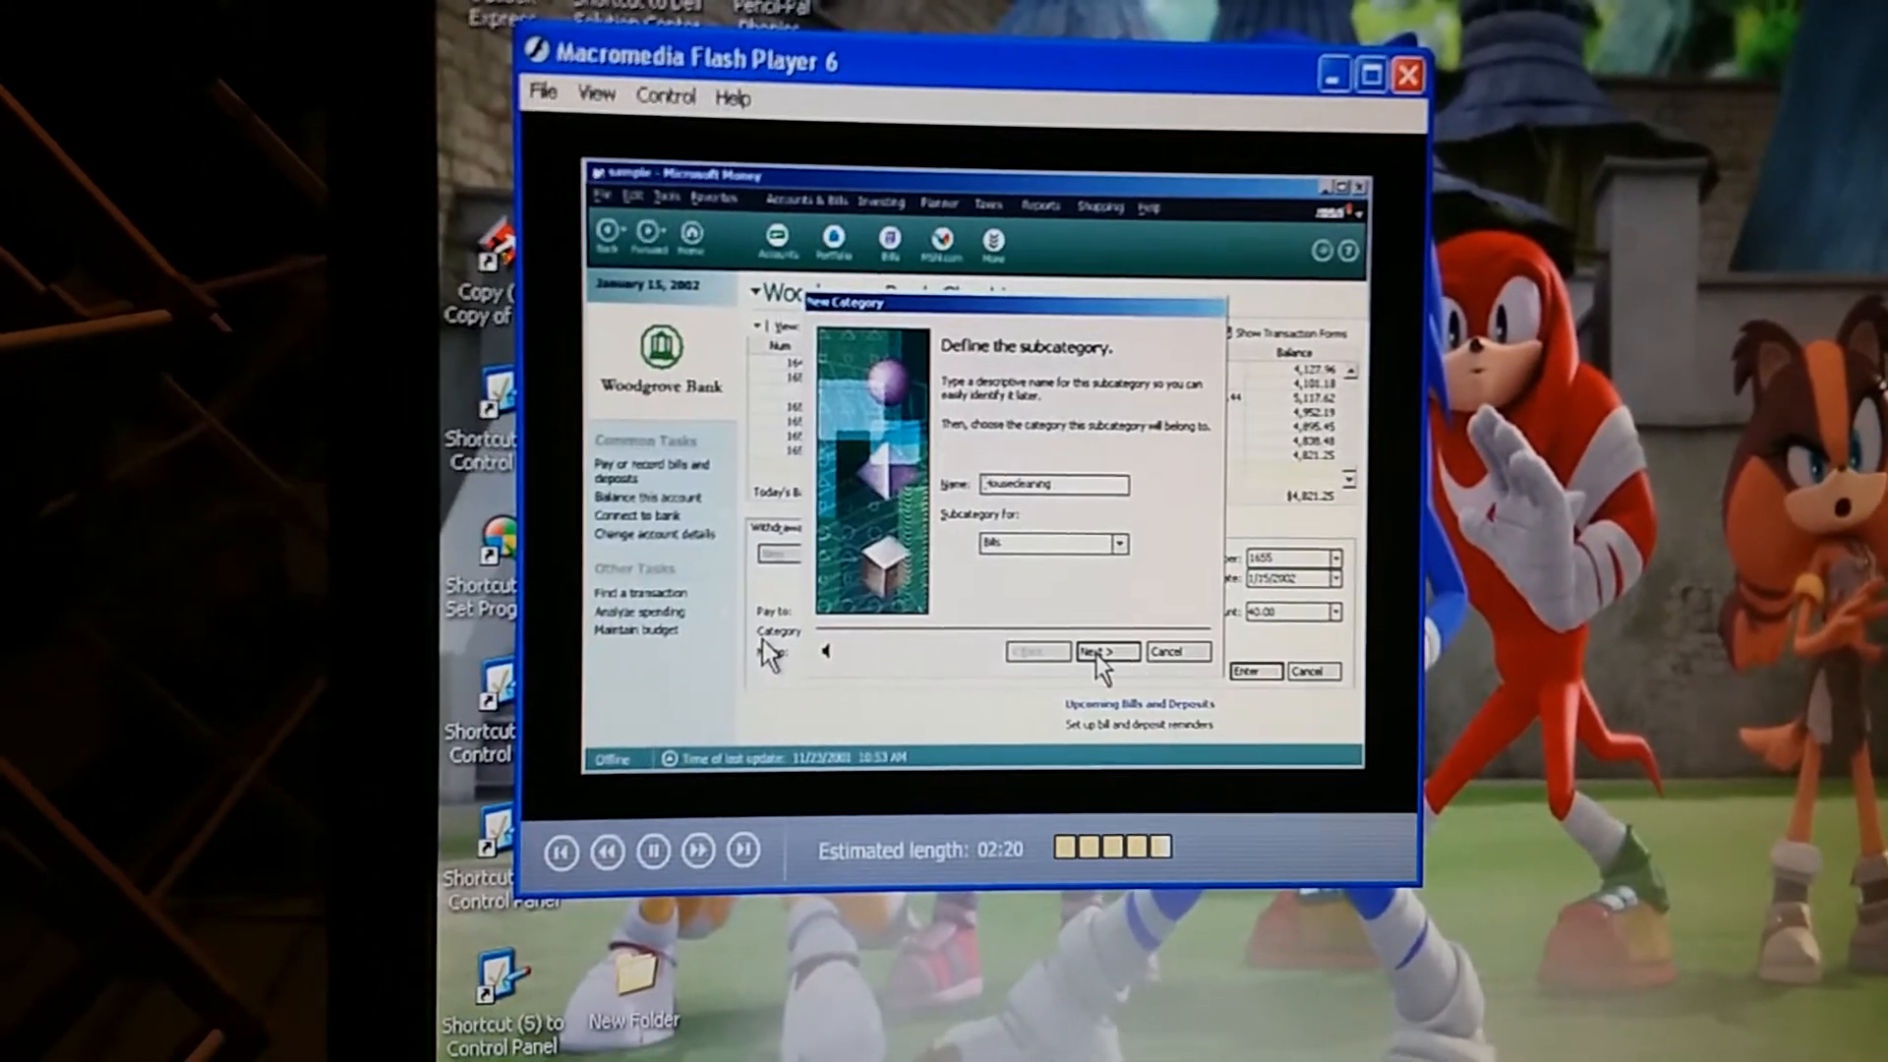
# Play the tutorial through to its 'categorize transactions' title screen
pyautogui.click(1102, 650)
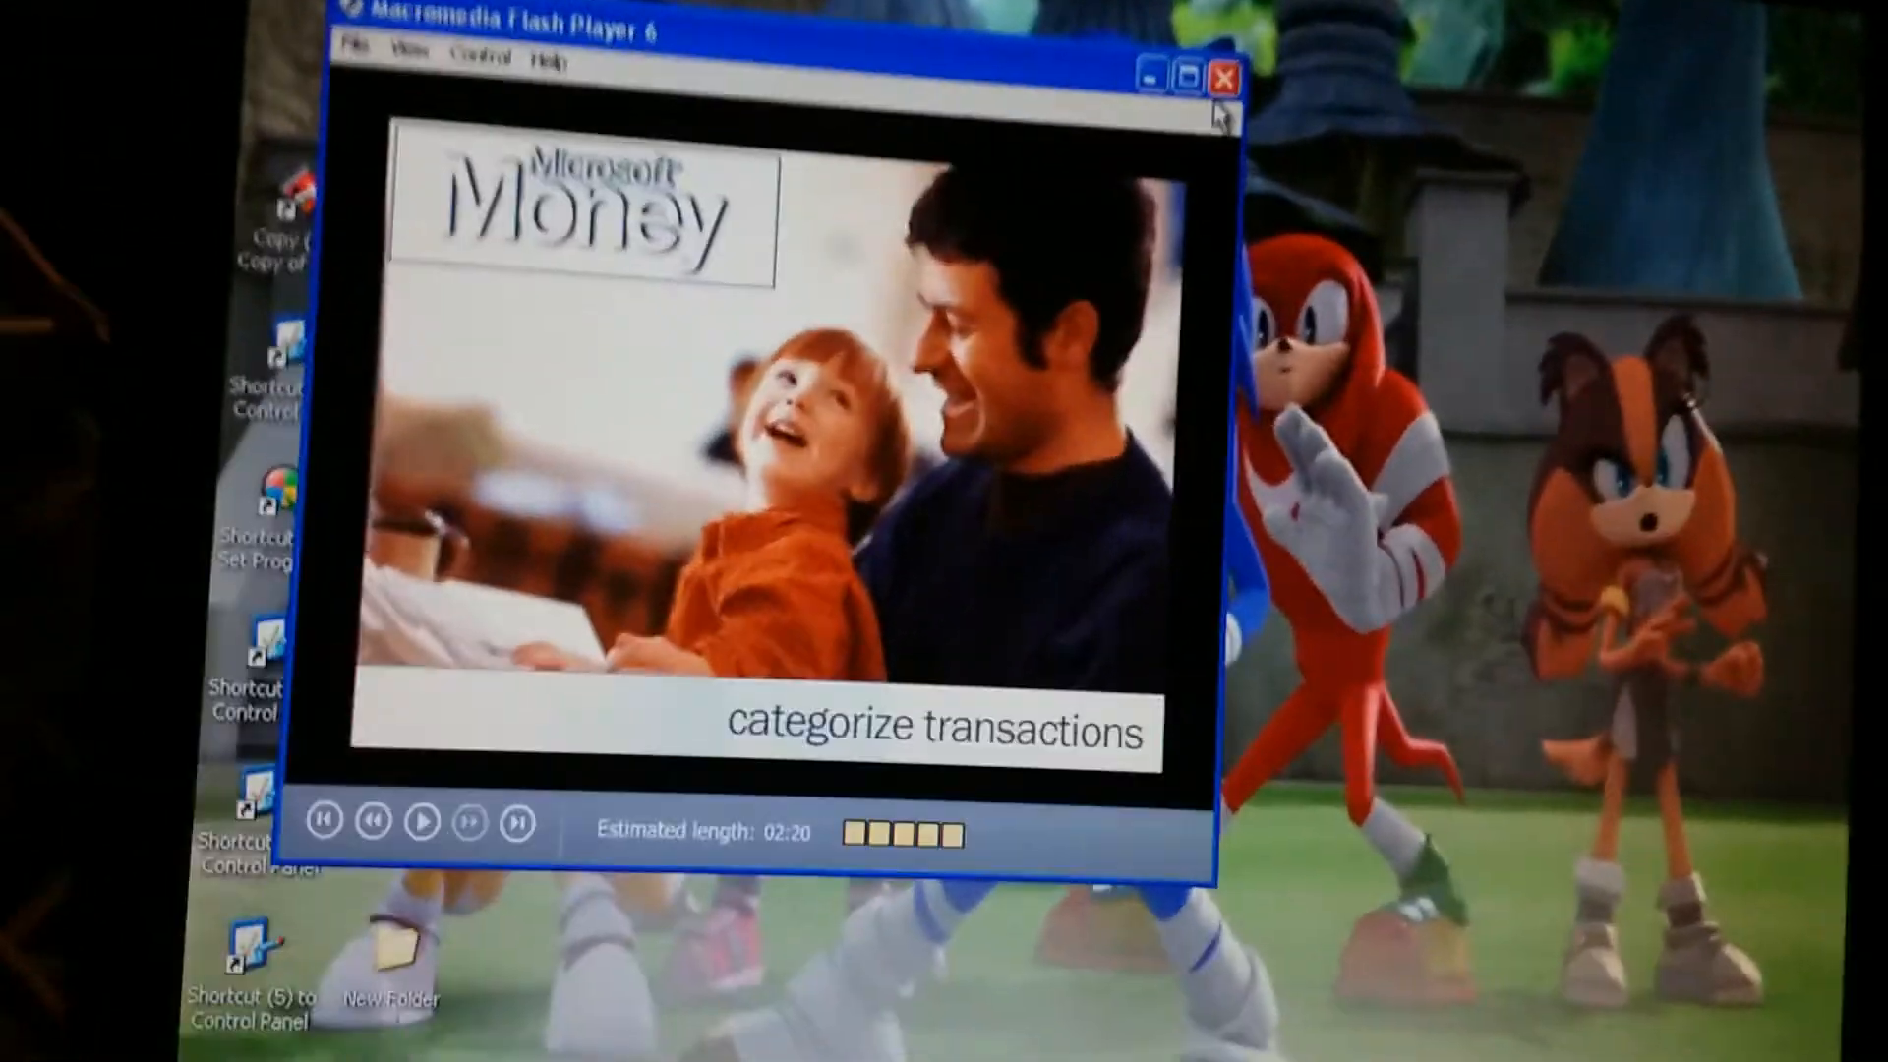
# Close the Money tutorial and launch the 18BF 'work with backup files' tutorial
pyautogui.click(1223, 77)
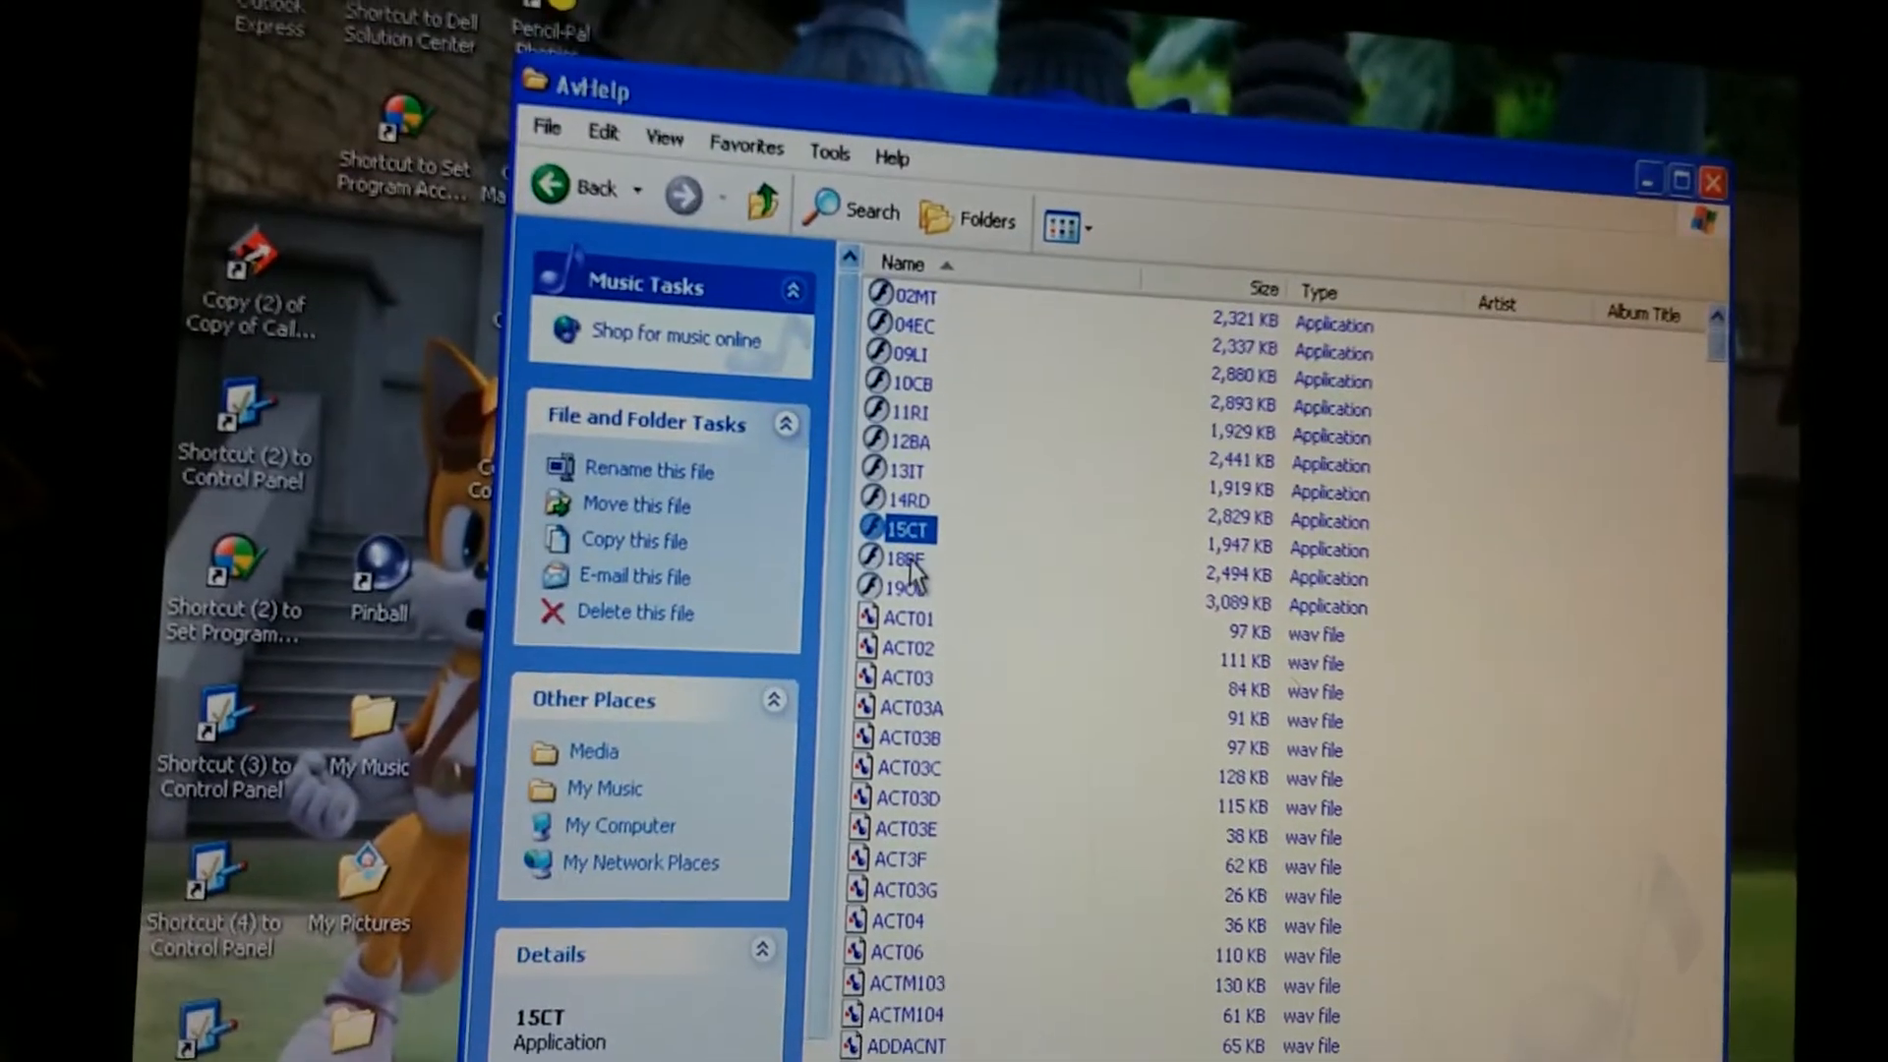
pyautogui.click(893, 558)
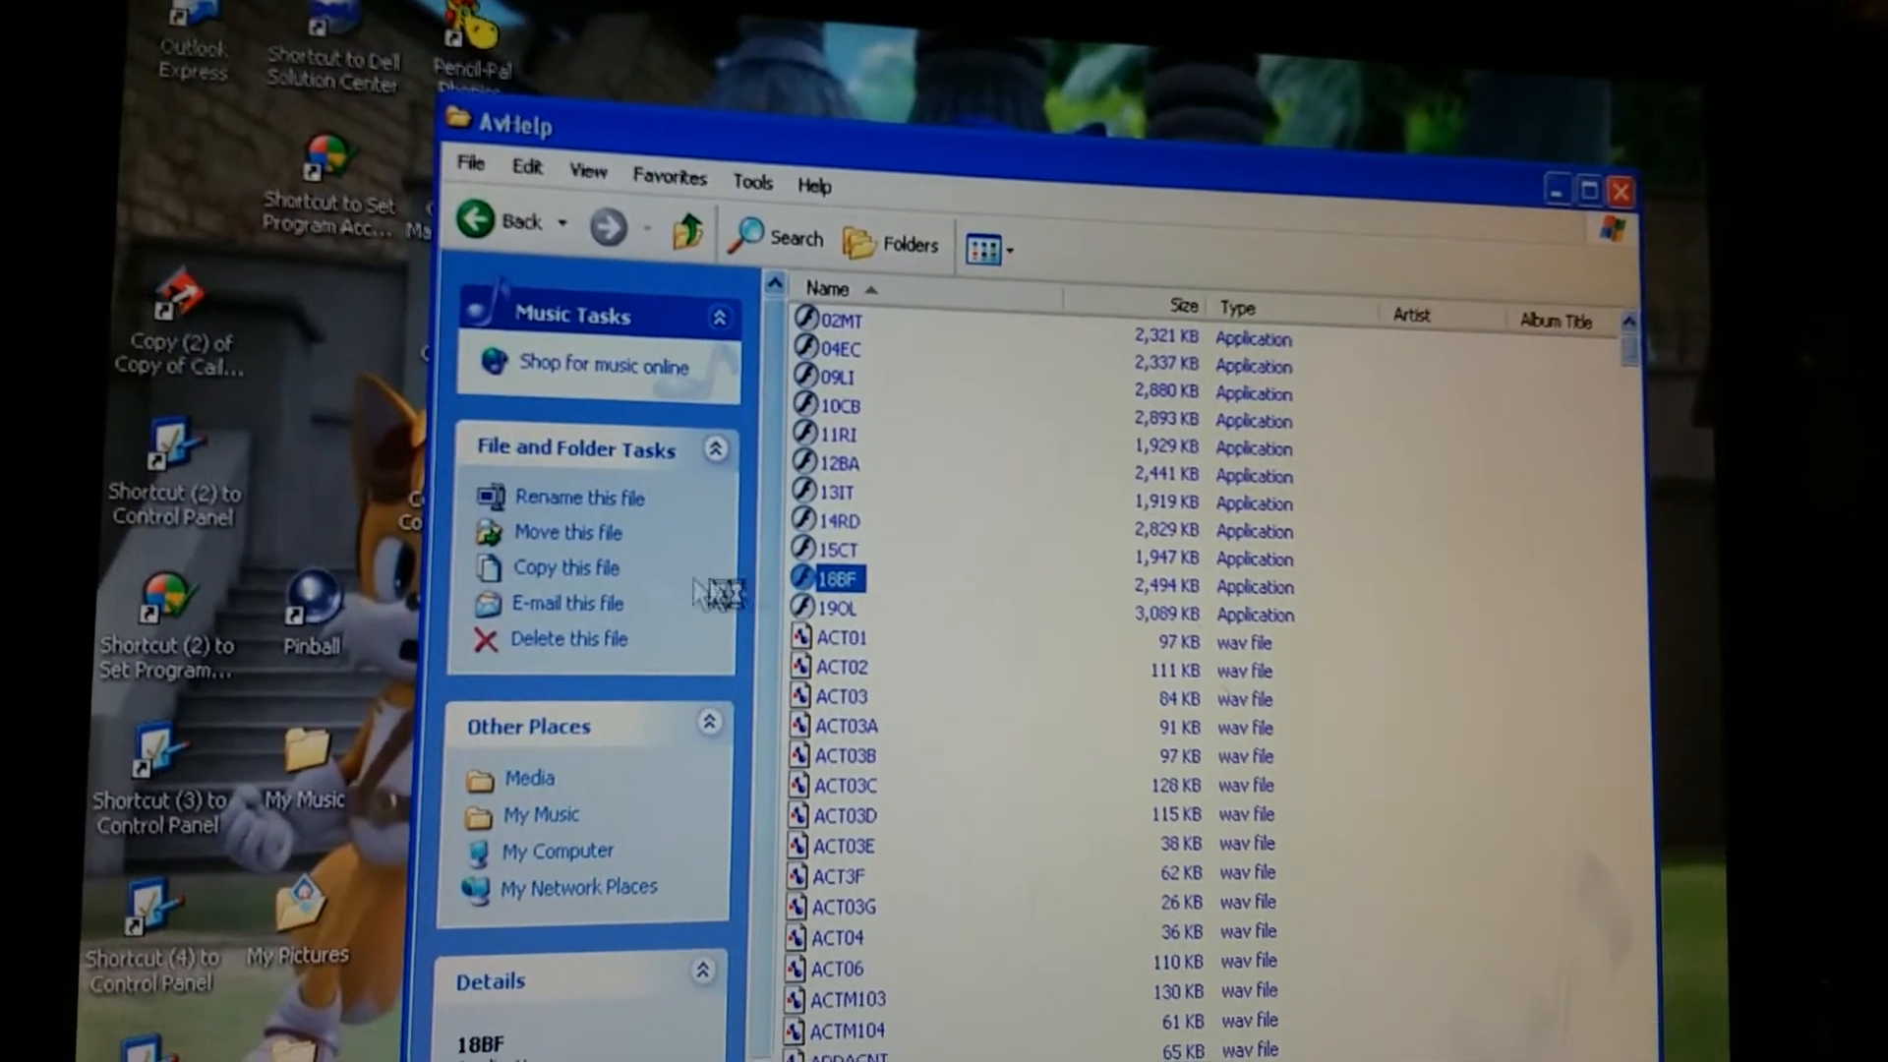
pyautogui.doubleClick(838, 577)
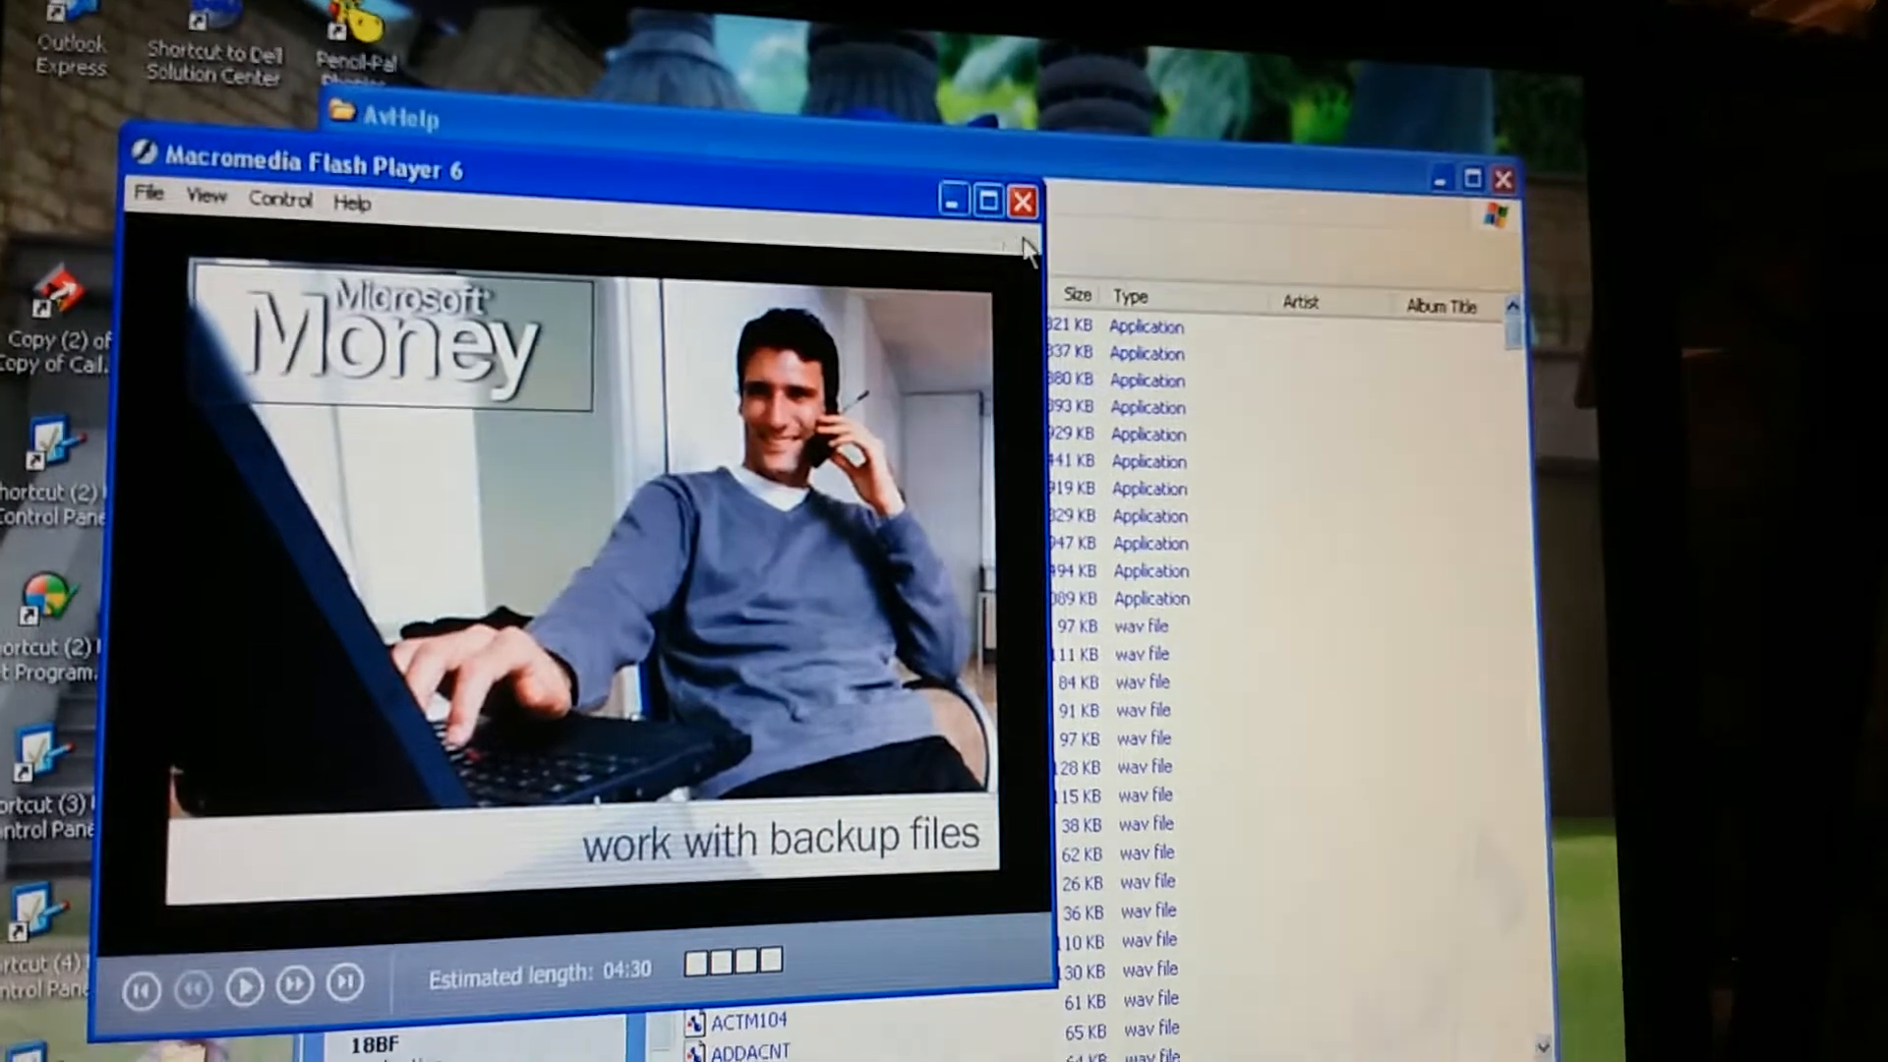
pyautogui.click(1022, 200)
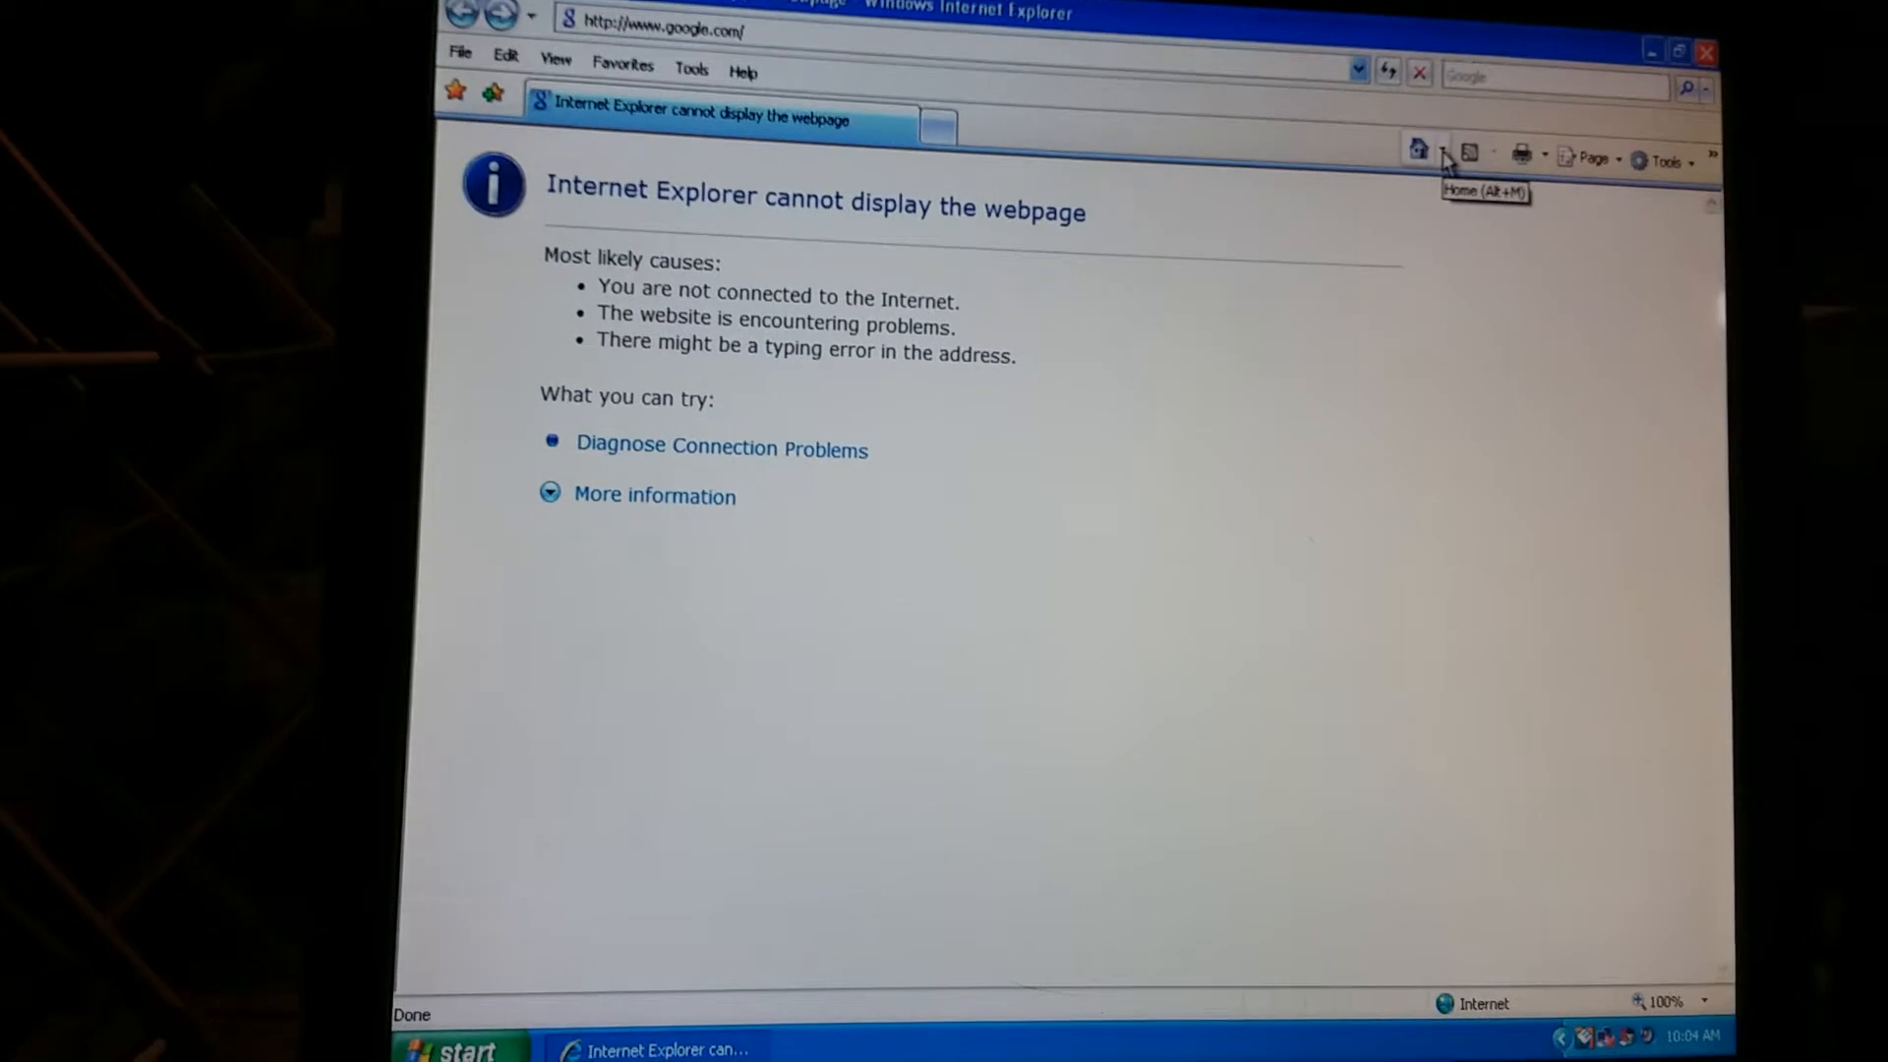
pyautogui.click(1442, 153)
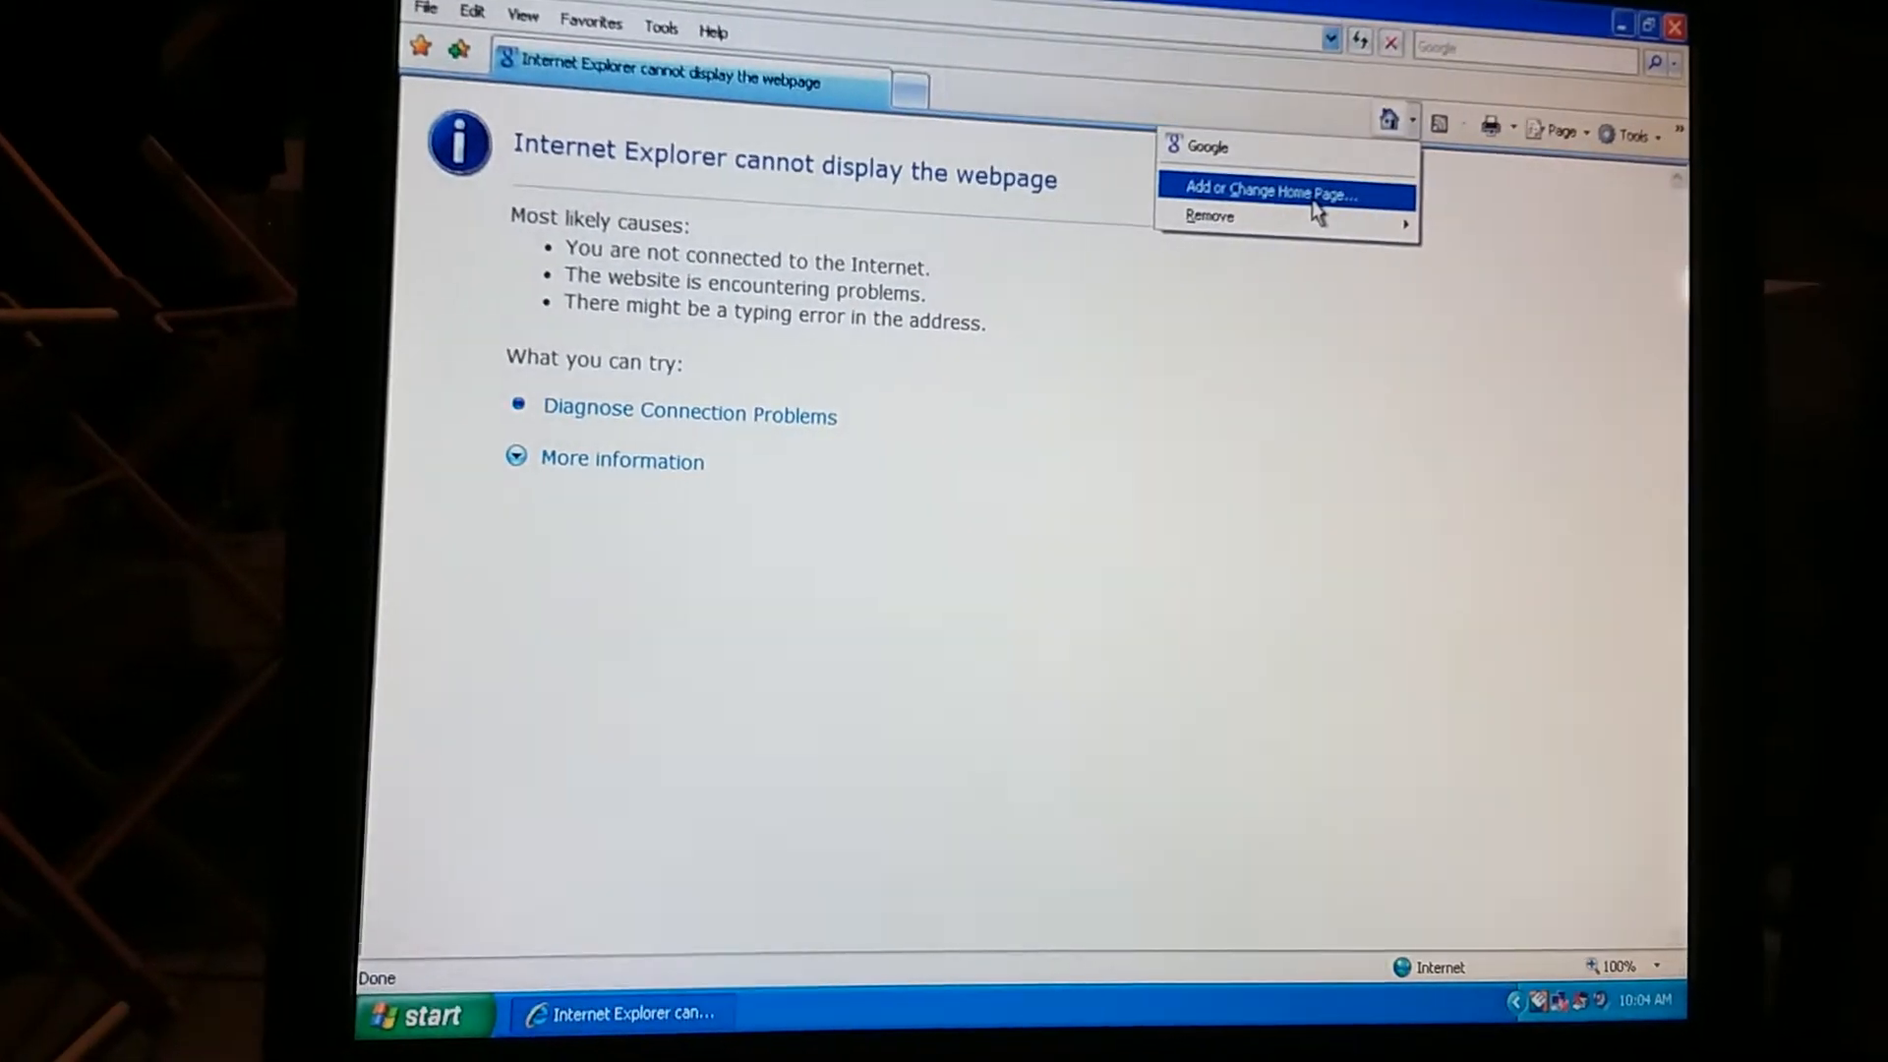
pyautogui.click(1270, 190)
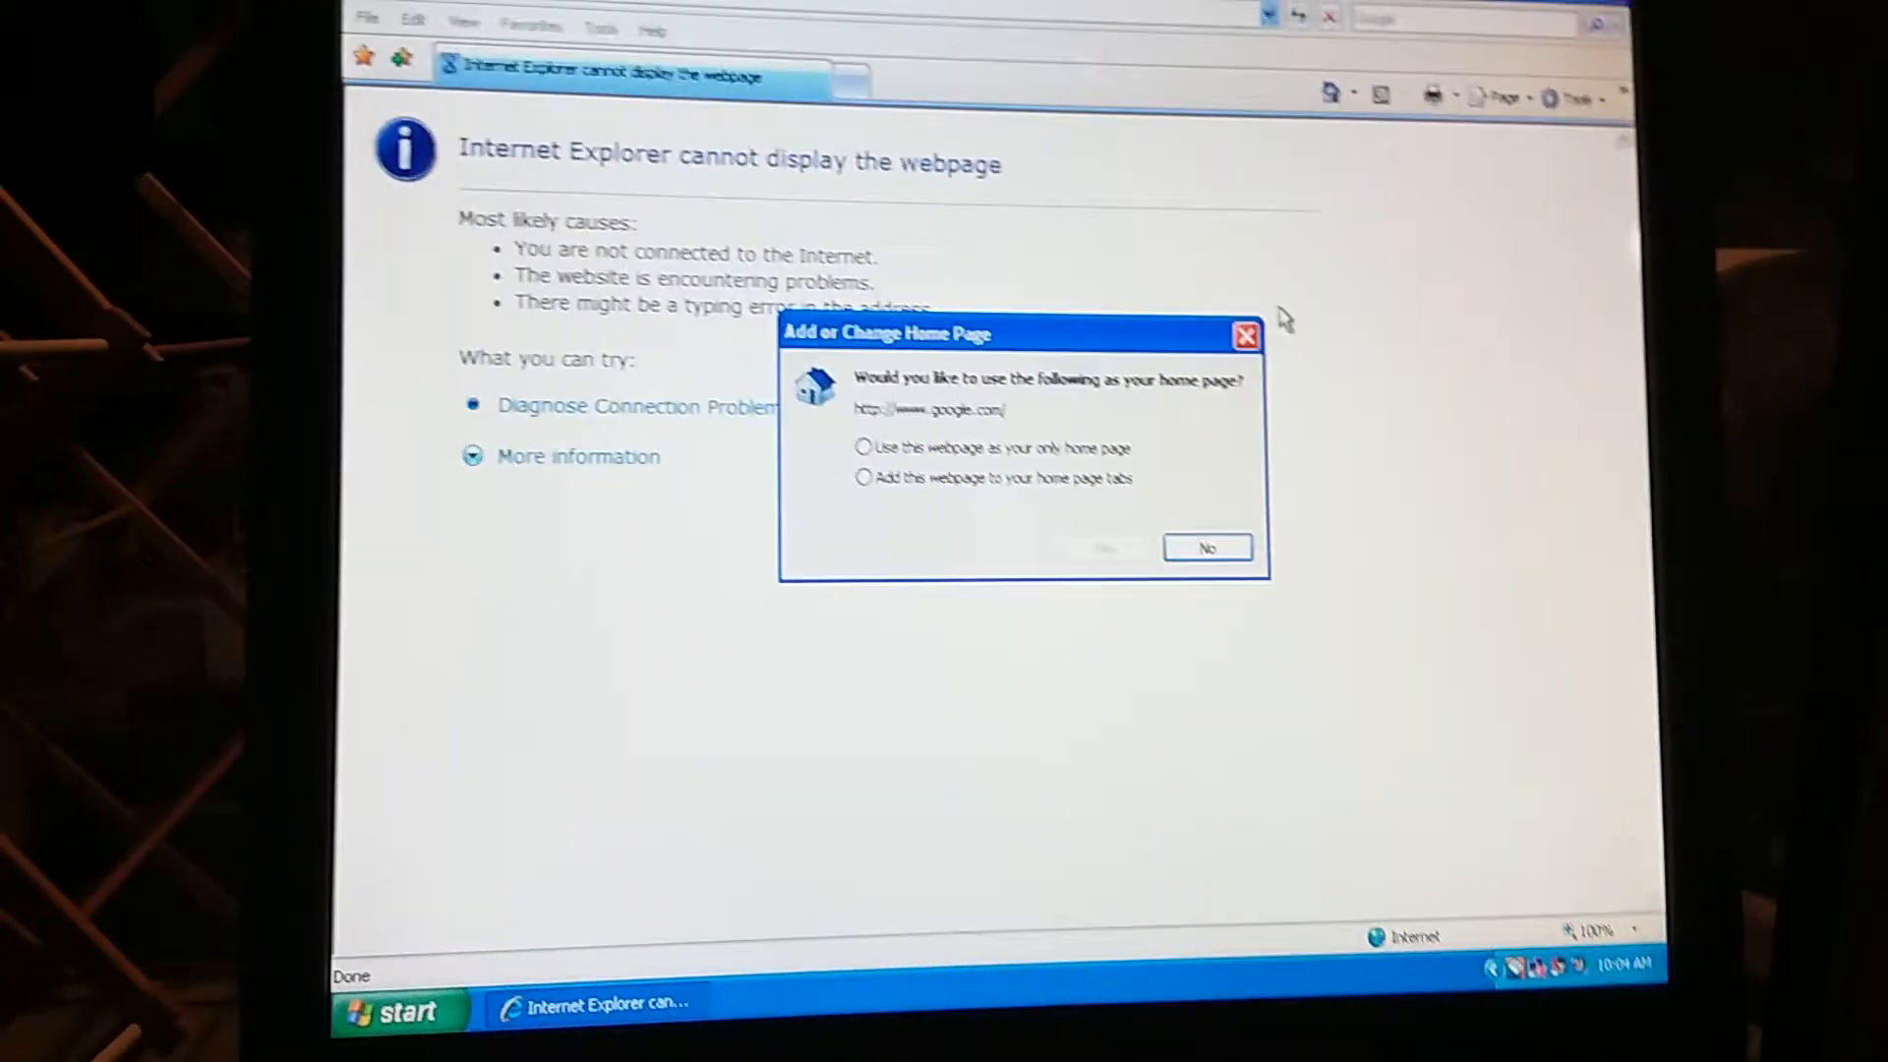
pyautogui.click(1205, 548)
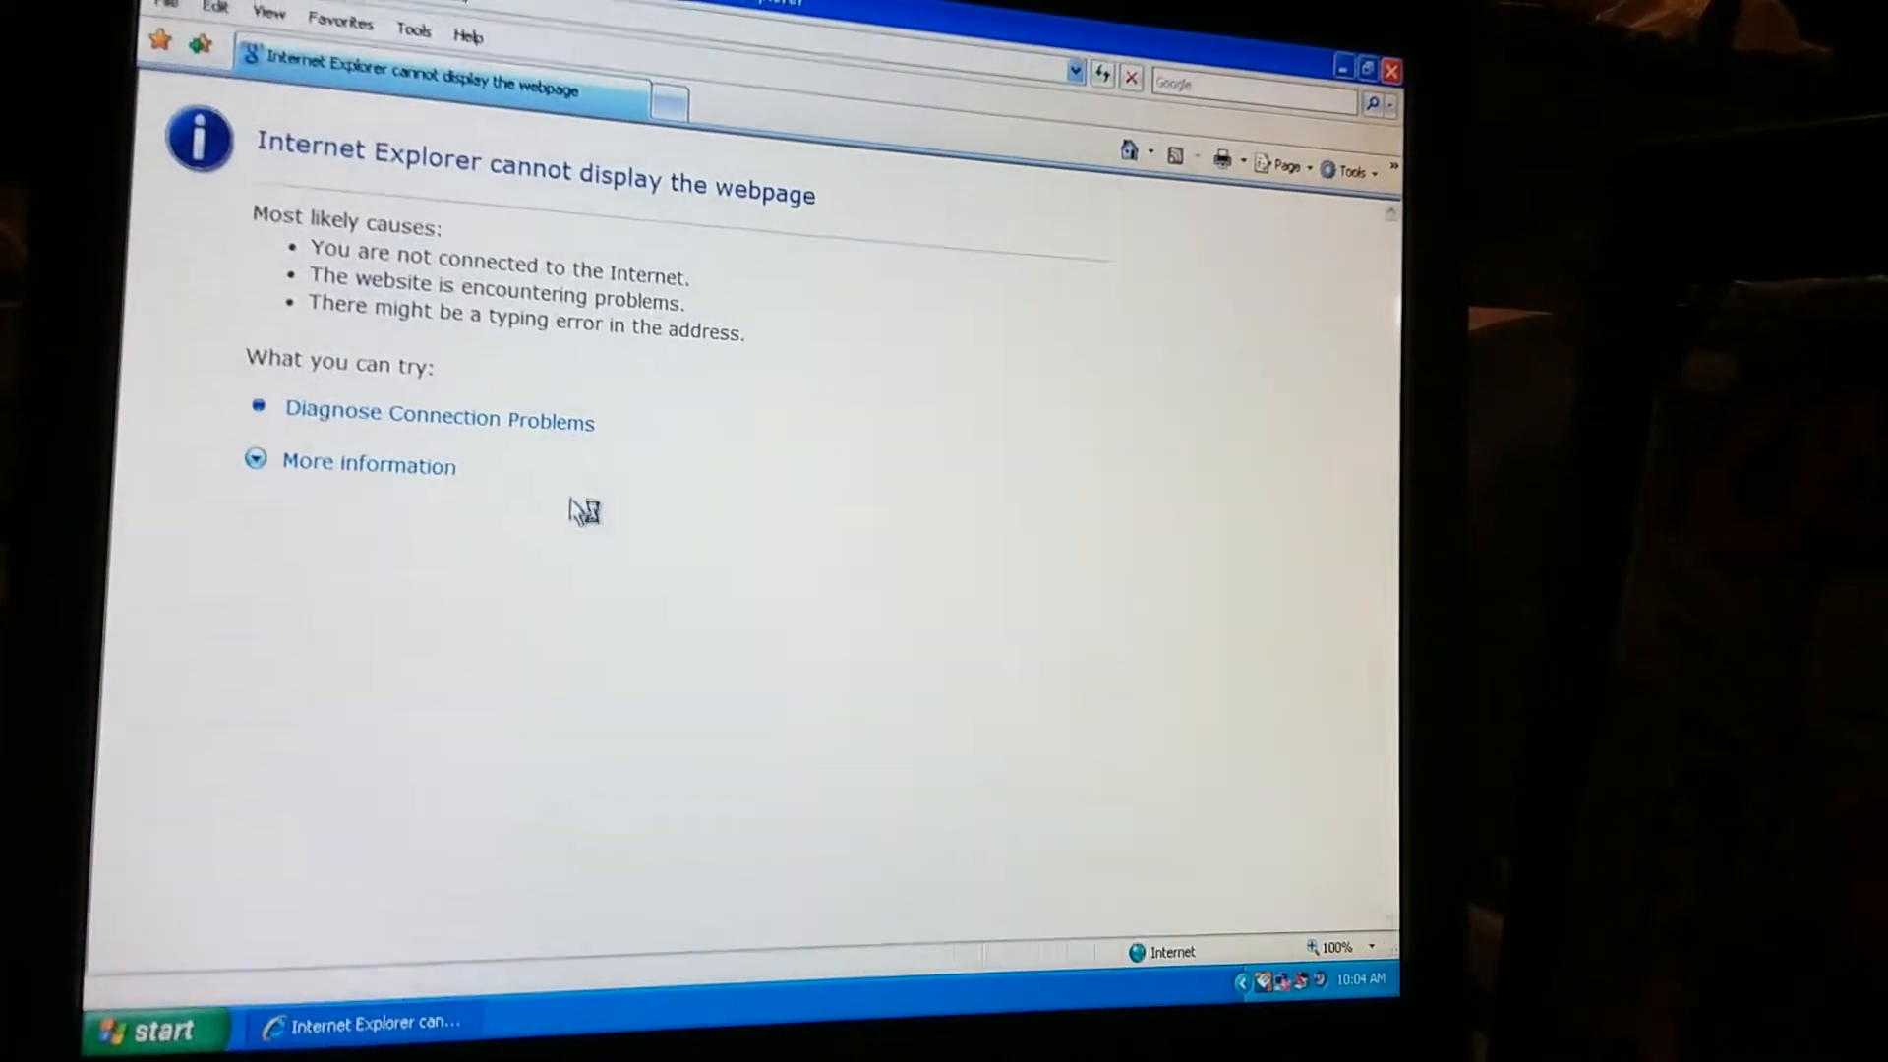
pyautogui.click(439, 419)
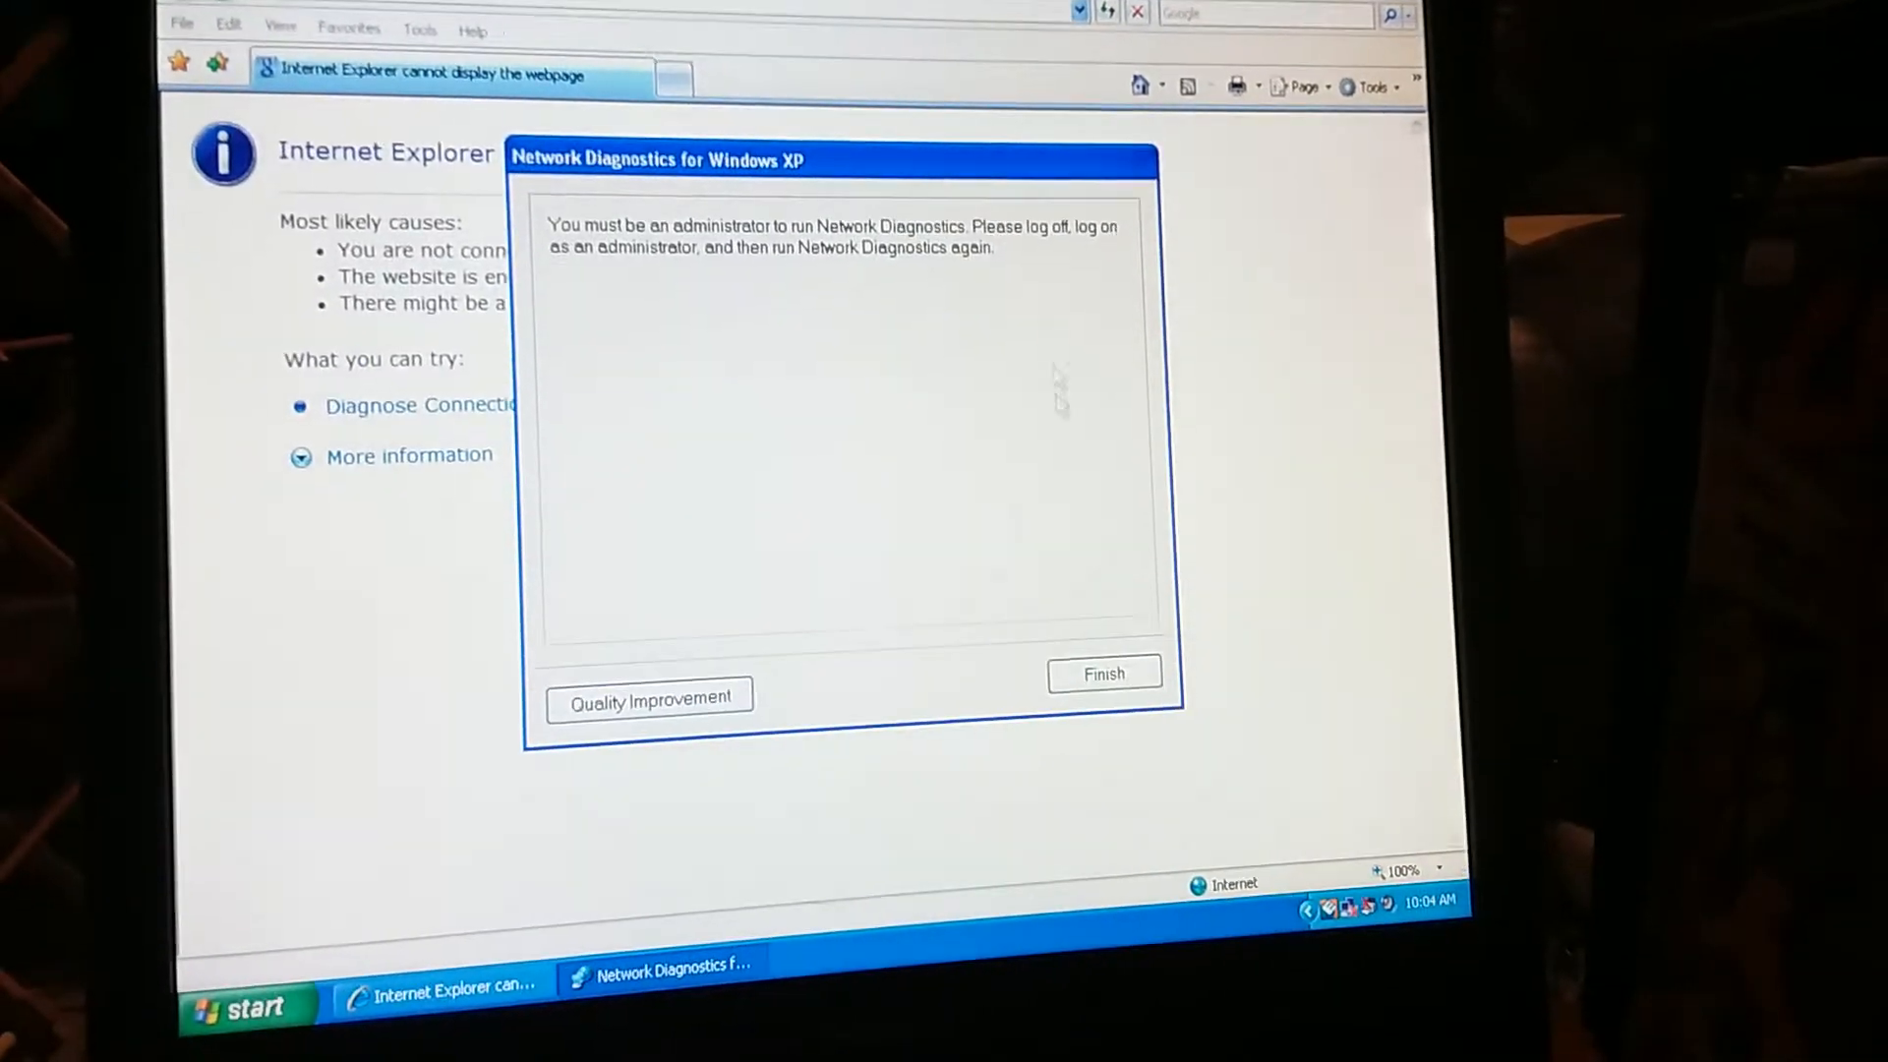
# Dismiss the Network Diagnostics administrator-rights message
pyautogui.click(1102, 675)
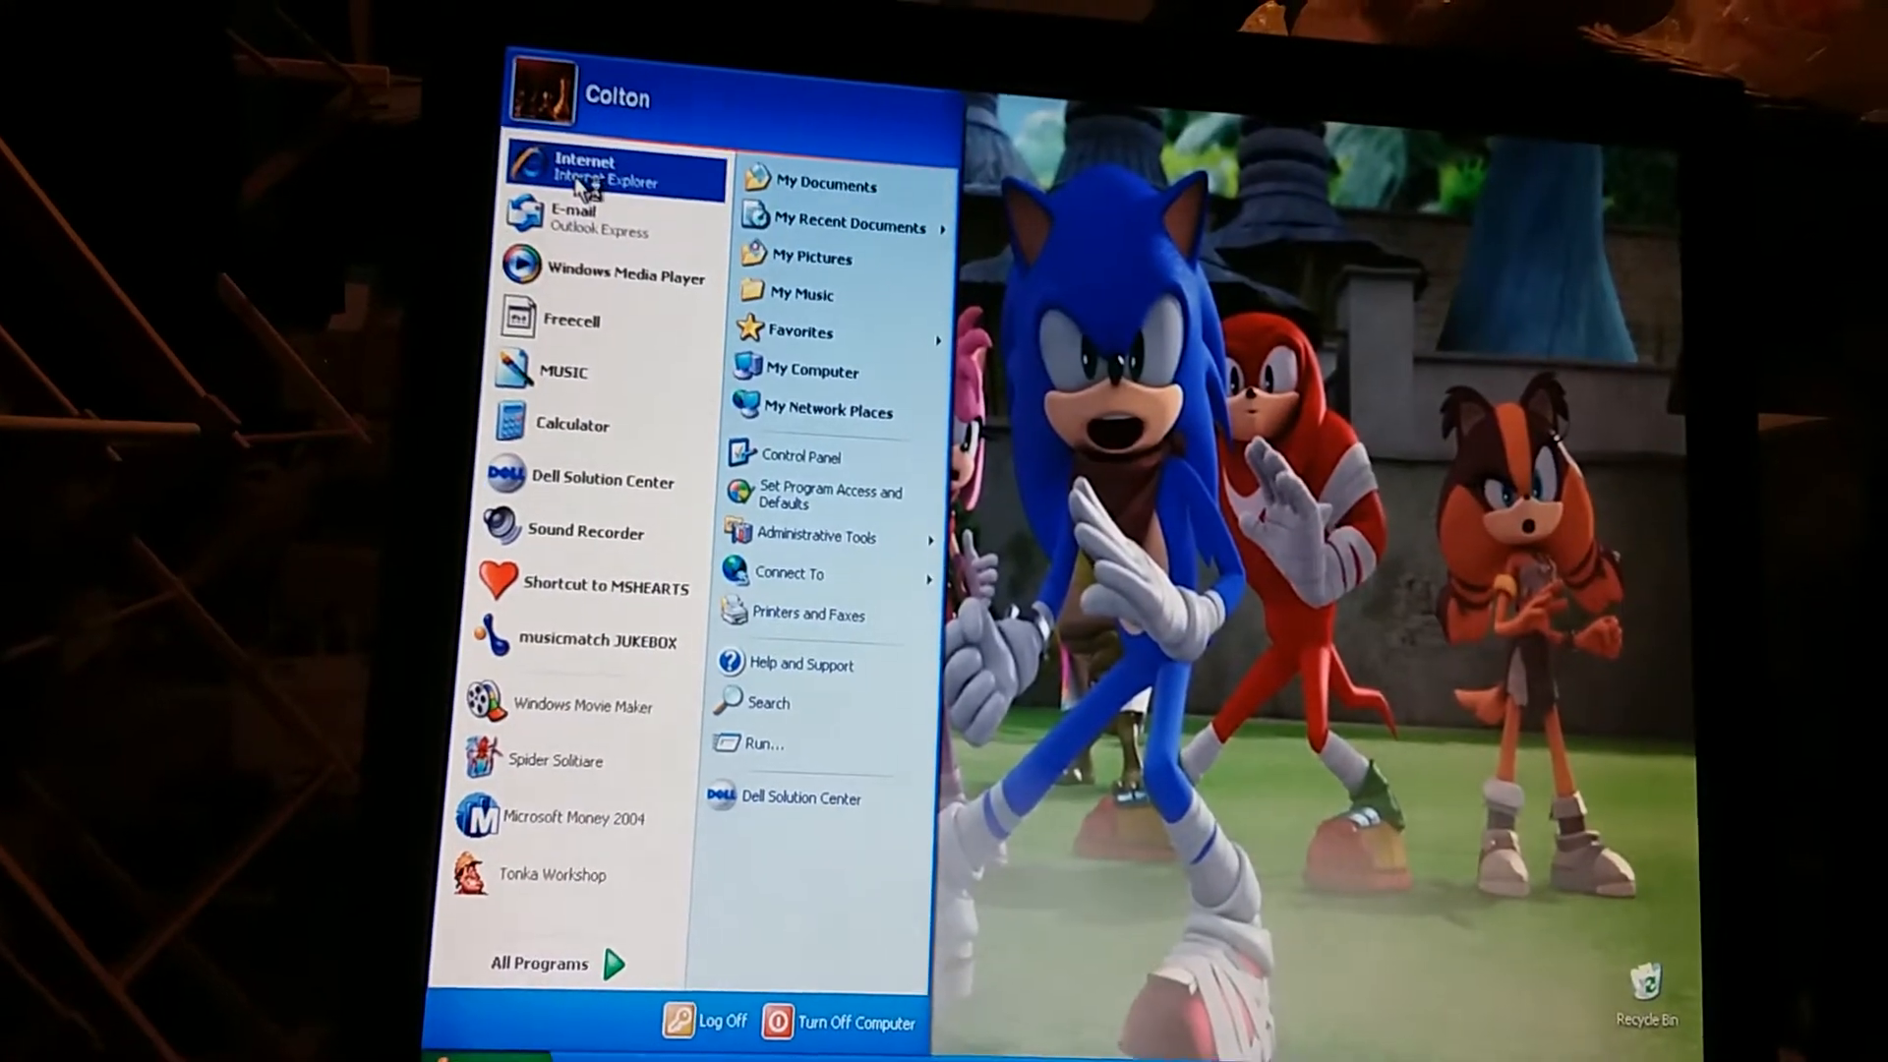
# Launch Internet Explorer from the Start menu and open its tools list
pyautogui.click(586, 167)
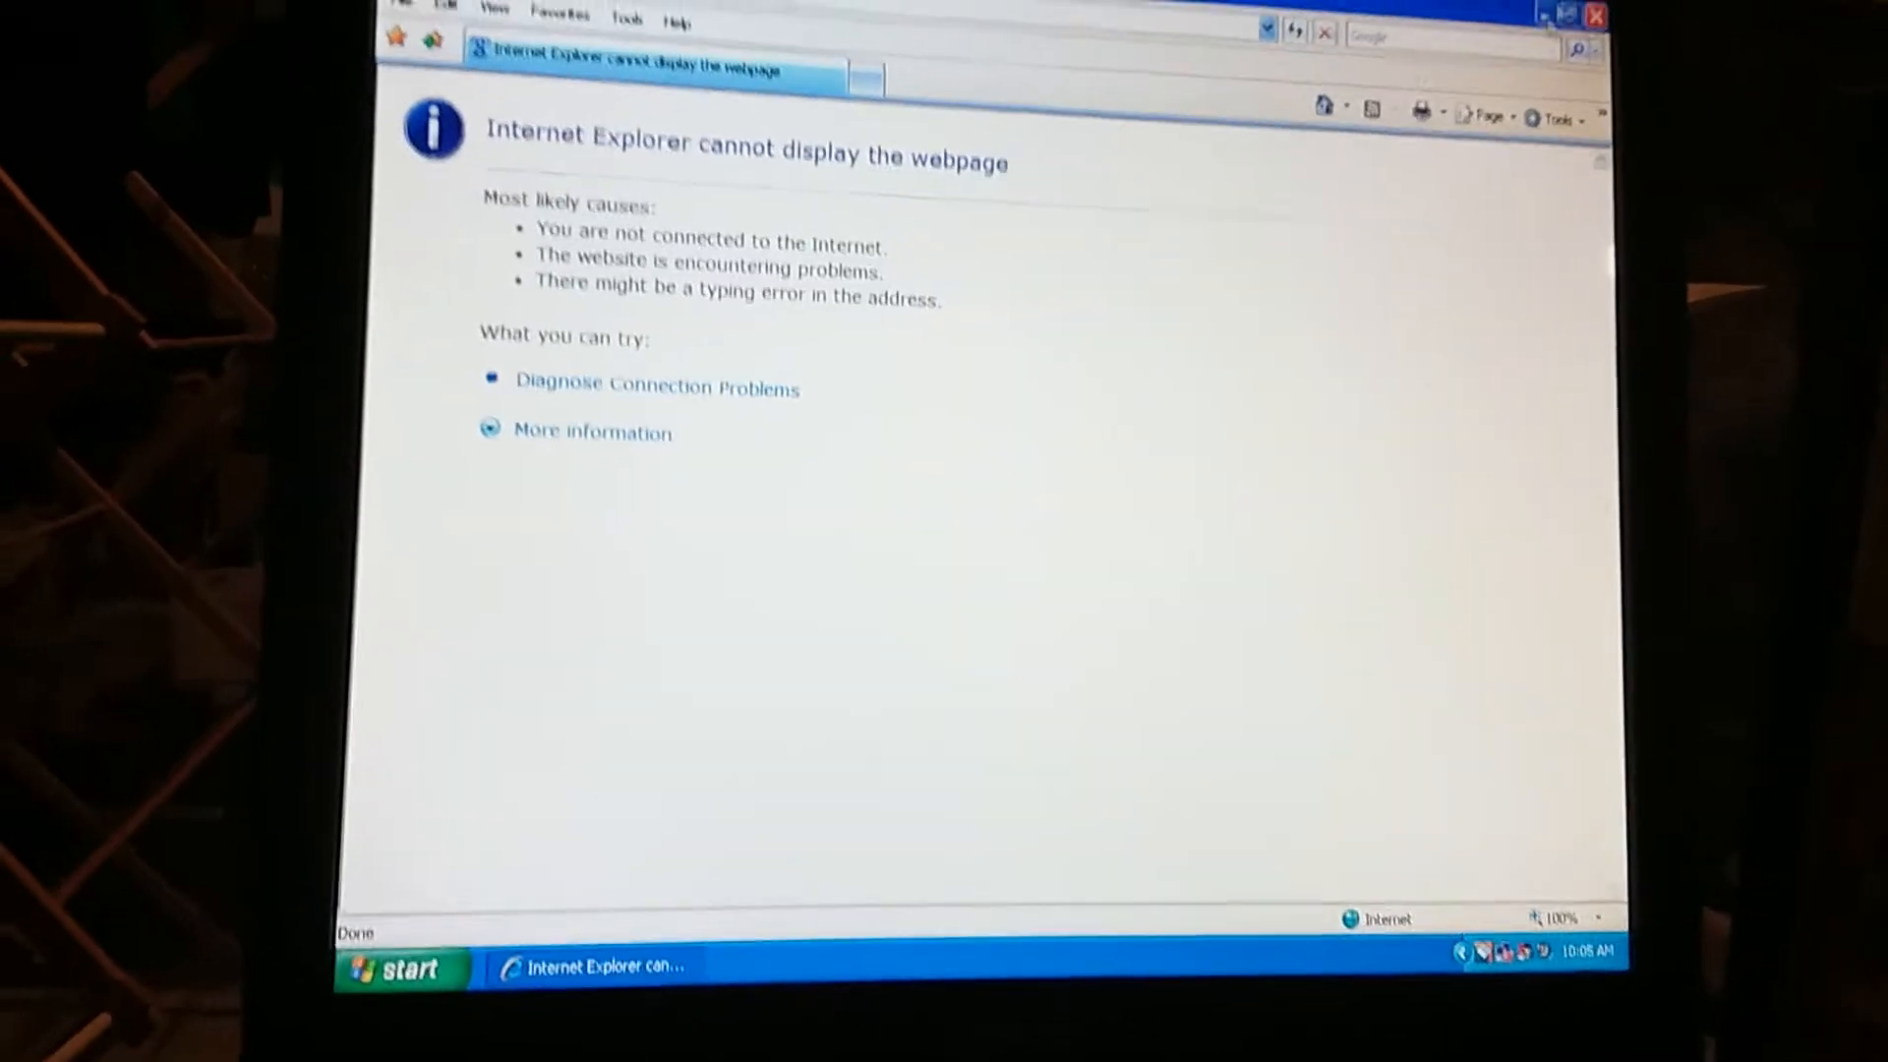
pyautogui.click(1484, 146)
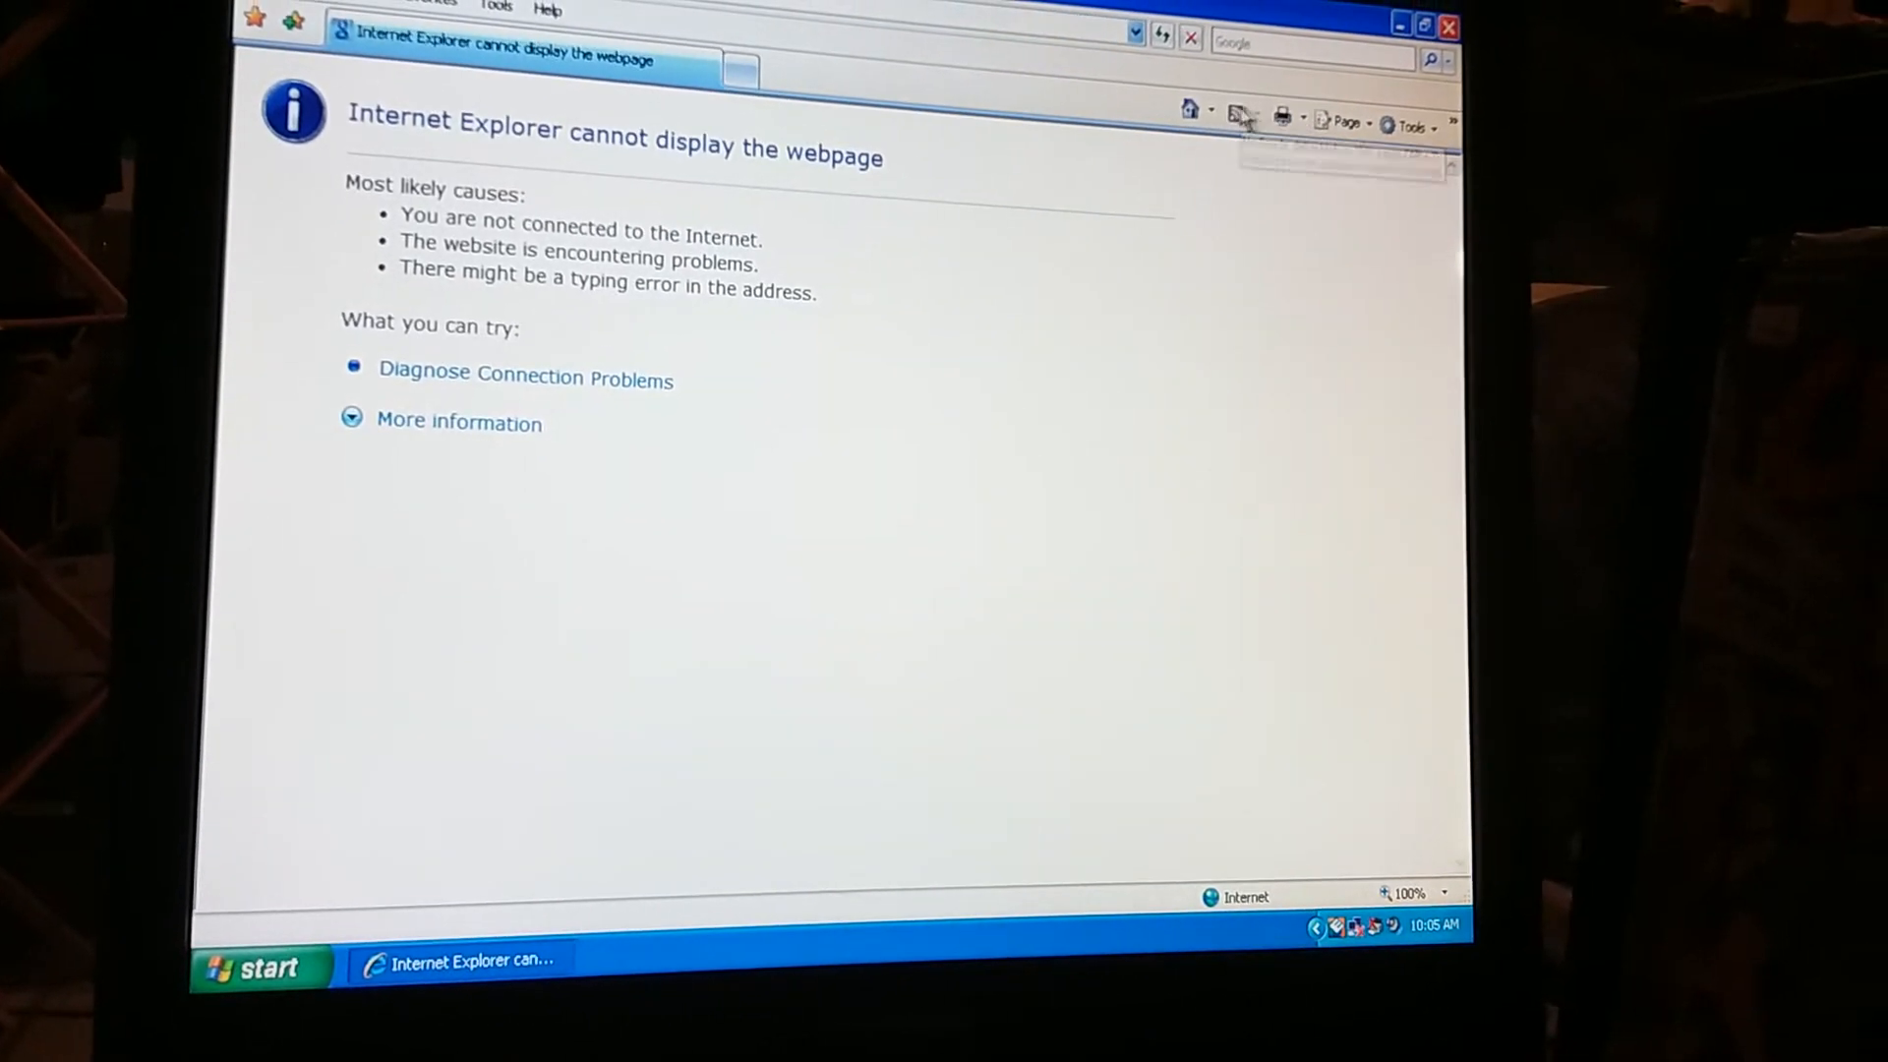
pyautogui.click(1207, 114)
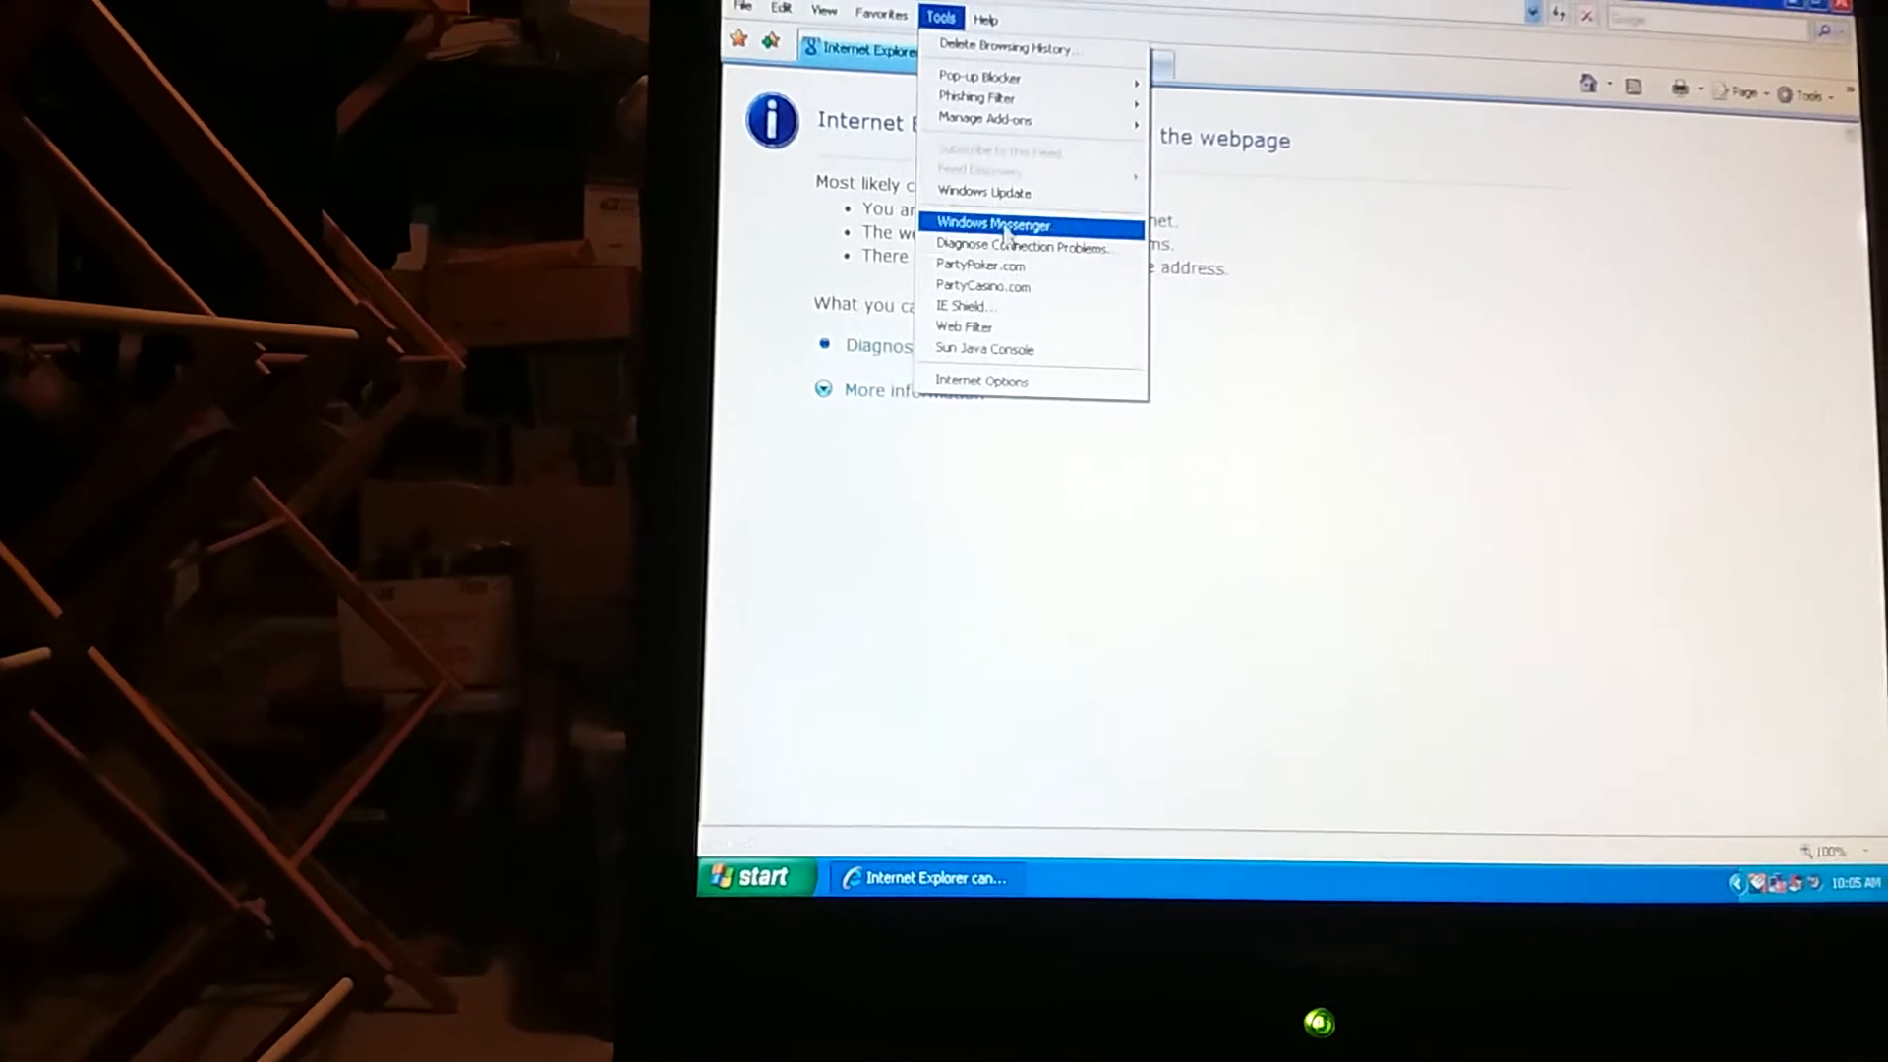
pyautogui.moveTo(976, 76)
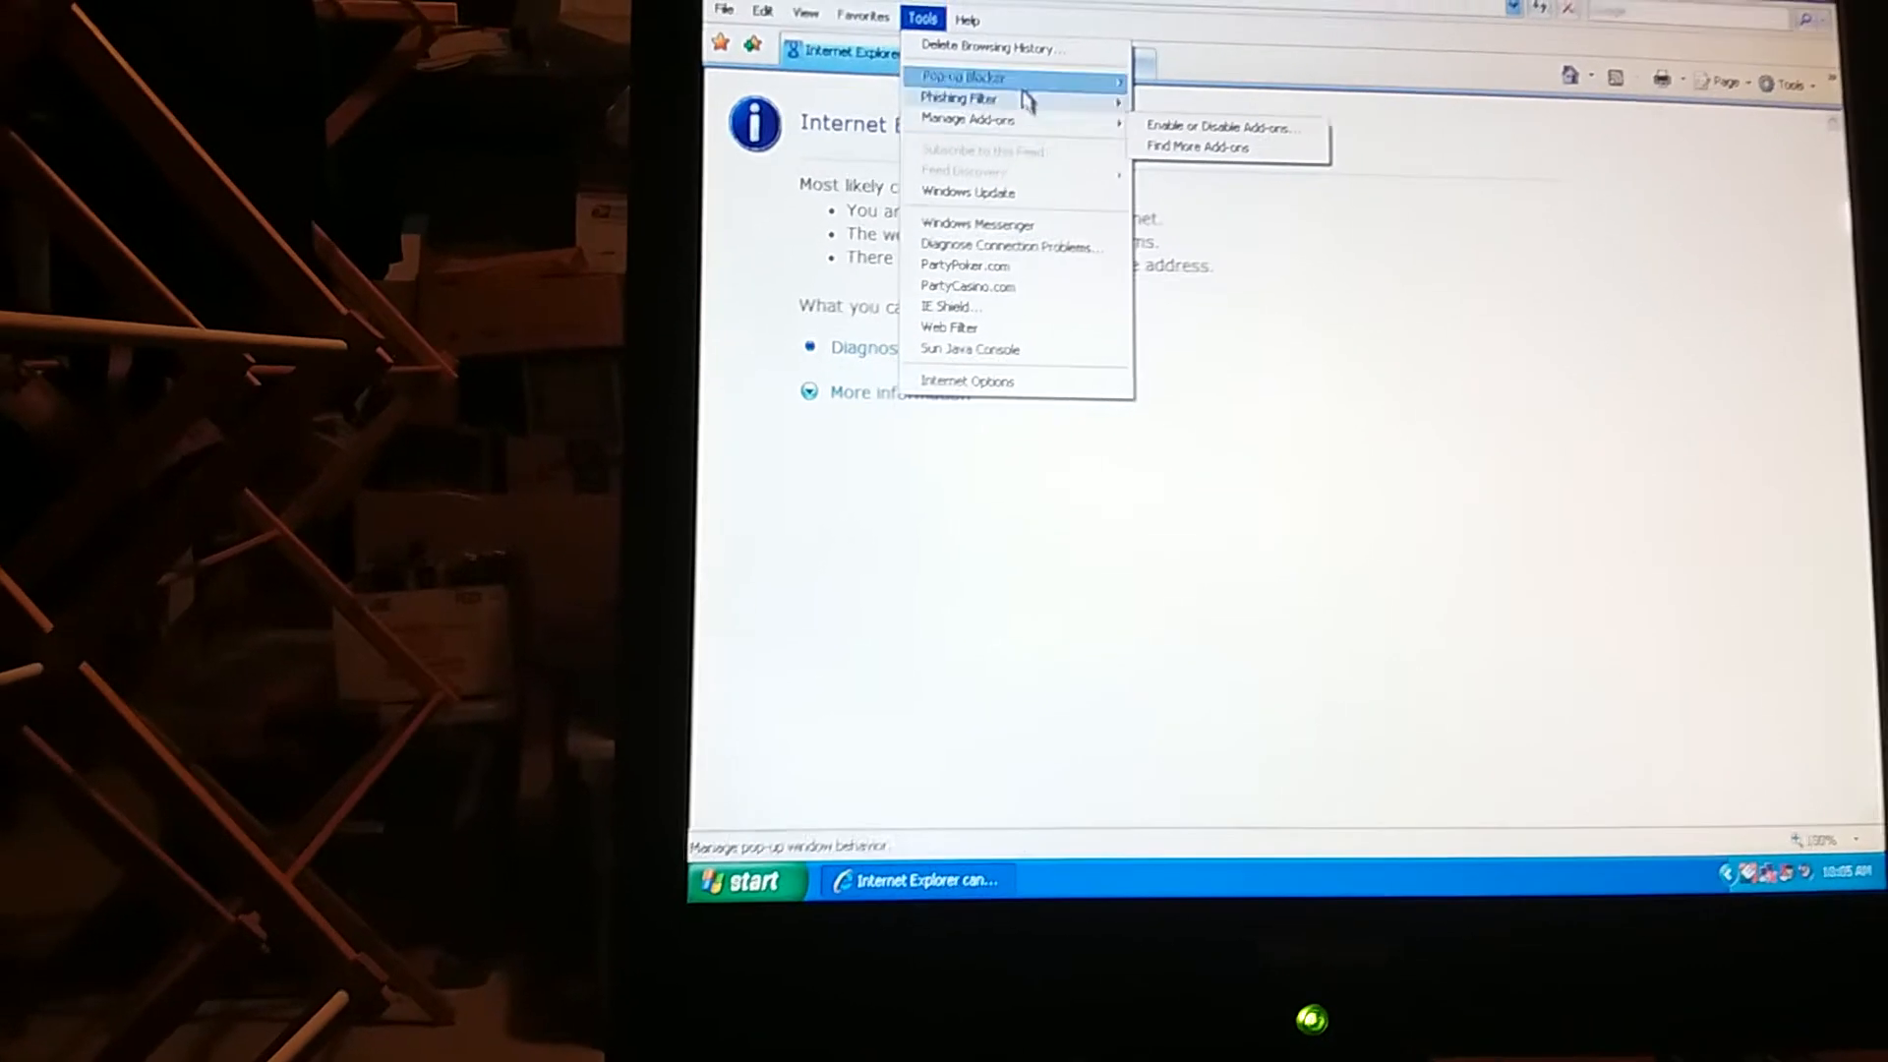
# Set Internet Explorer to Work Offline from the File menu
pyautogui.click(795, 20)
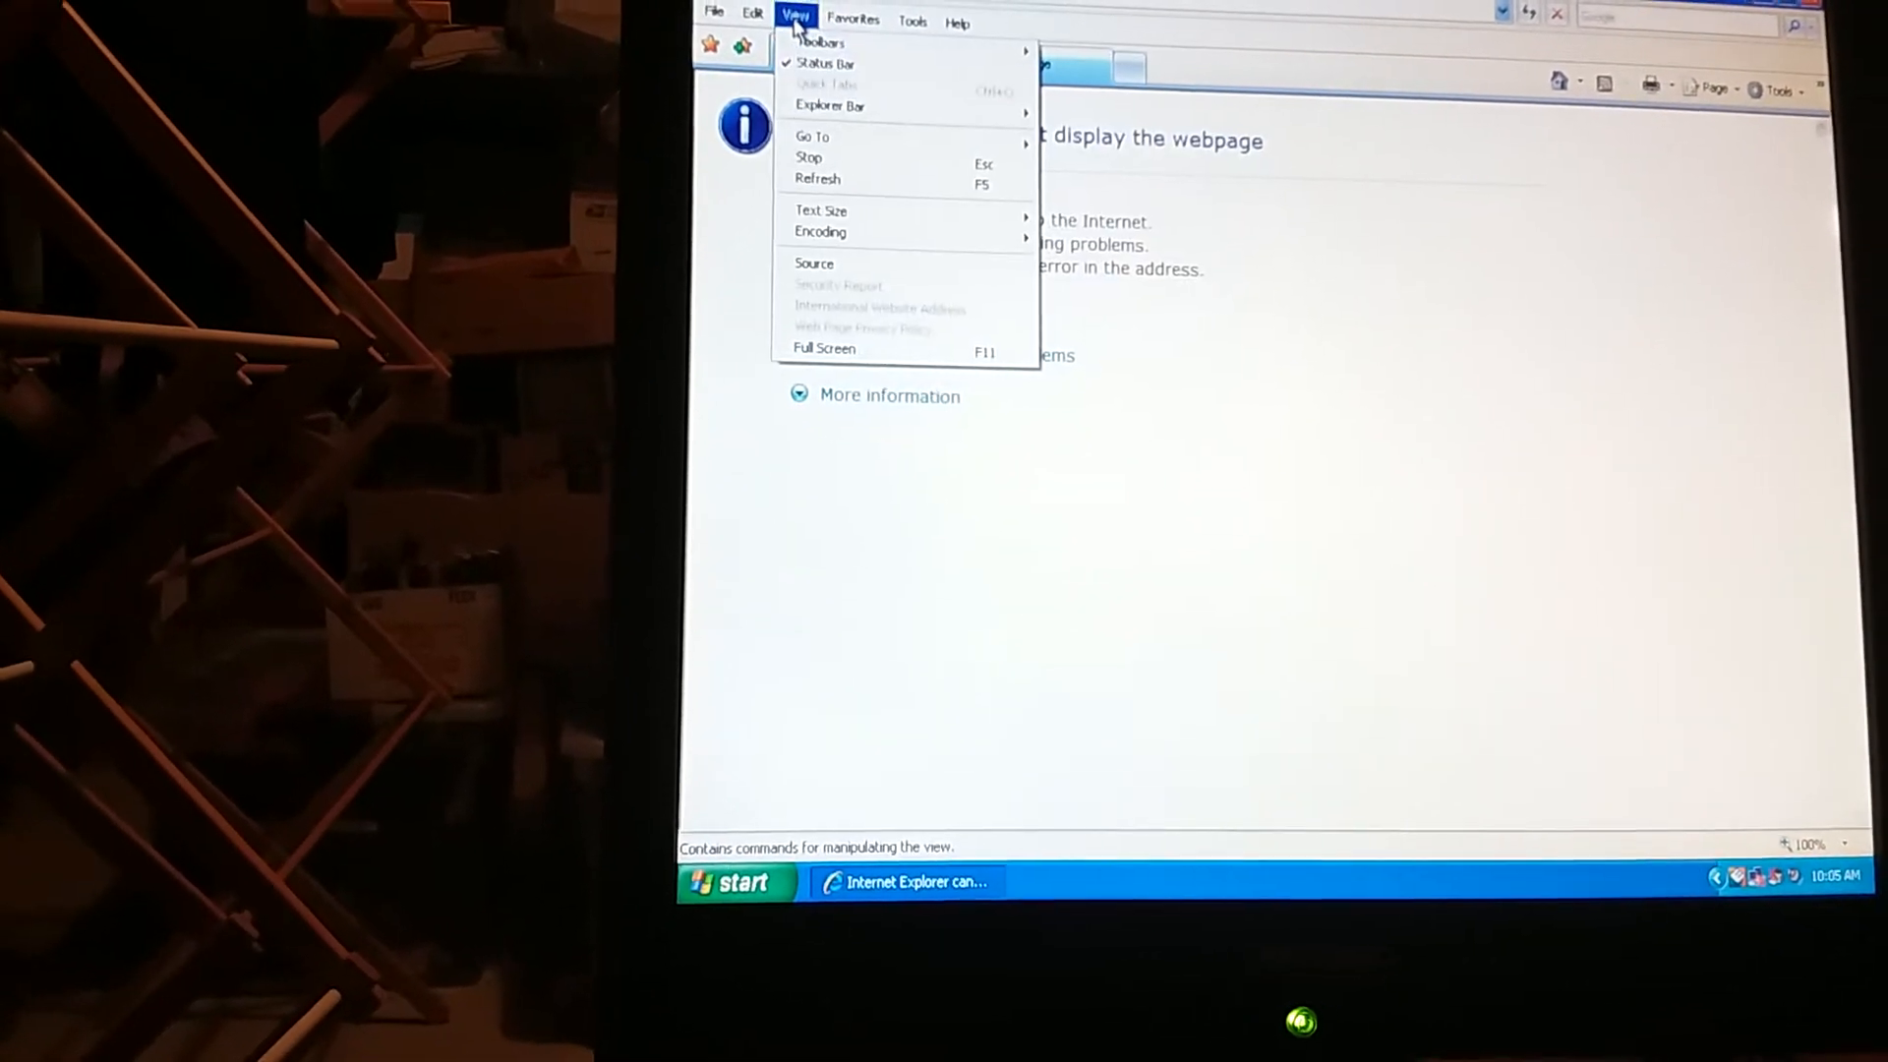
pyautogui.click(714, 11)
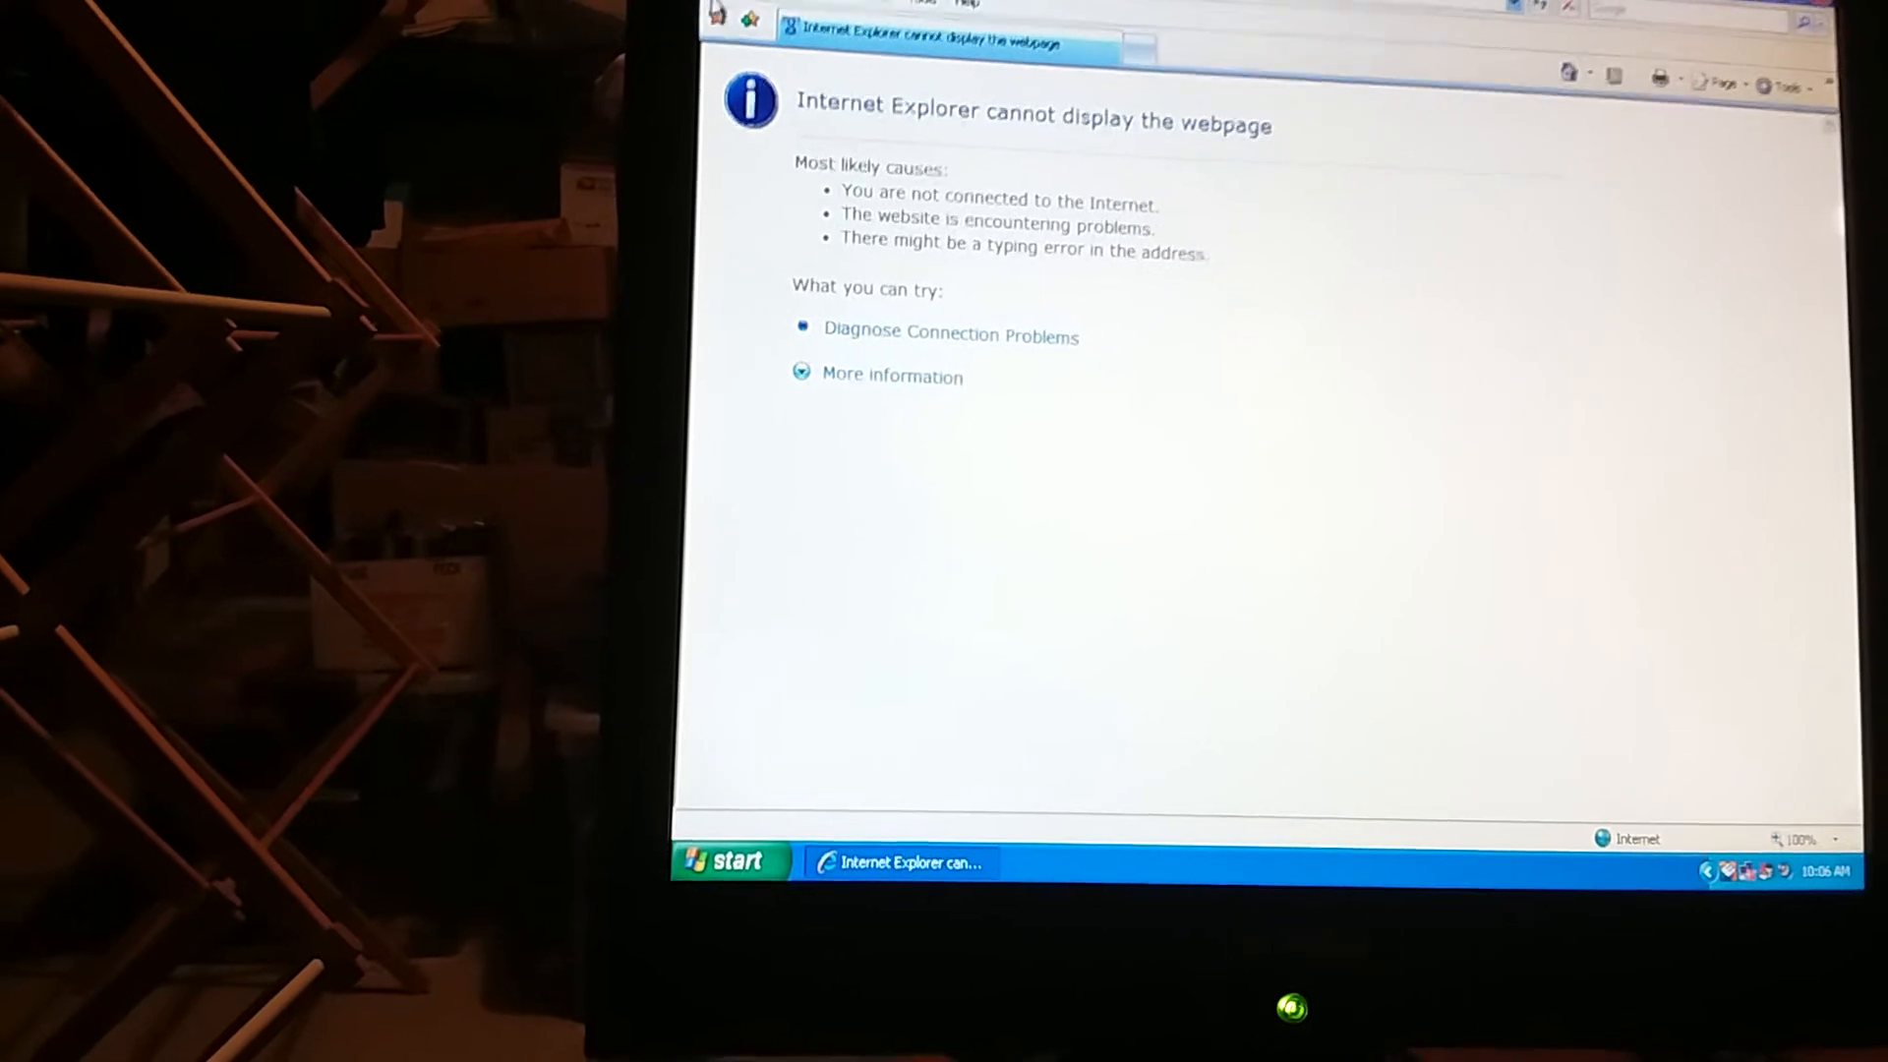
pyautogui.click(738, 27)
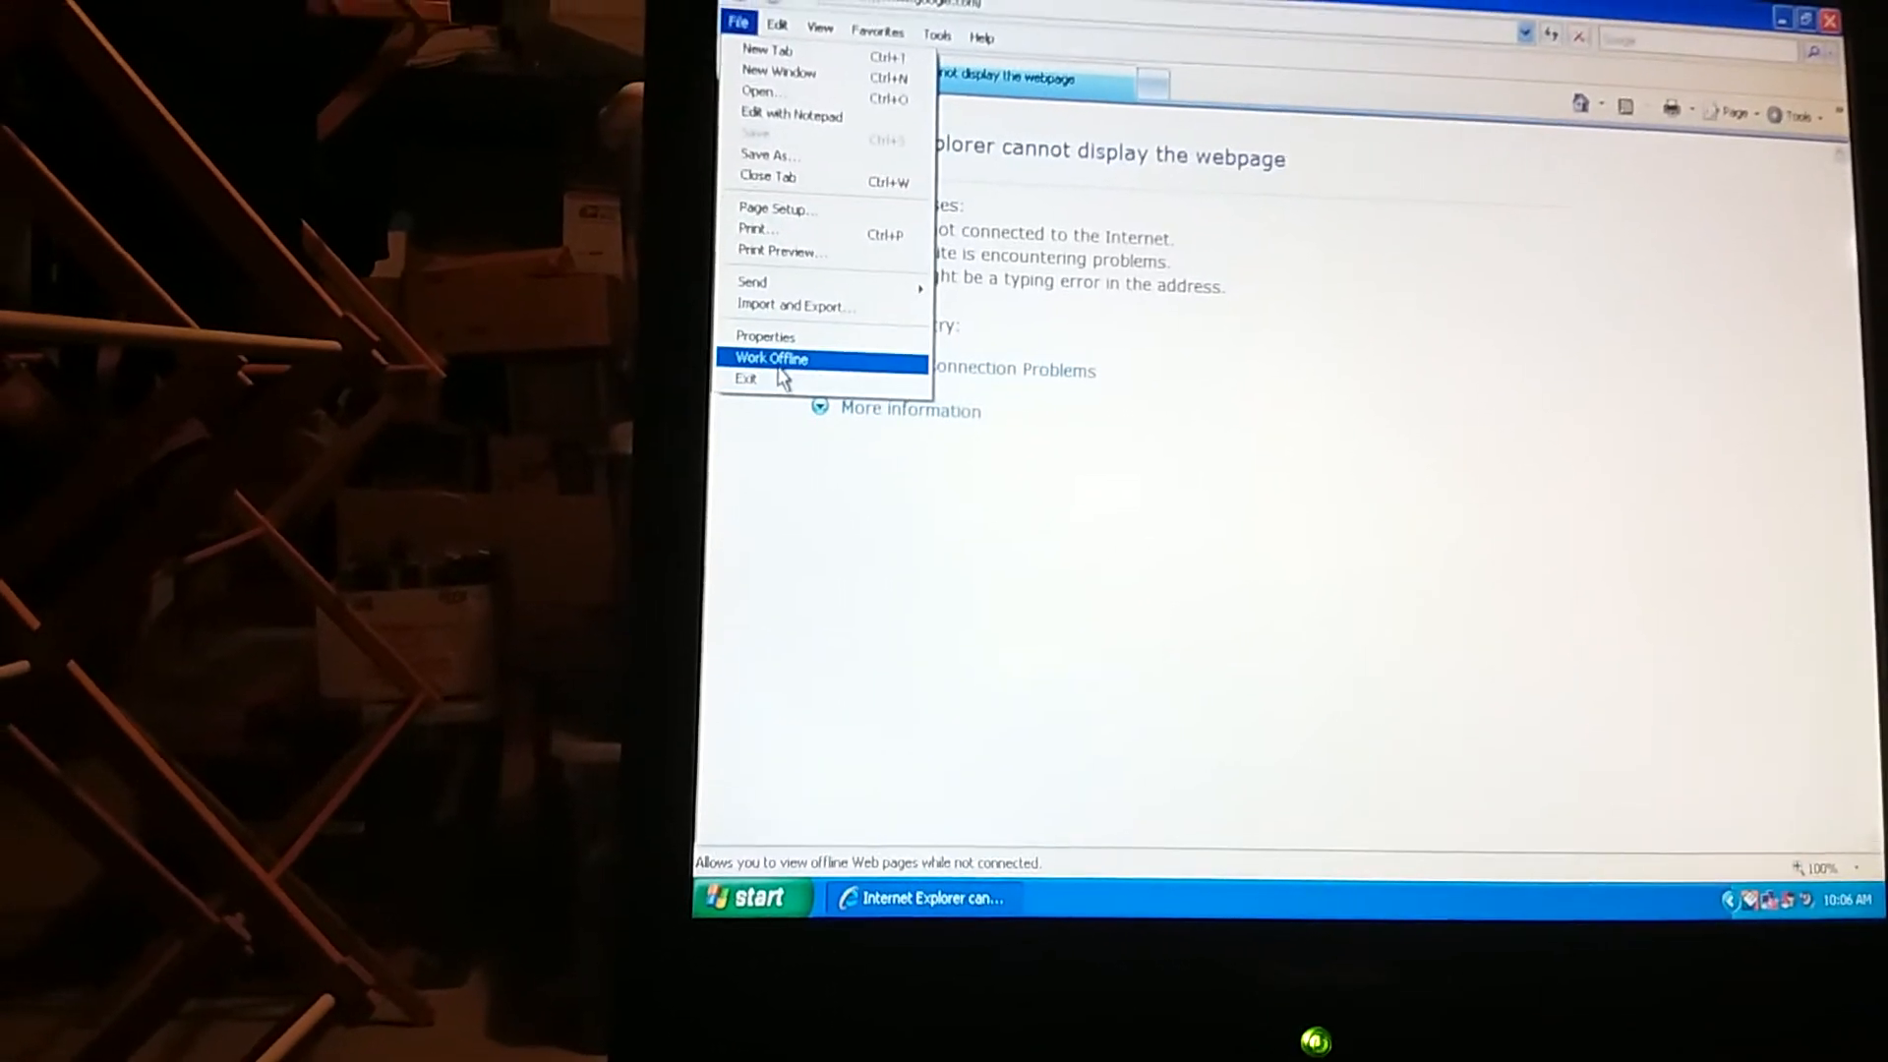
pyautogui.click(771, 358)
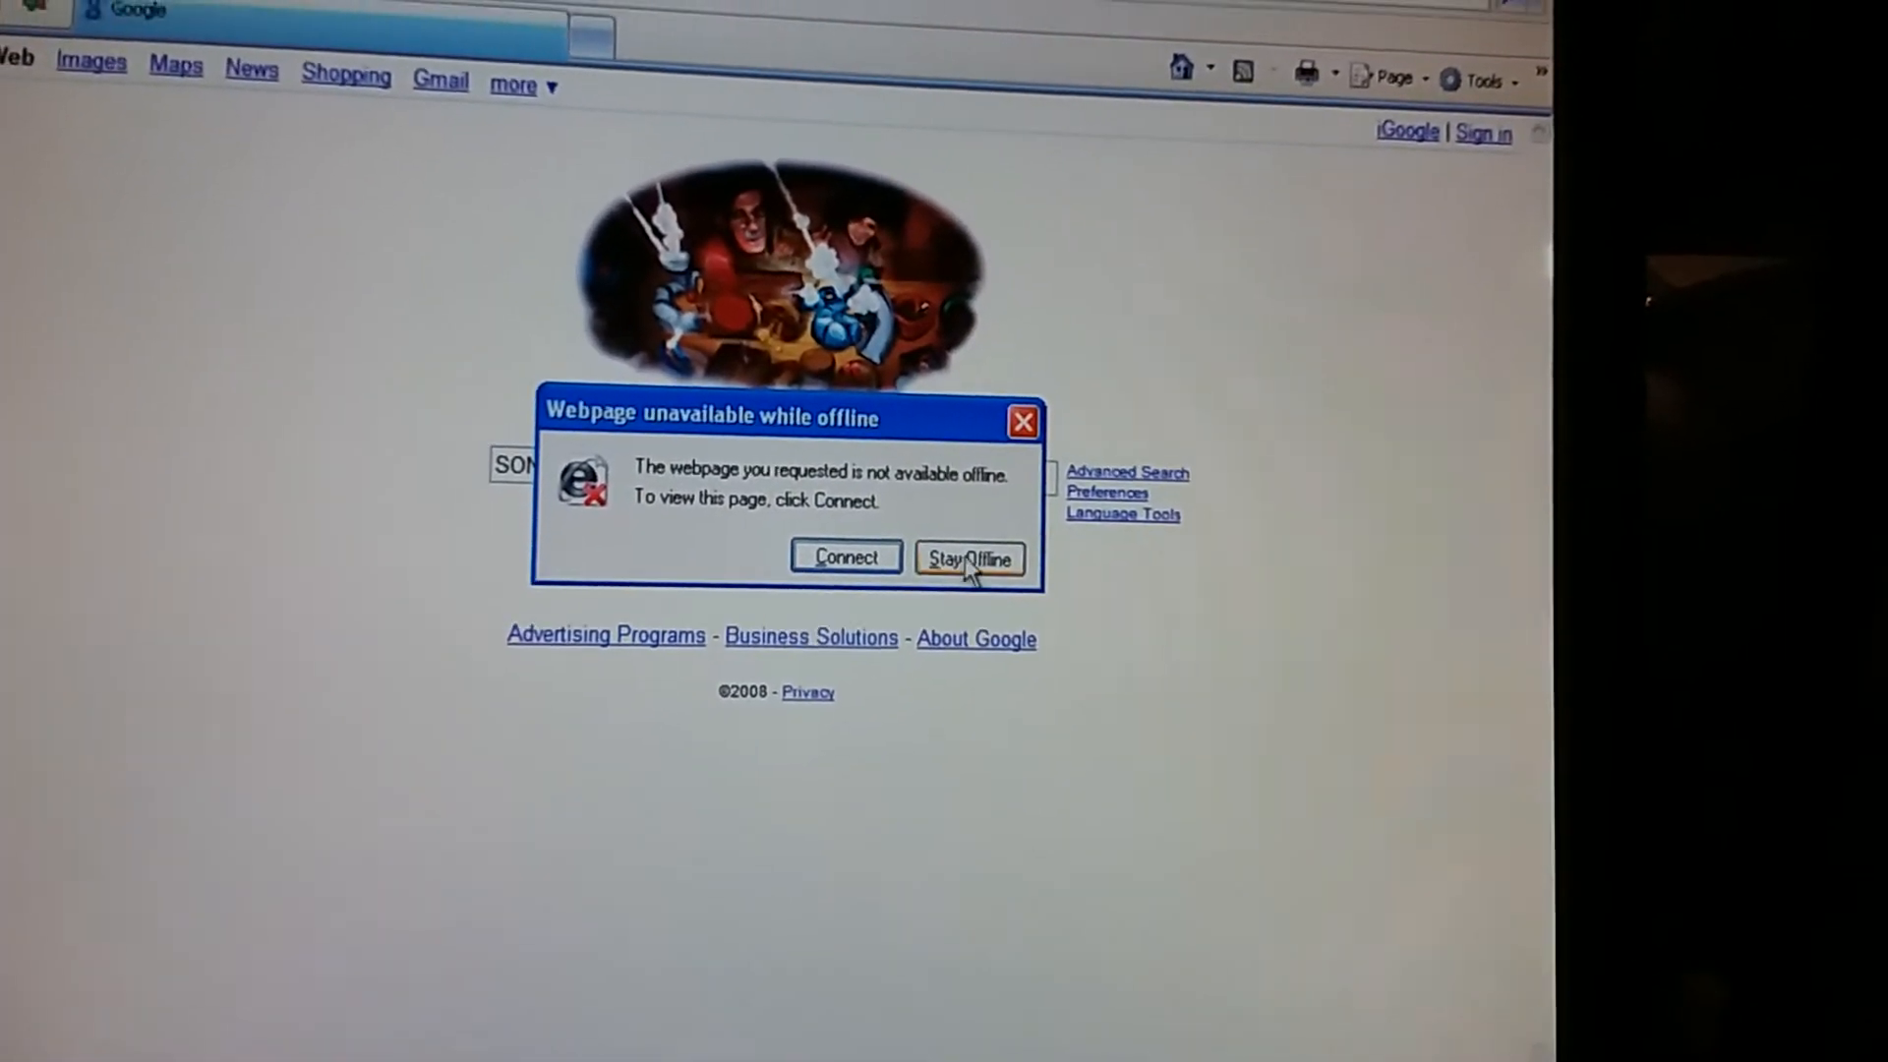
# Choose Stay Offline and browse the Favorites list for the eBay bookmark
pyautogui.click(970, 558)
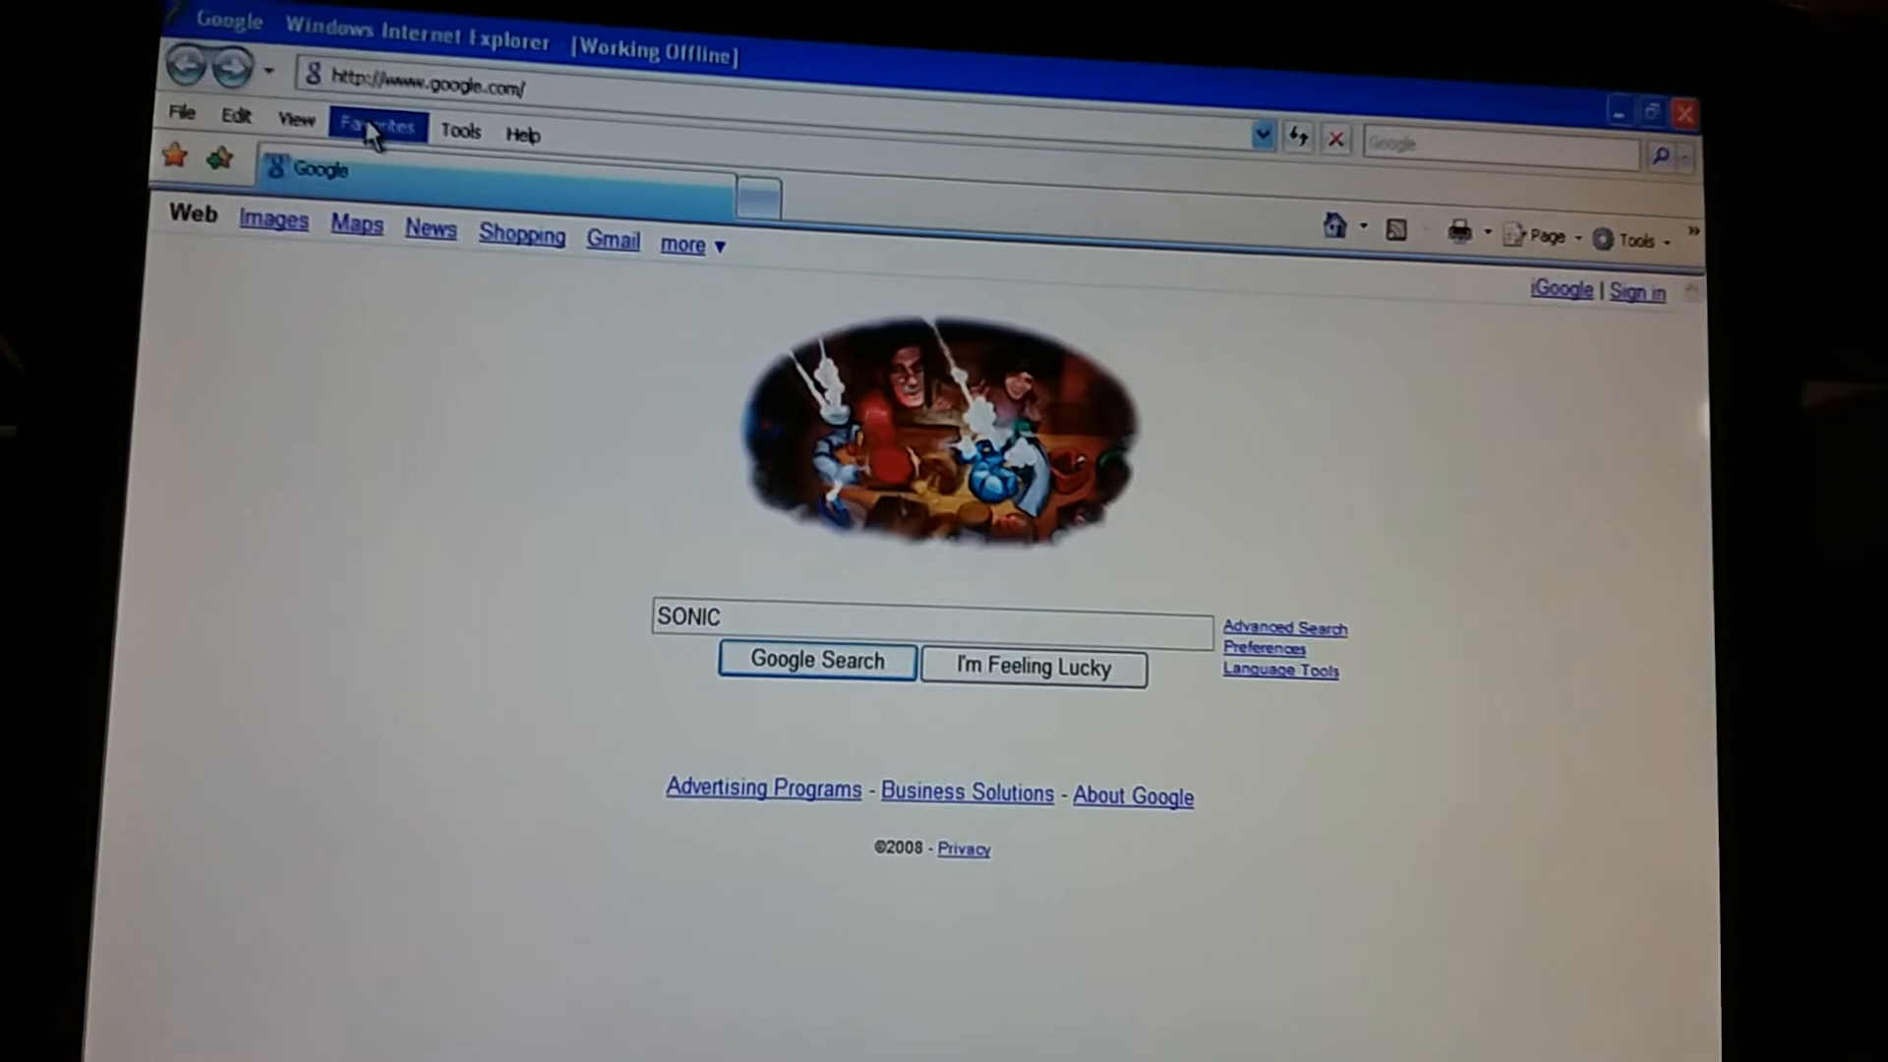
pyautogui.click(376, 125)
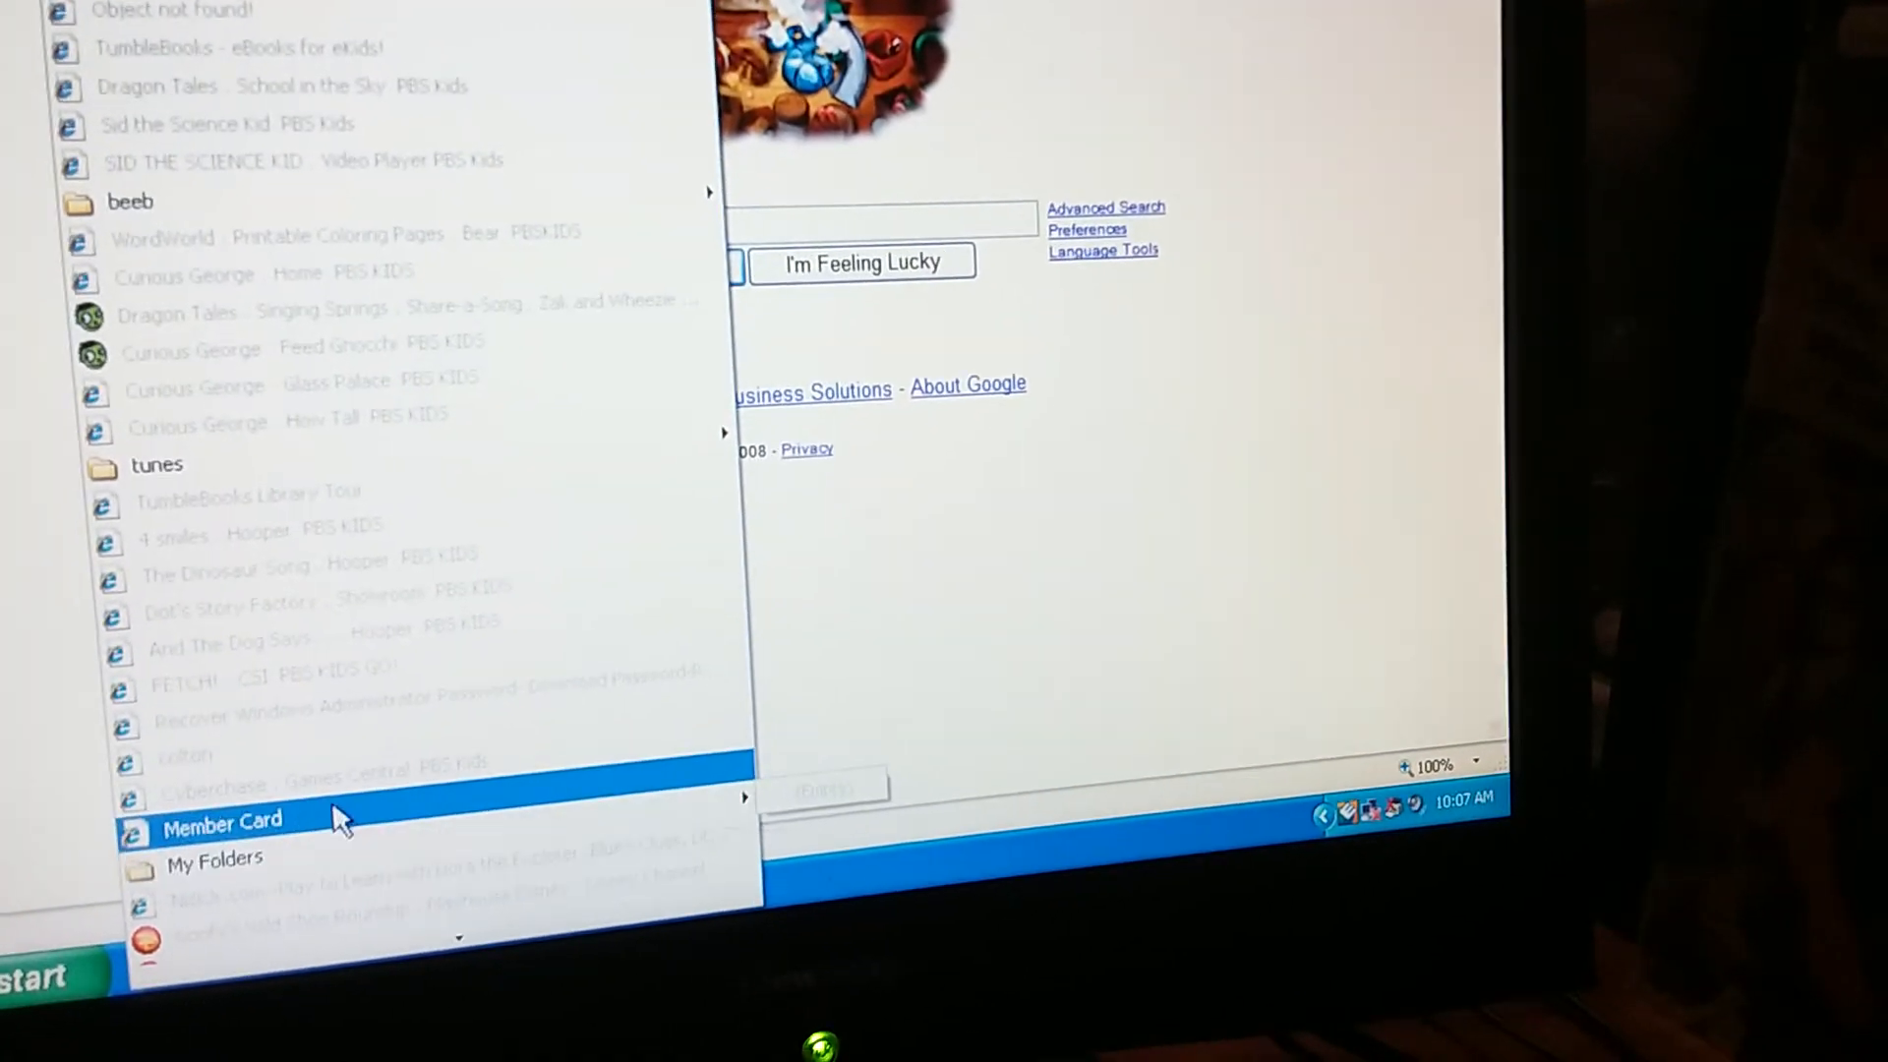
pyautogui.scroll(-3)
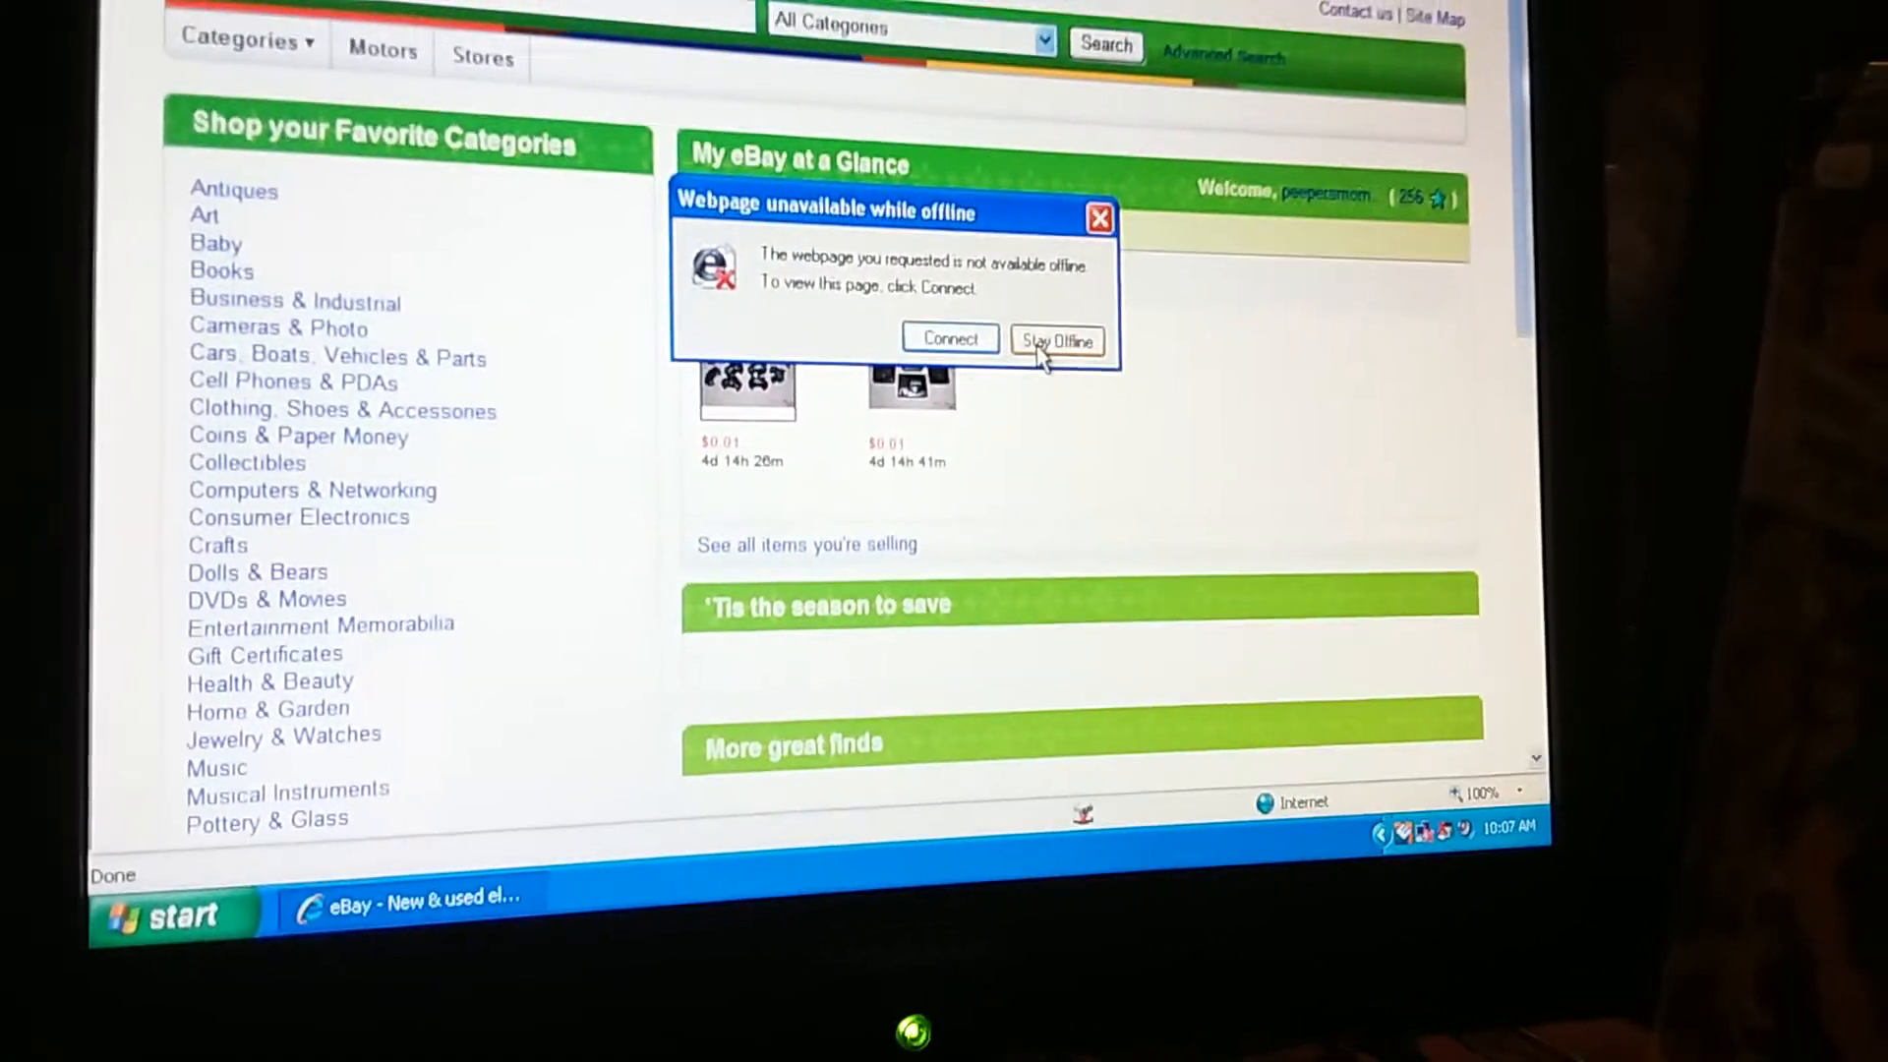
# Stay offline to view cached eBay and Home ~ The Wiggles pages, then reopen Favorites
pyautogui.click(1056, 338)
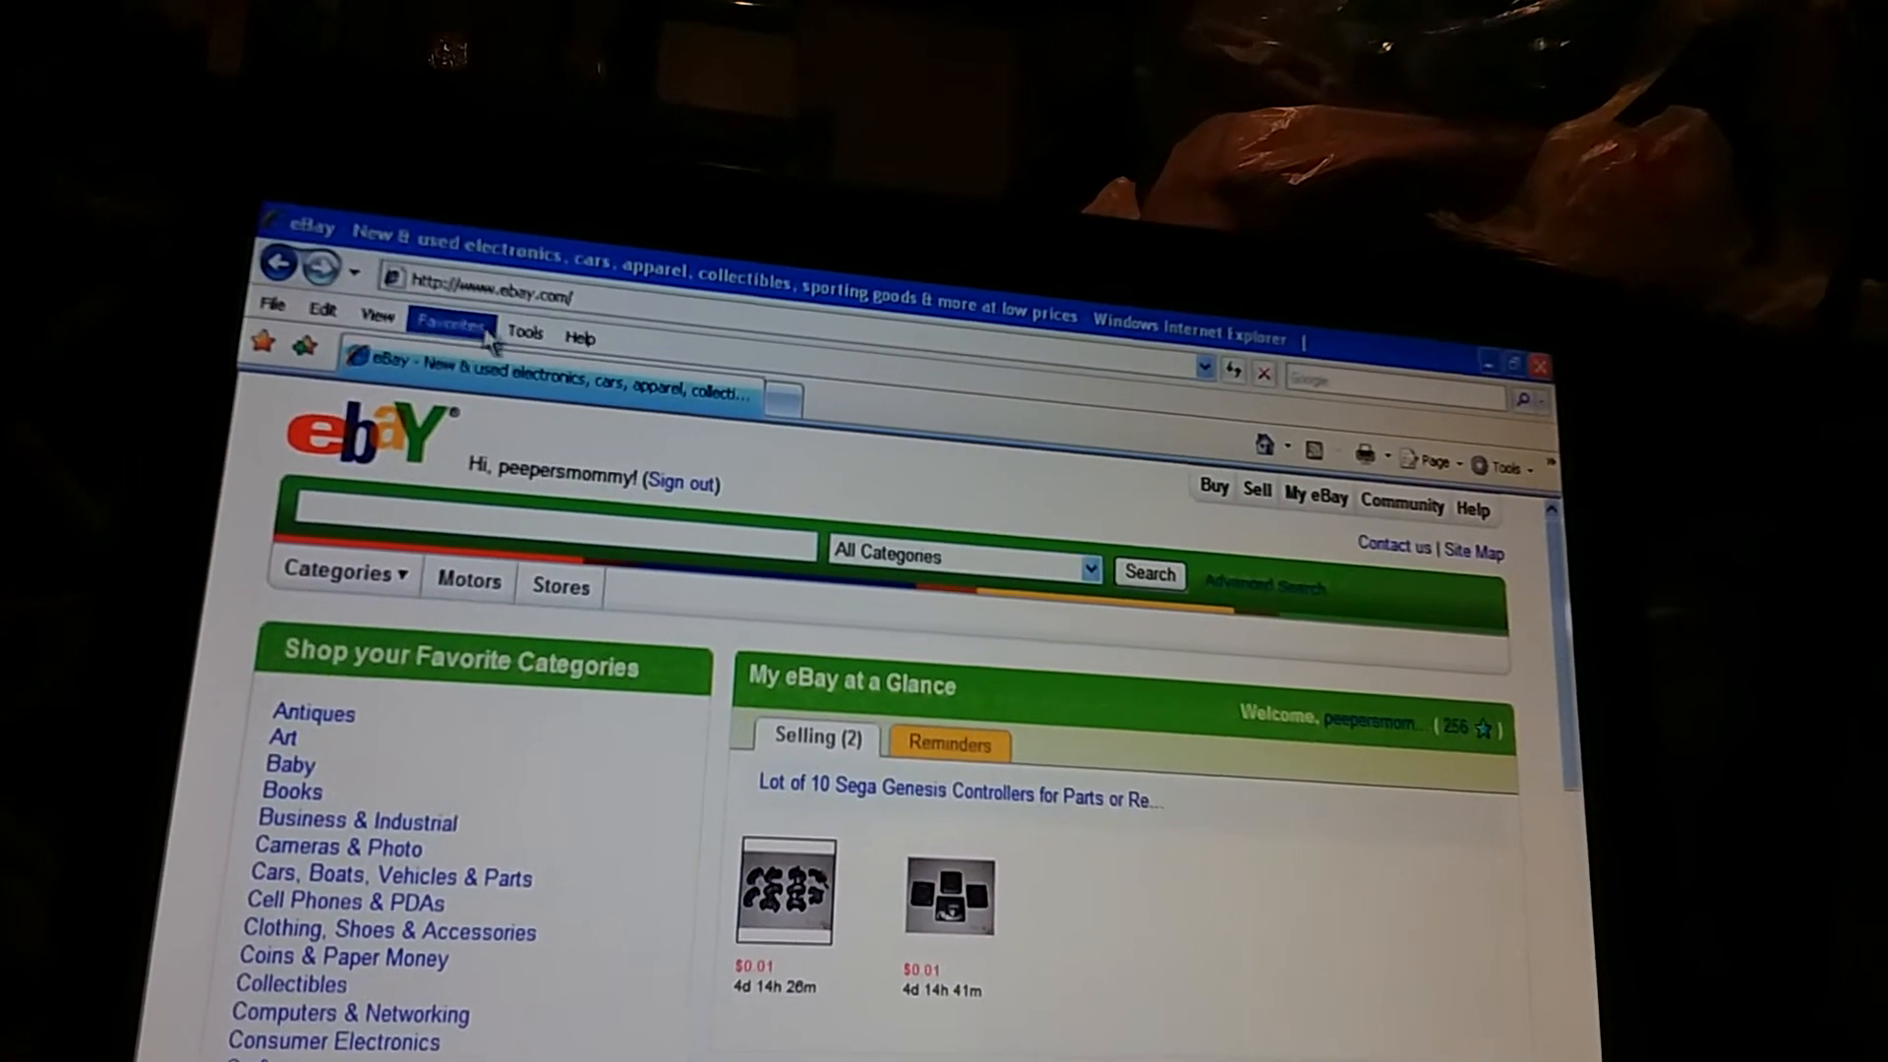
pyautogui.click(452, 327)
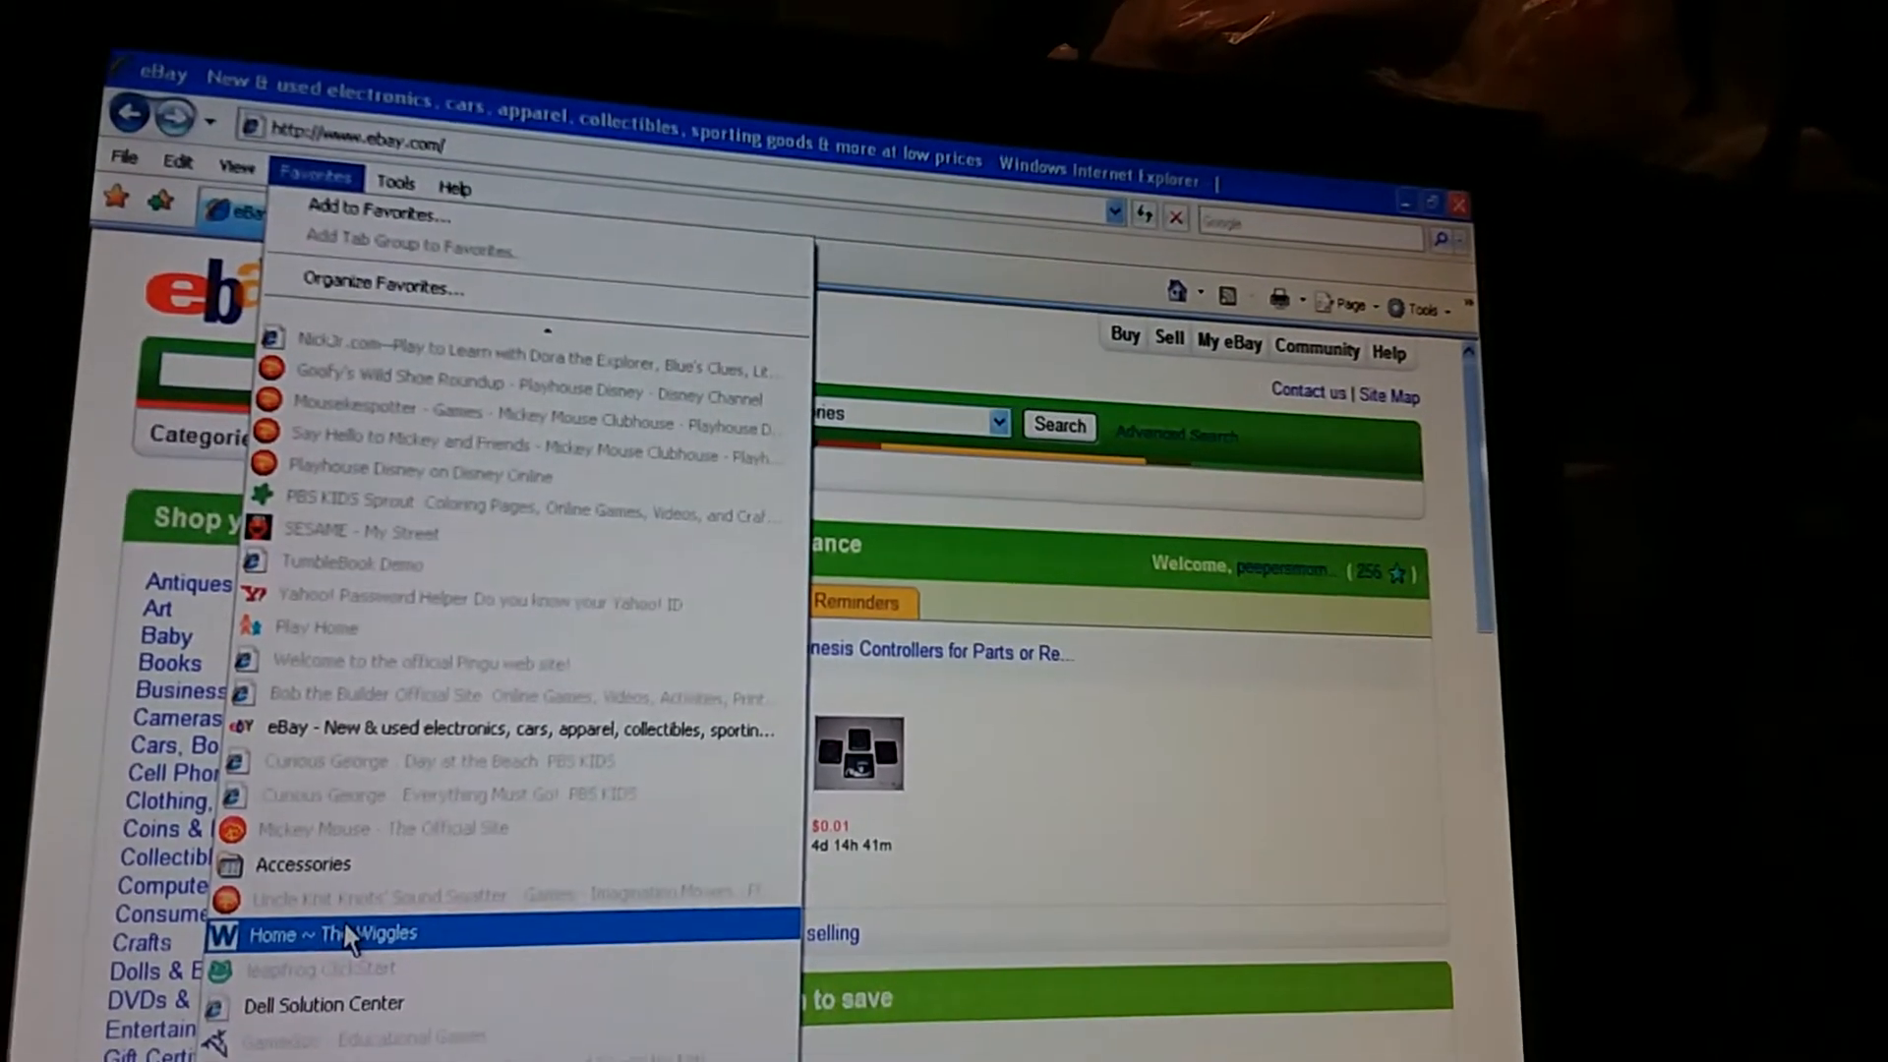
pyautogui.click(349, 934)
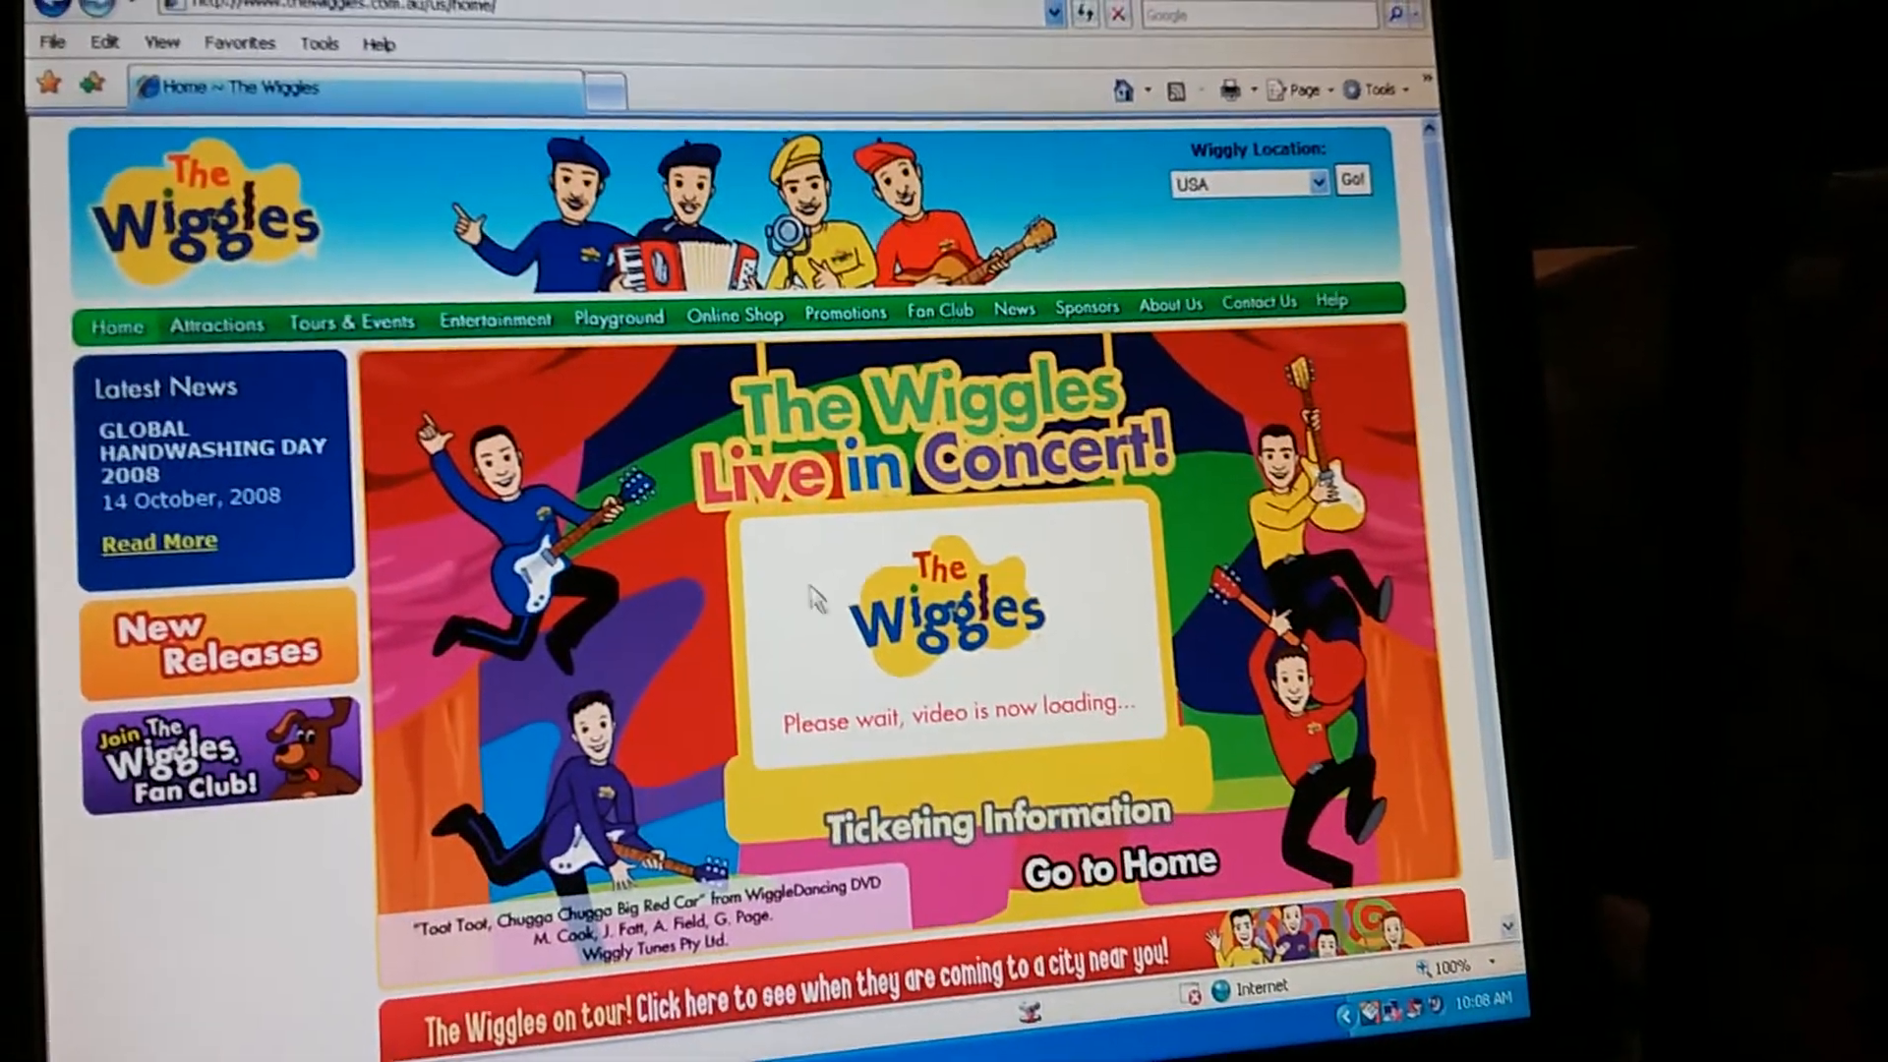
pyautogui.click(260, 139)
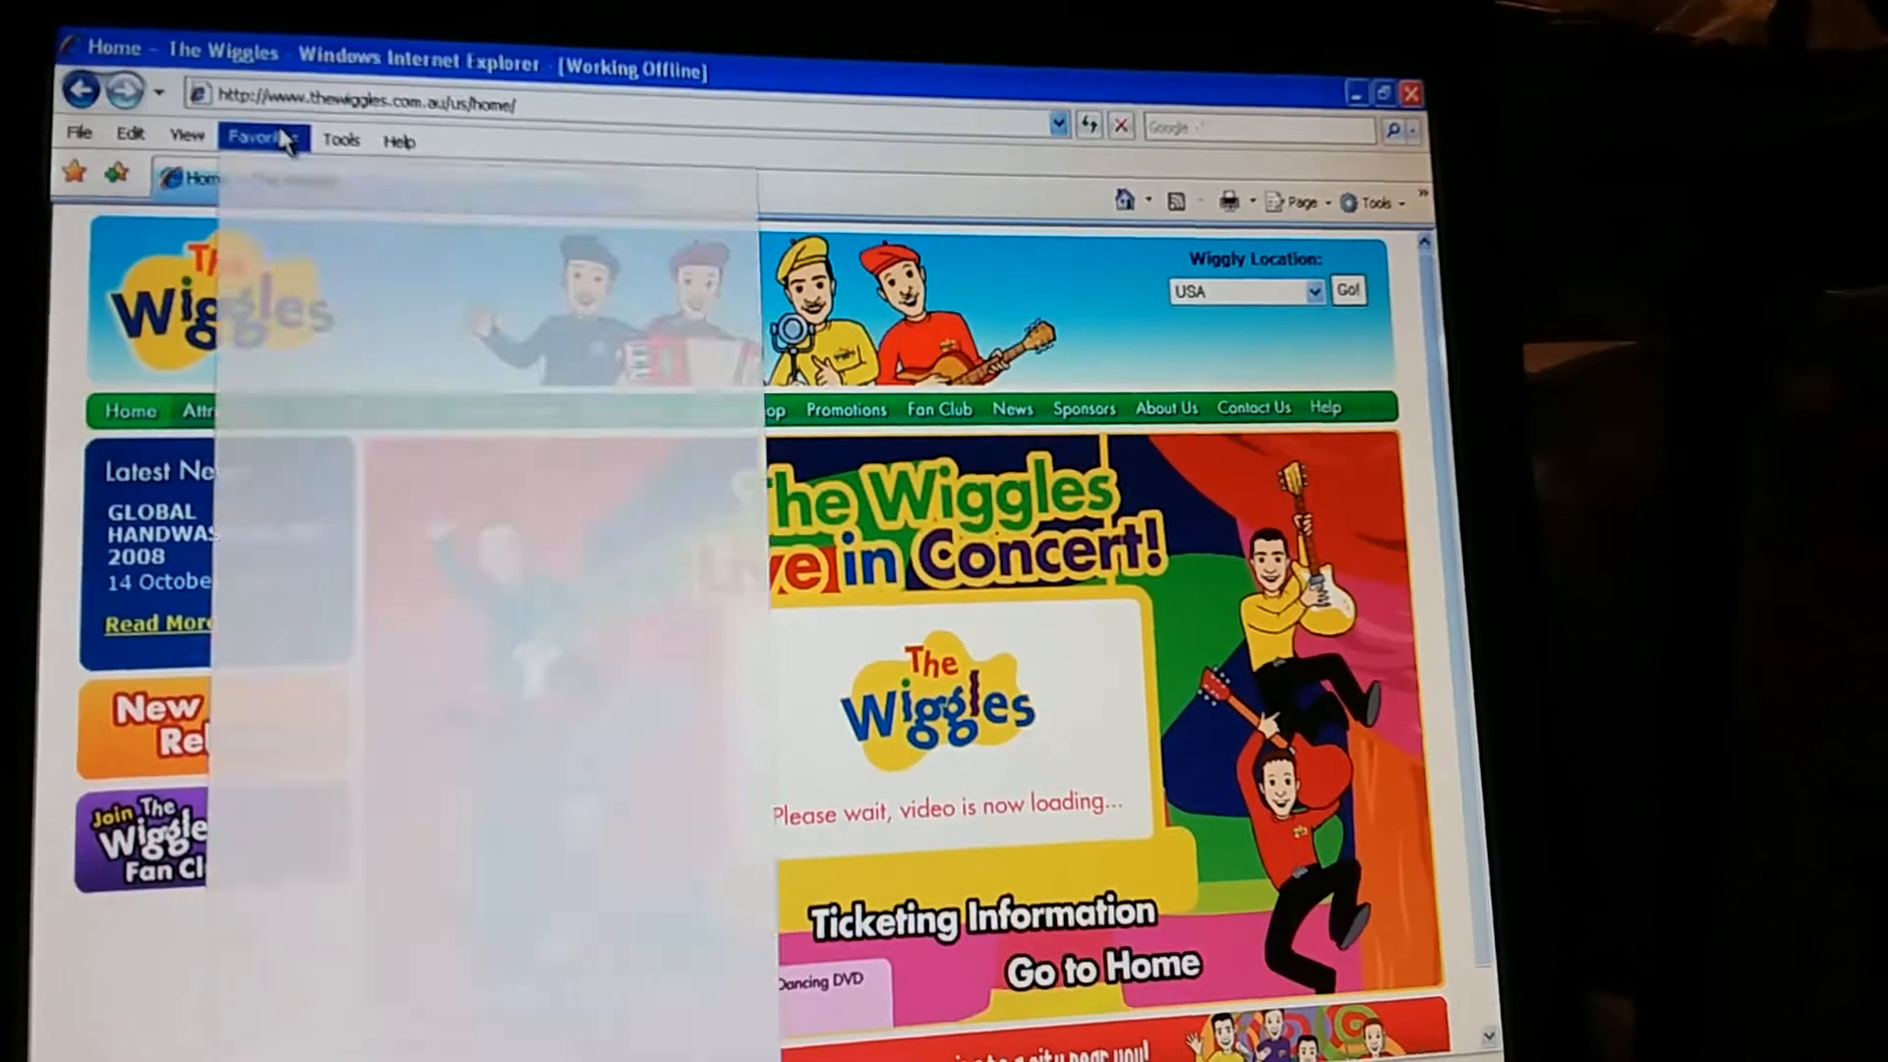
pyautogui.click(258, 139)
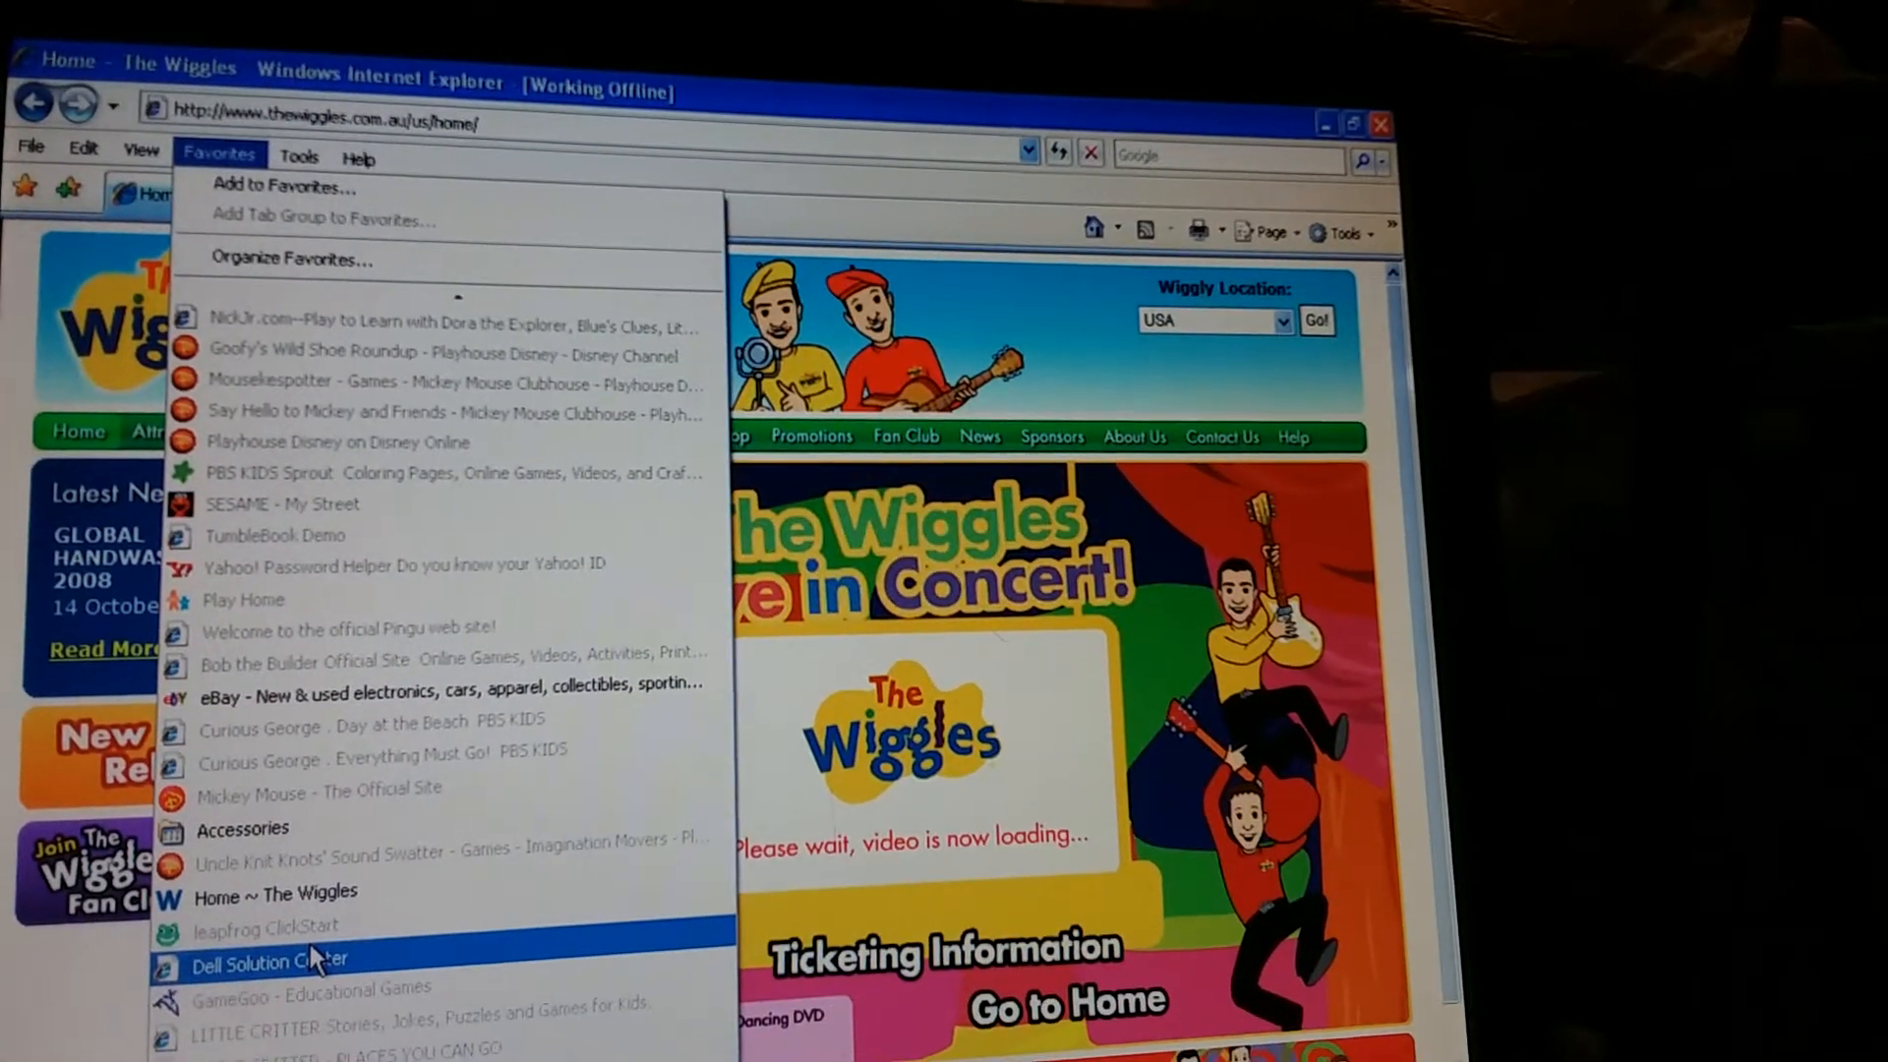
# Scroll down past the open favourites list
pyautogui.scroll(-3)
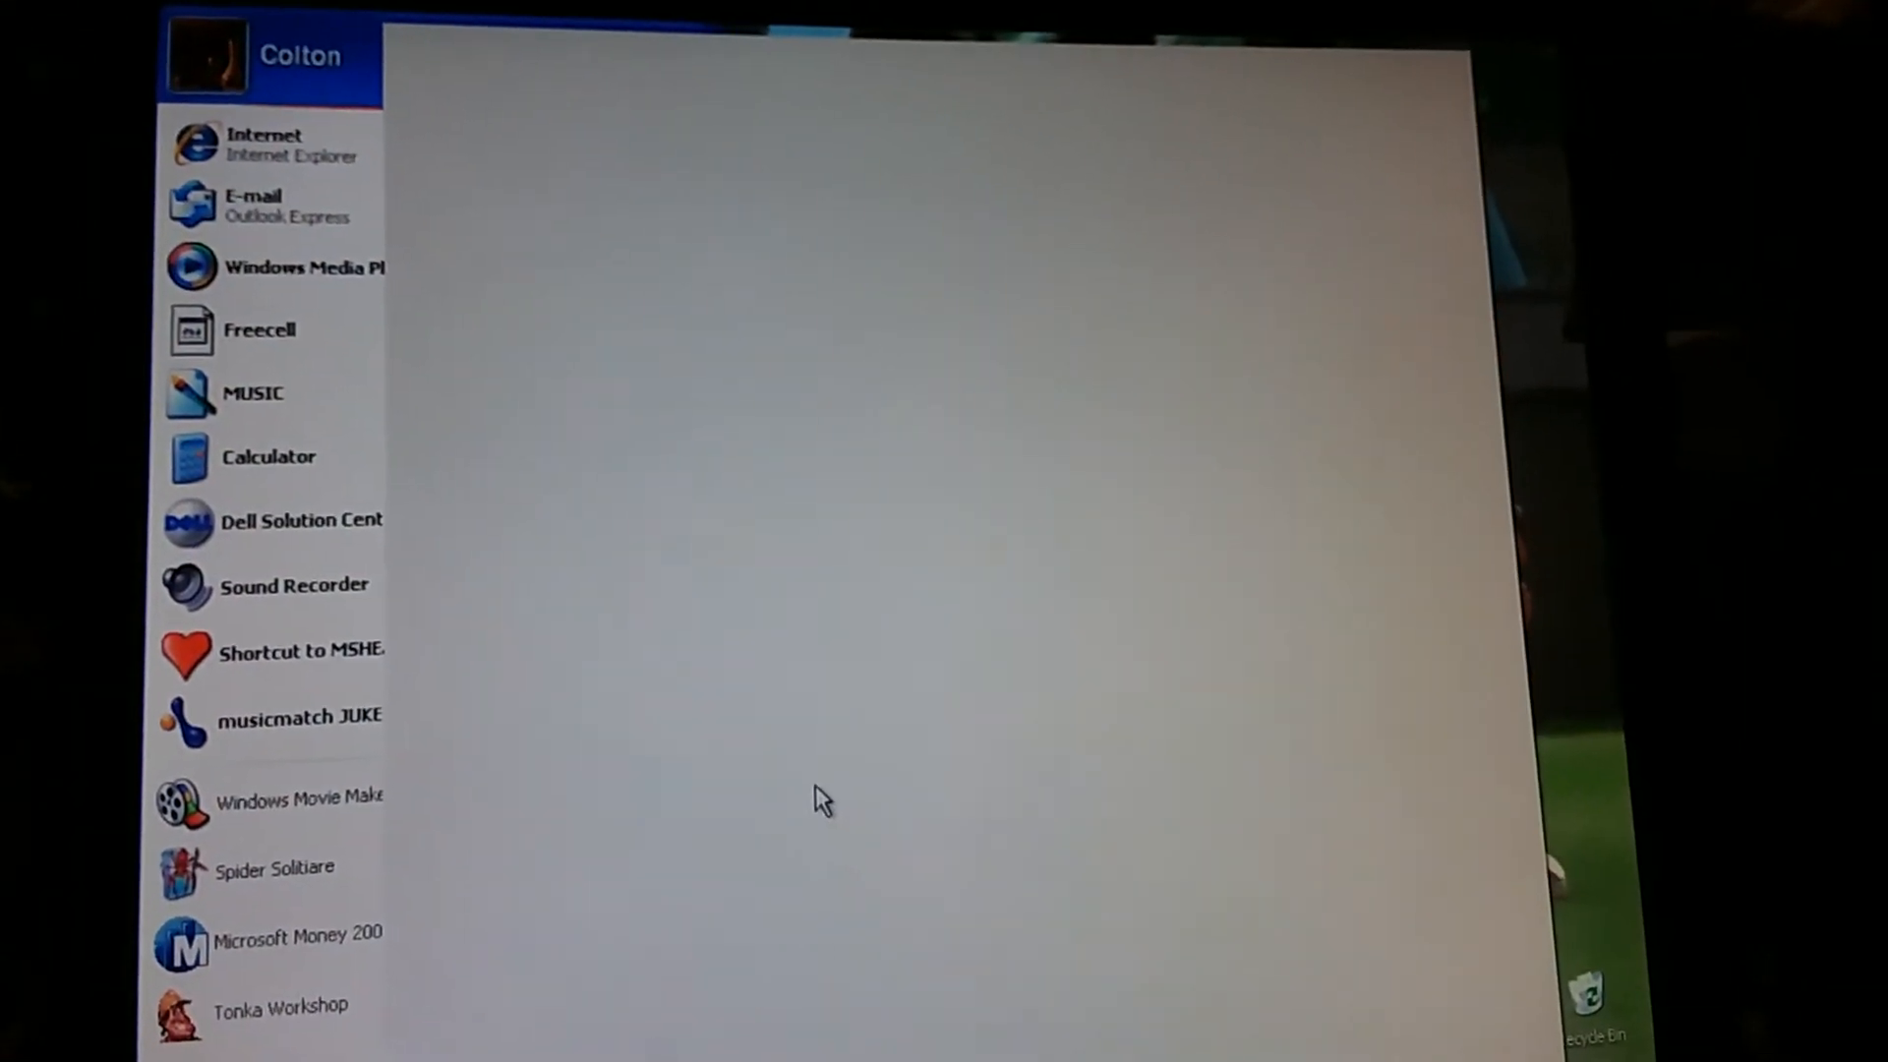
# Launch the Windows XP Tour from the Start menu's All Programs list
pyautogui.click(241, 980)
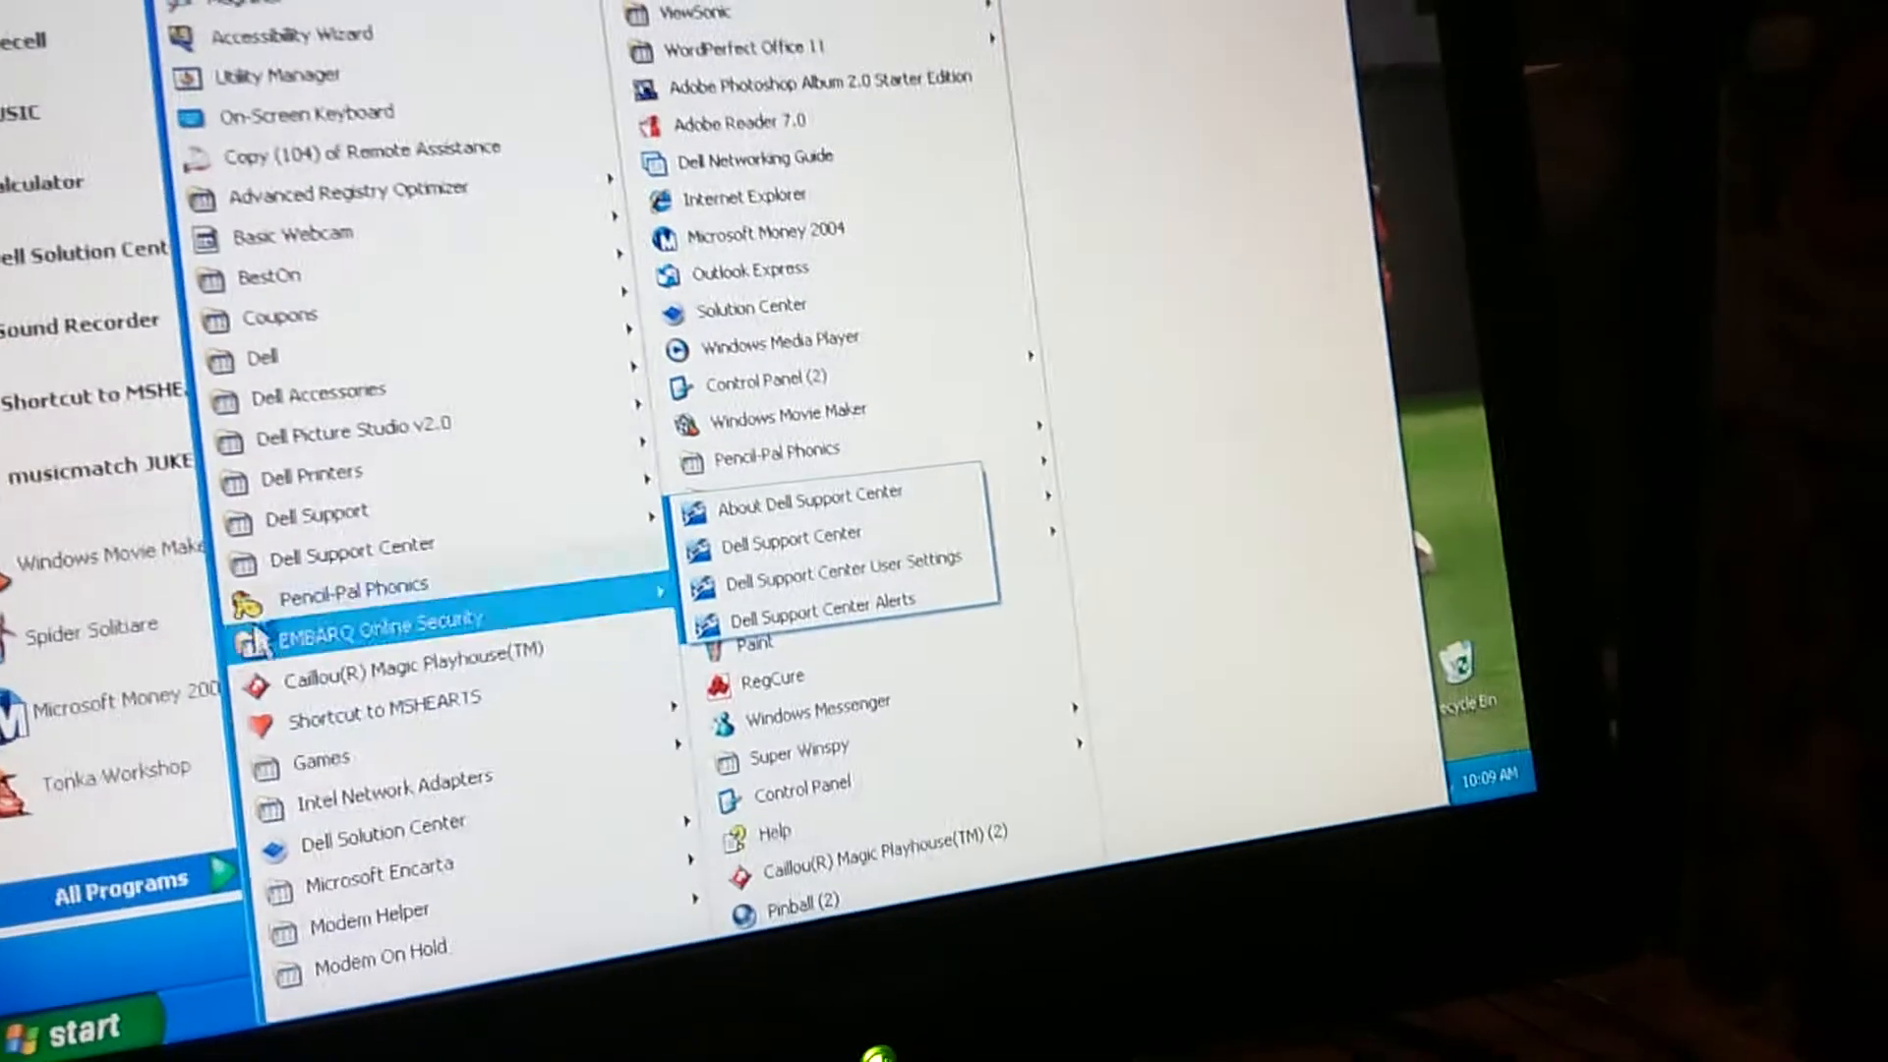
pyautogui.moveTo(409, 636)
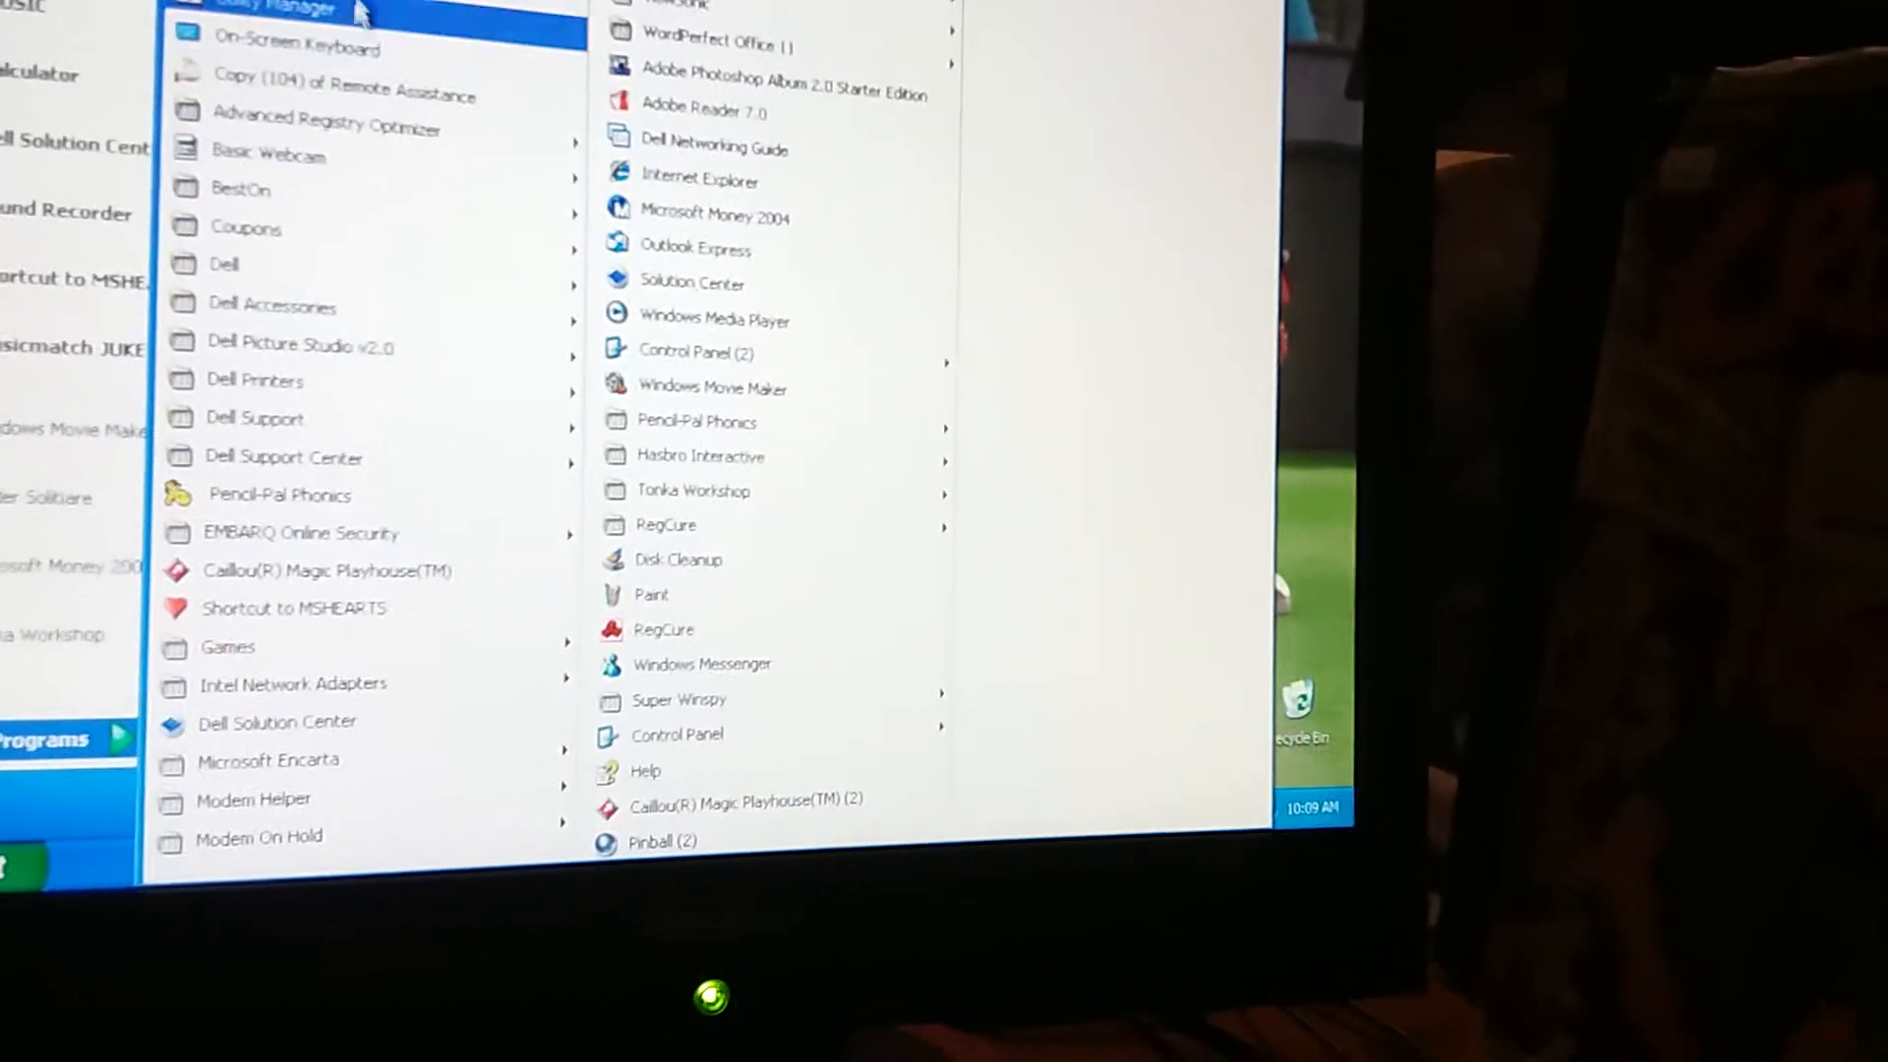
pyautogui.click(241, 9)
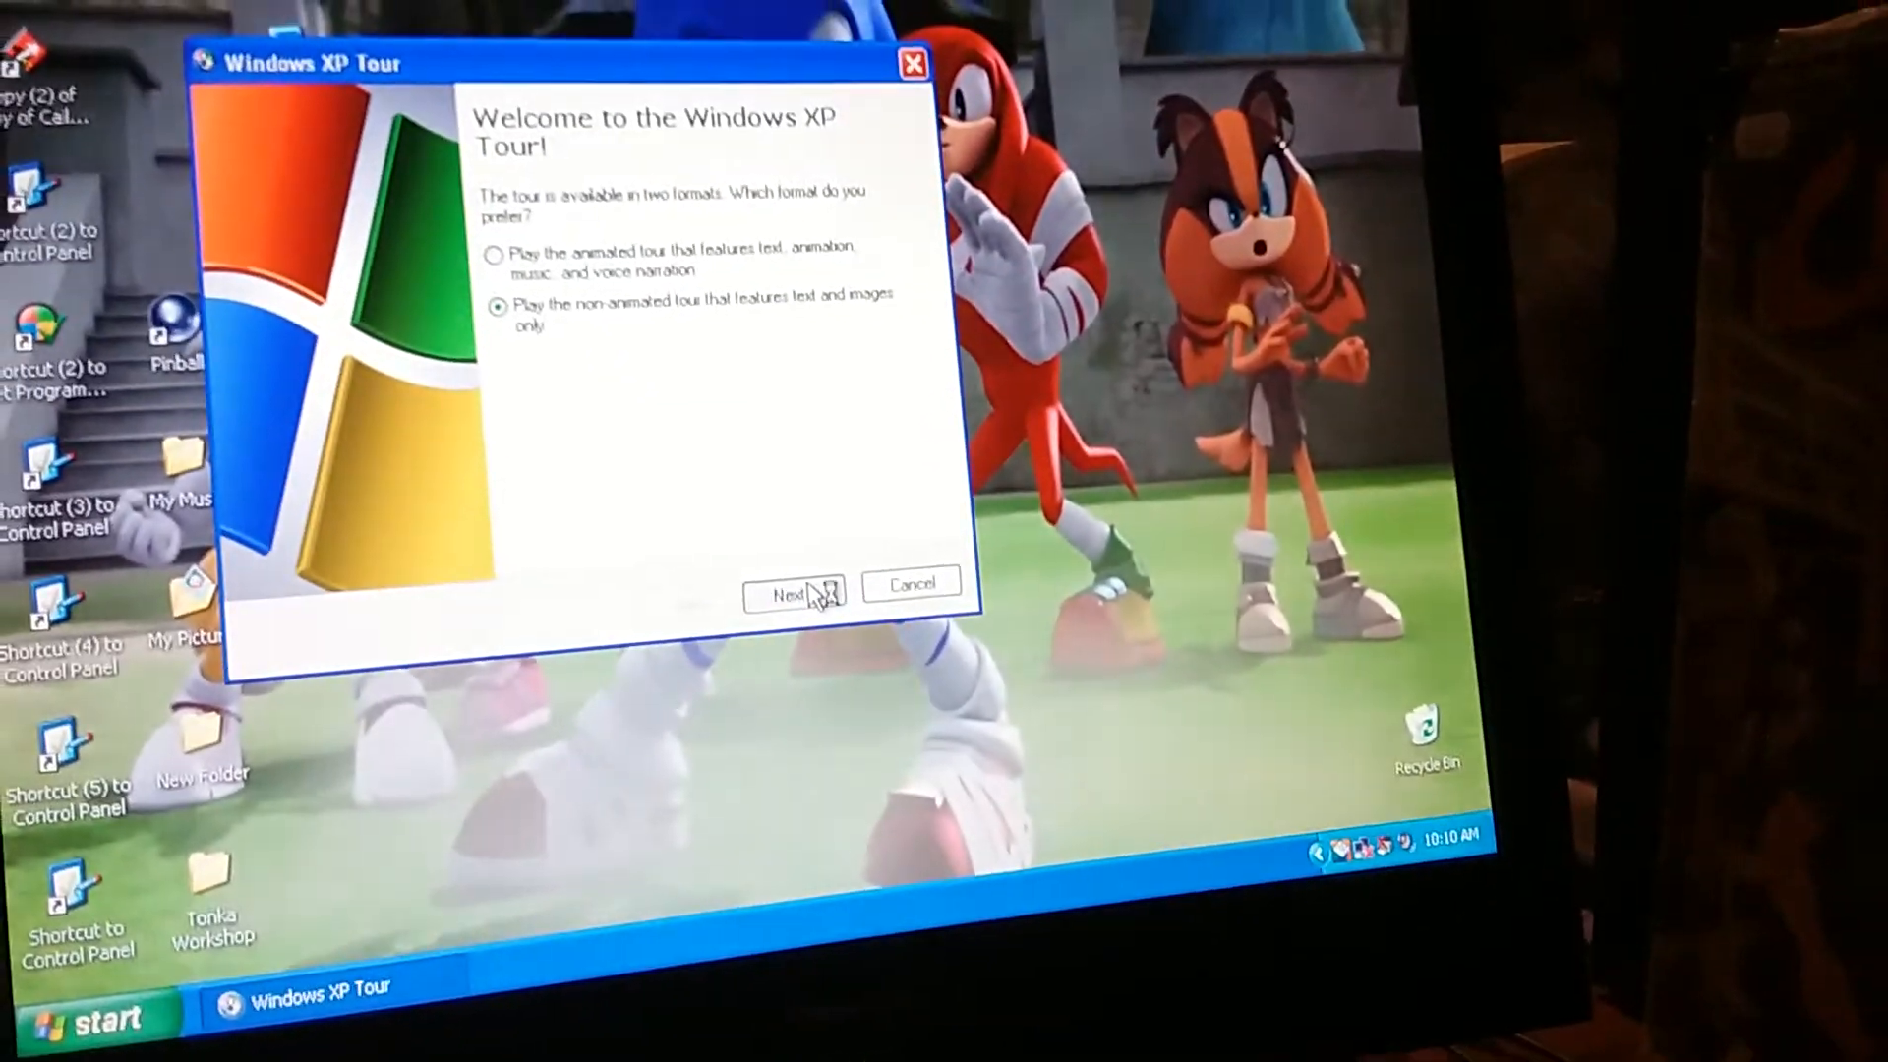
# Start the chosen non-animated, text-and-images tour
pyautogui.click(791, 591)
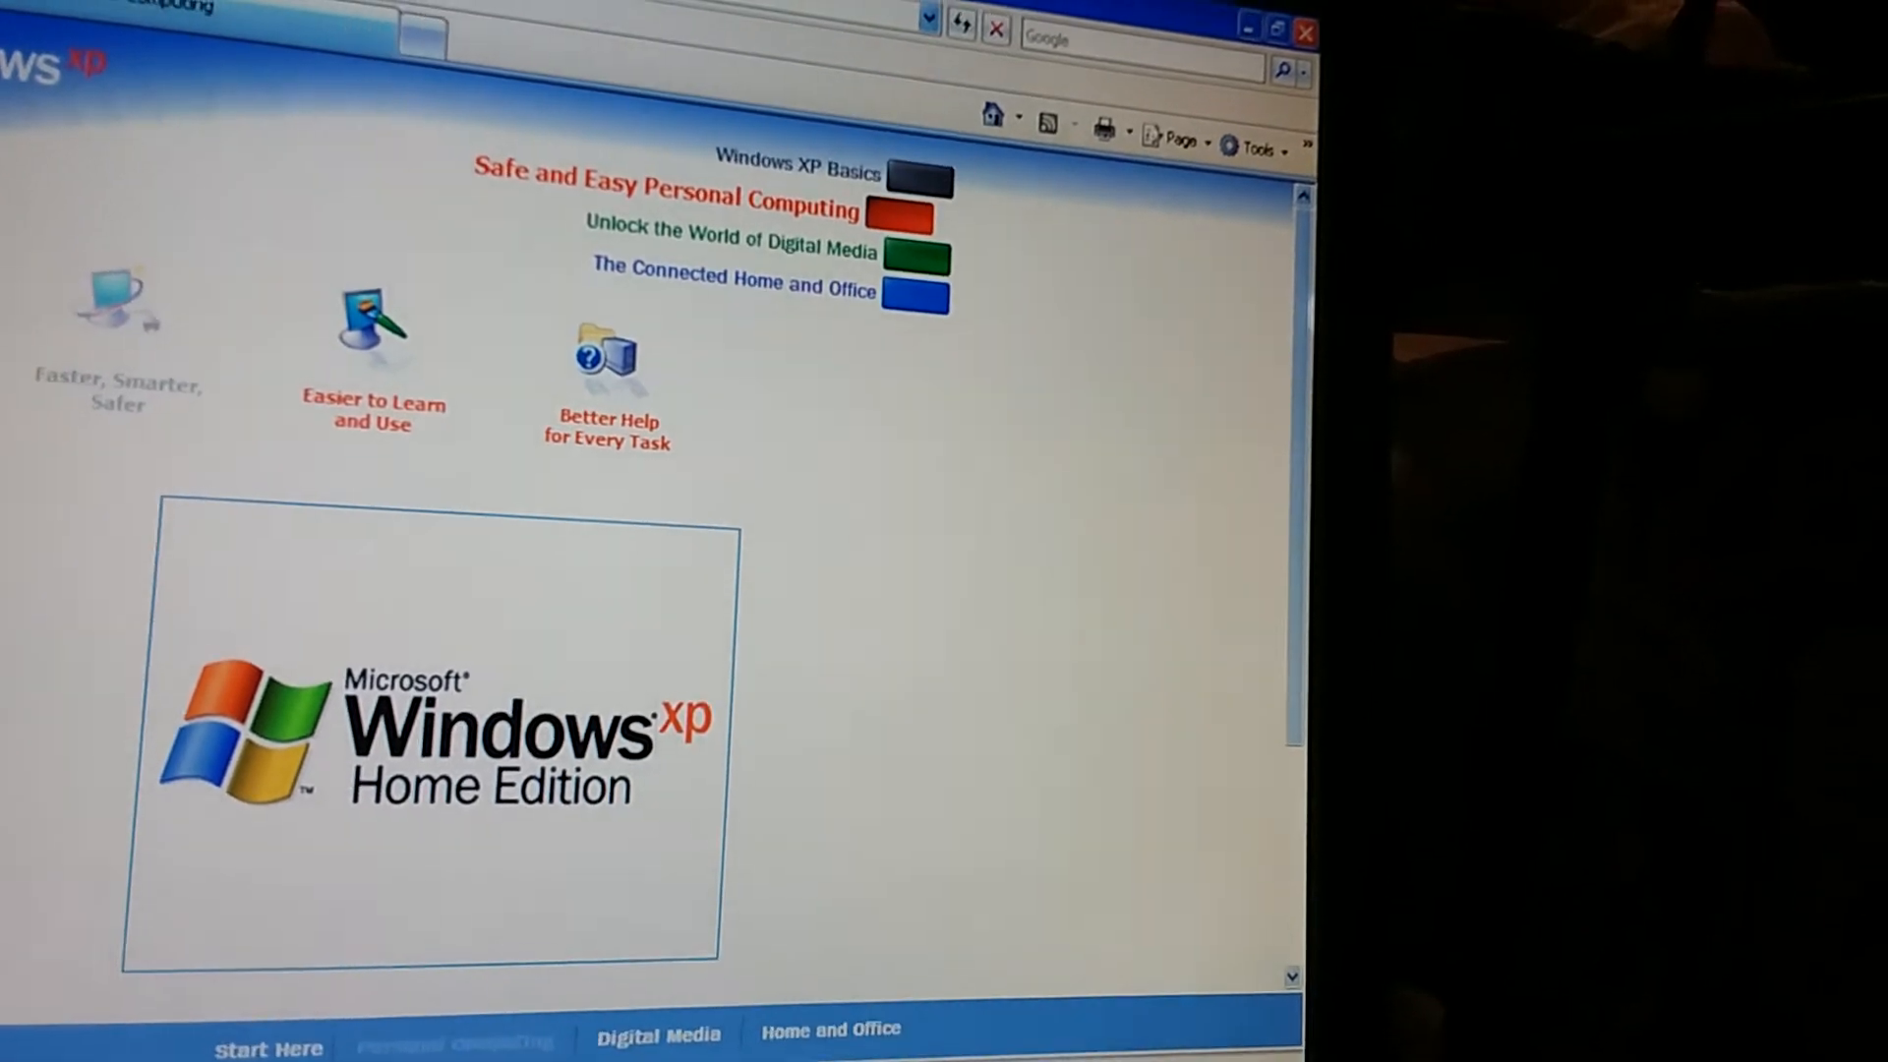
pyautogui.moveTo(382, 648)
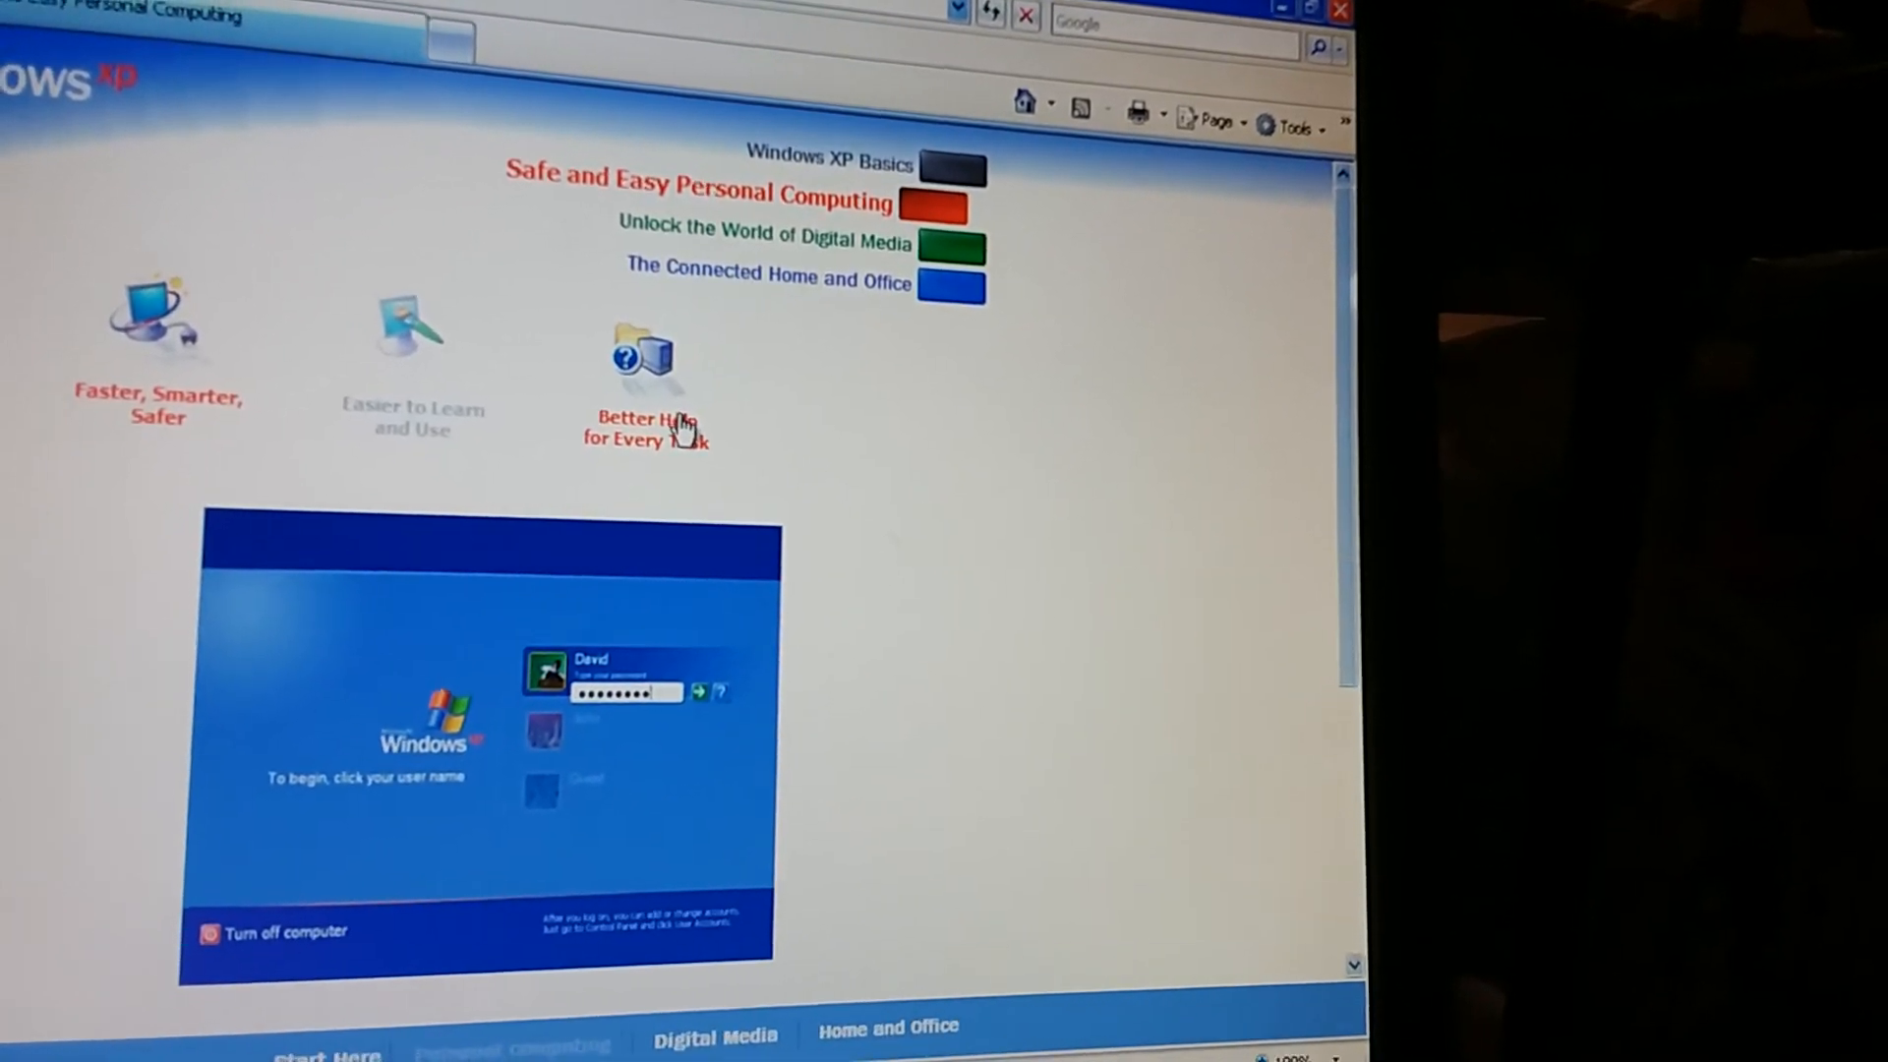
# View the Better Help for Every Task topic, then go to The Connected Home and Office
pyautogui.click(763, 241)
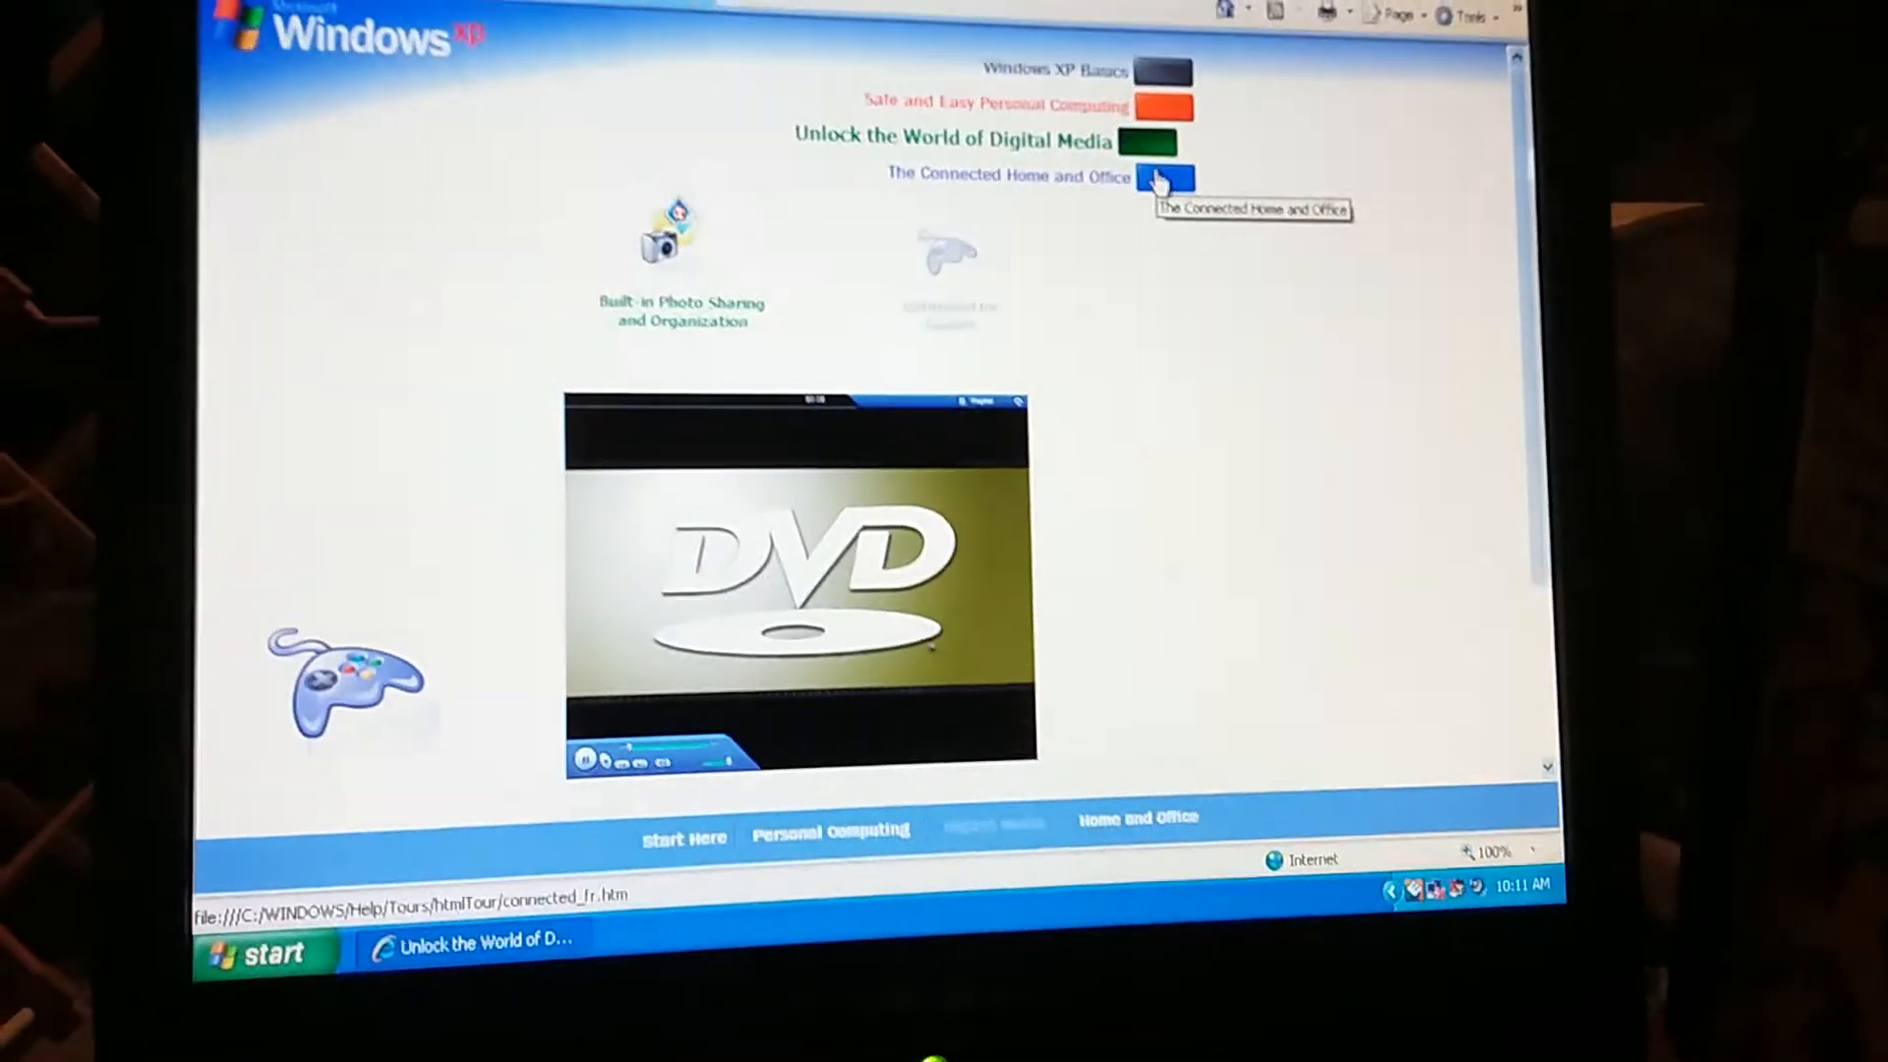
pyautogui.click(1159, 177)
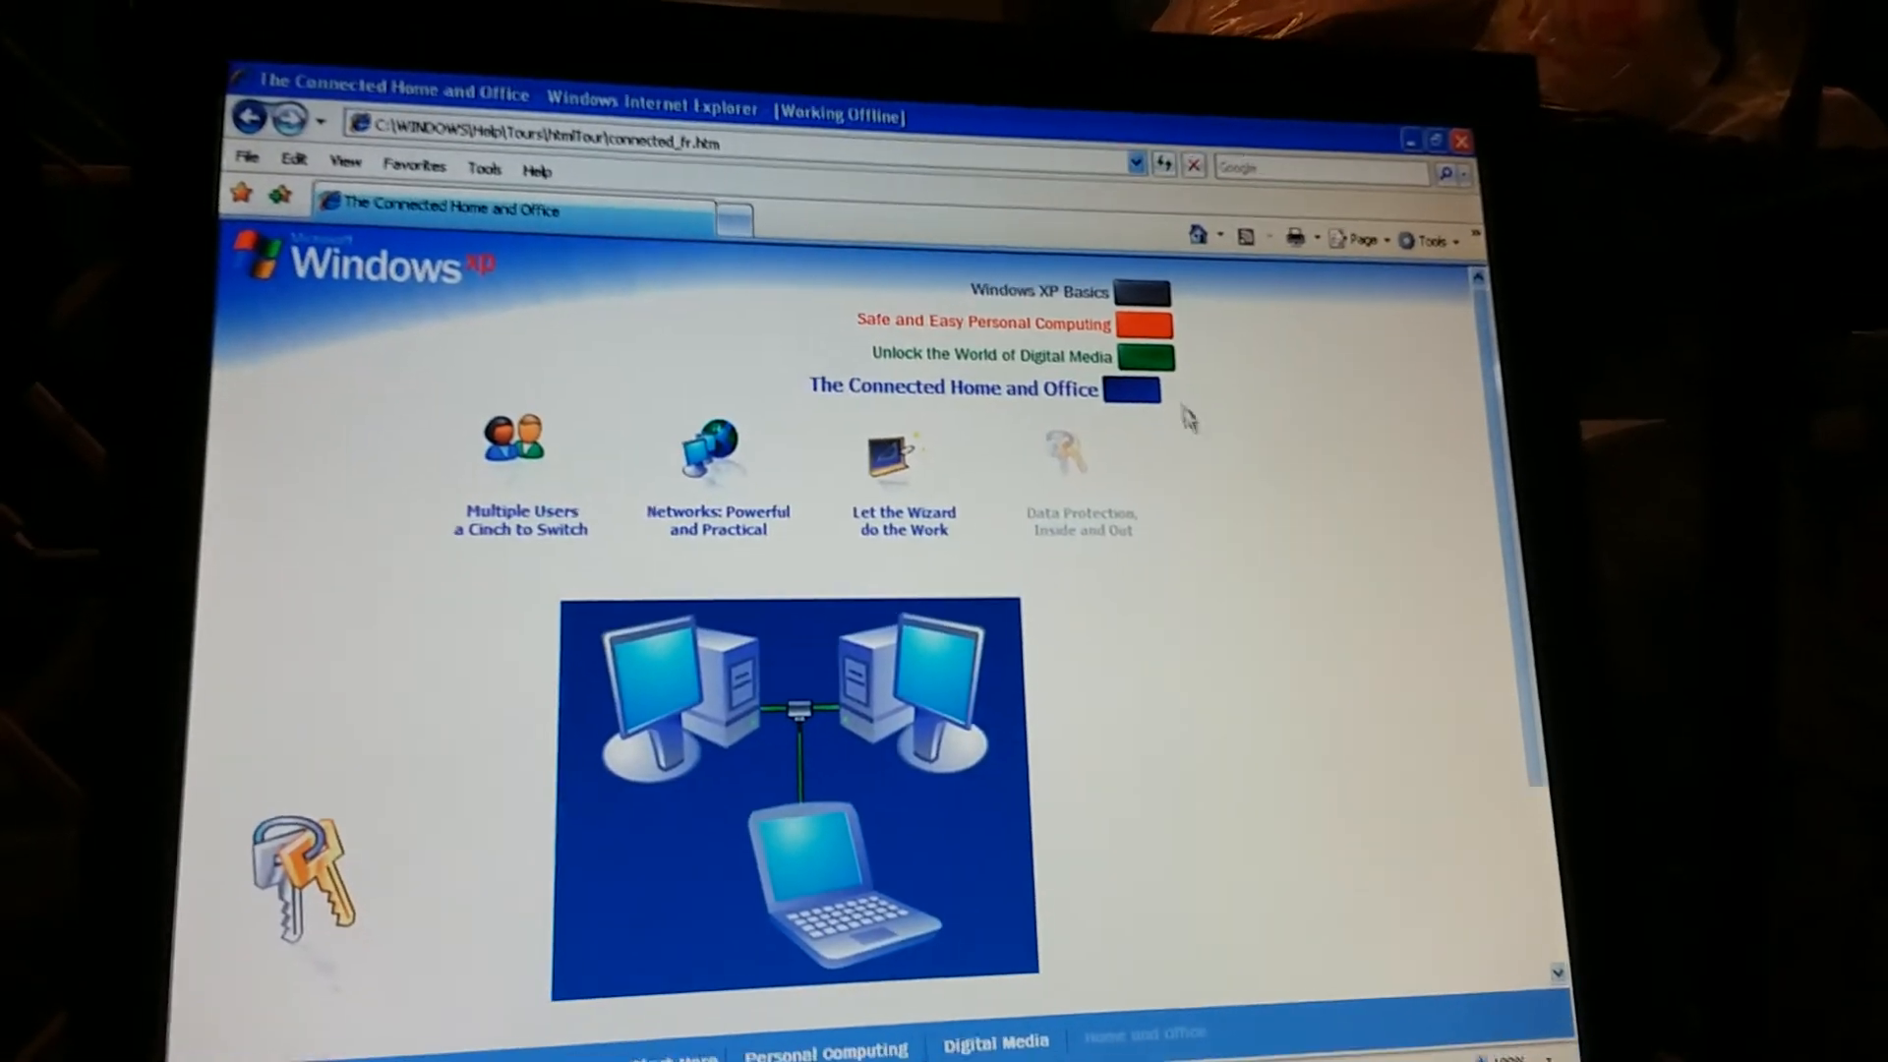
# Close the Windows XP Tour window and turn off the computer
pyautogui.click(1462, 140)
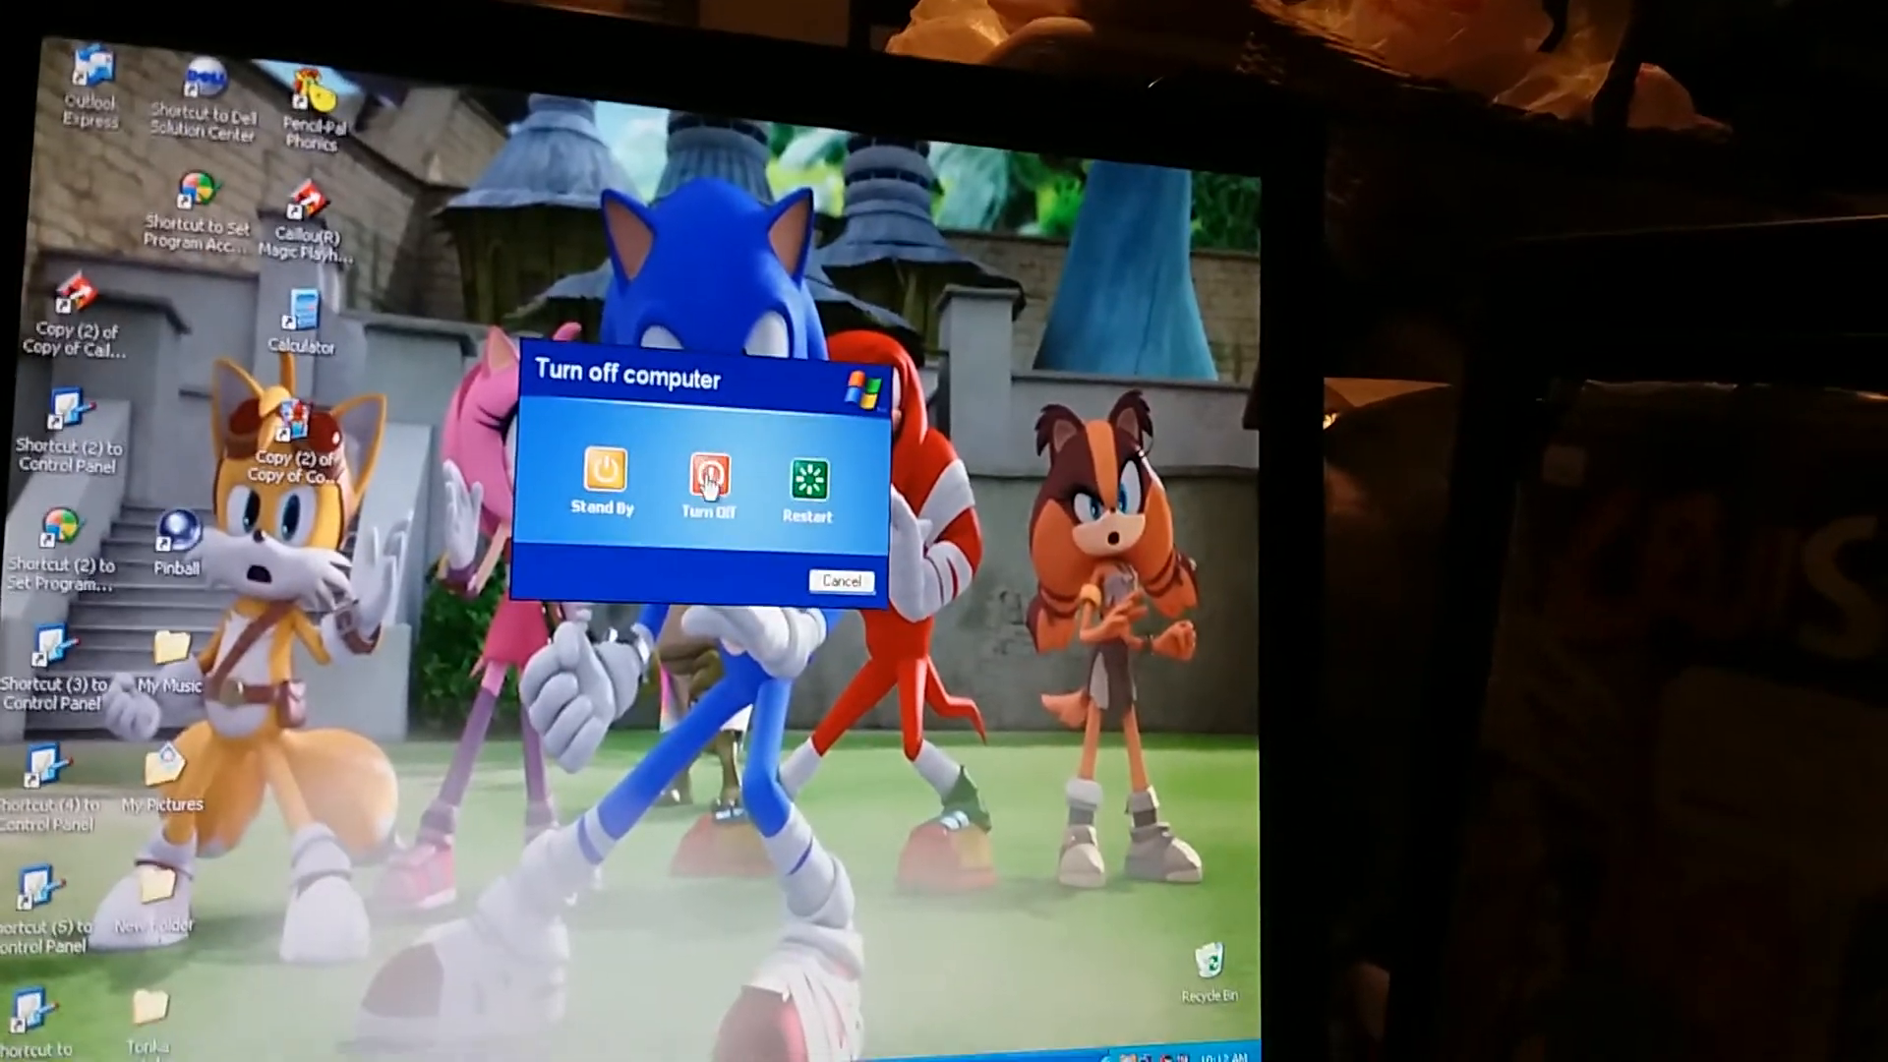
pyautogui.click(841, 581)
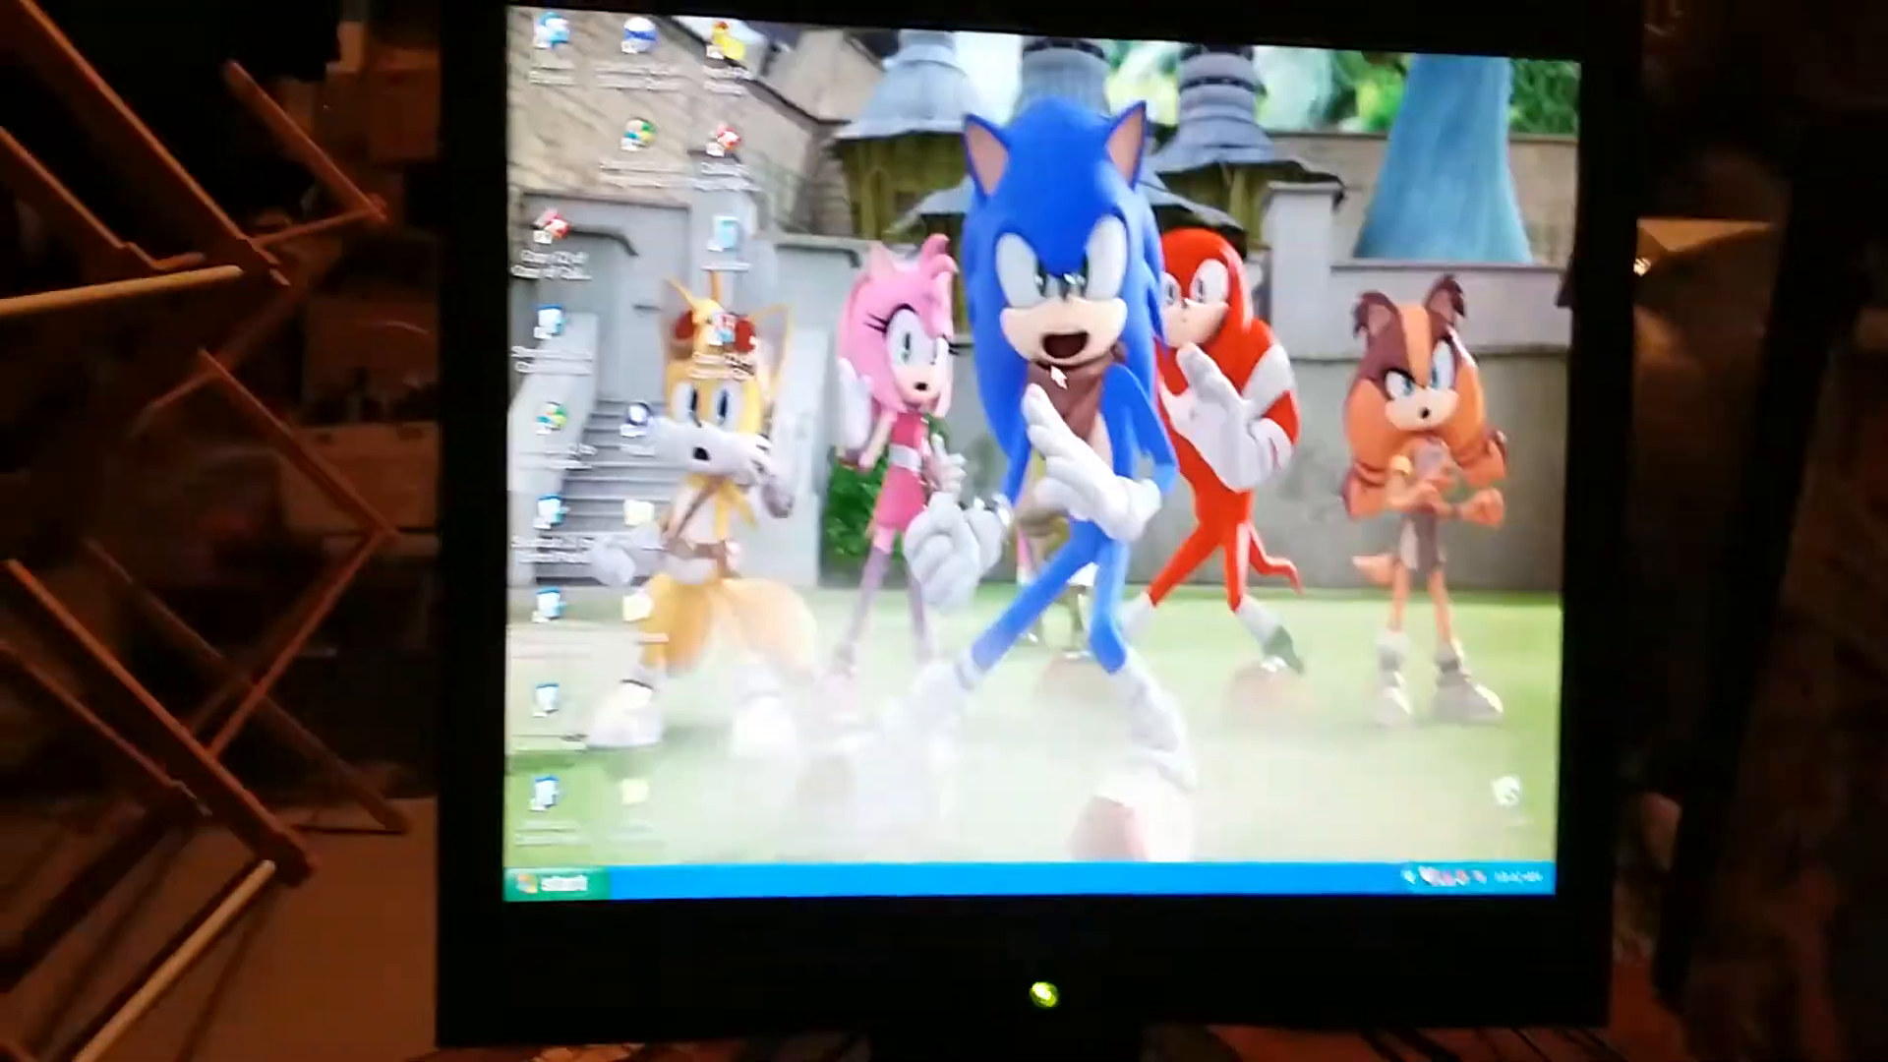